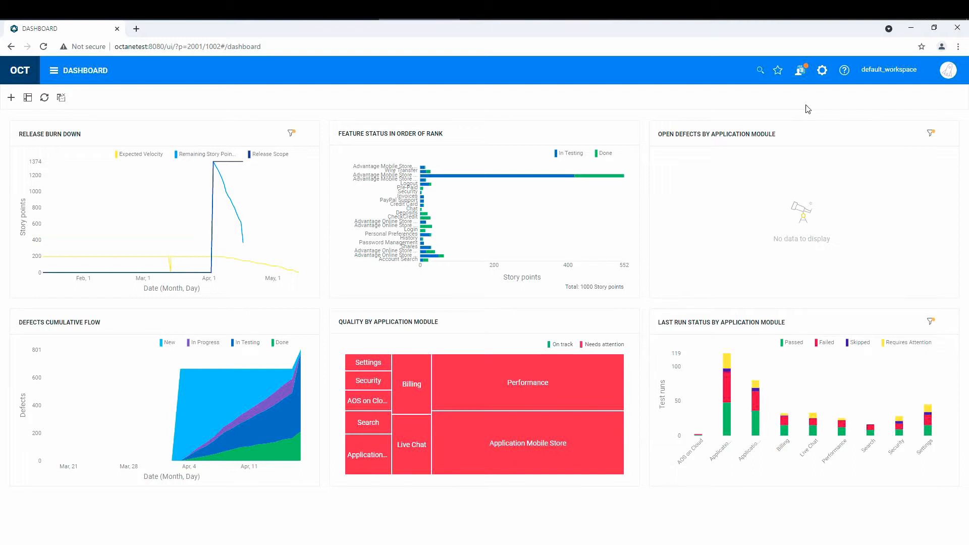
{"action": "mouse_move", "coordinate": [542, 119]}
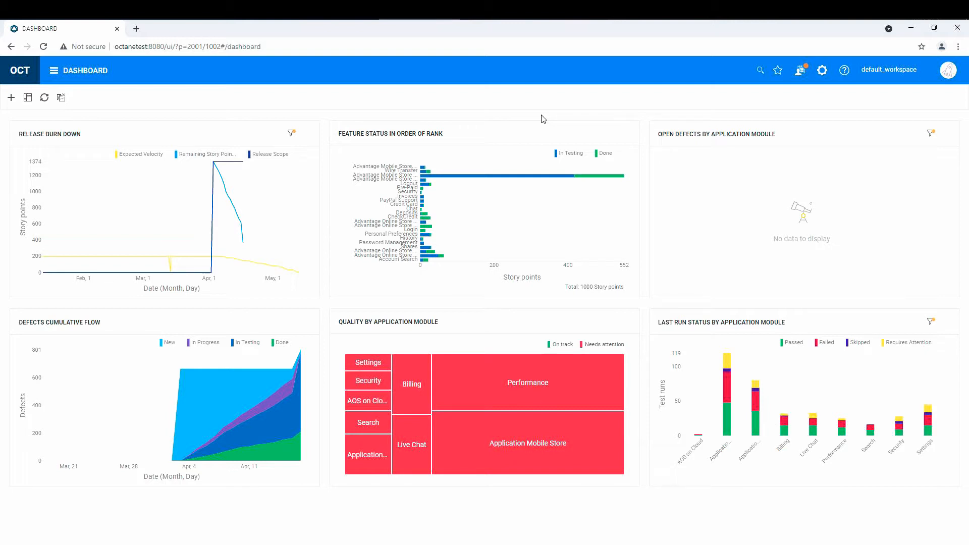
{"action": "mouse_move", "coordinate": [494, 112]}
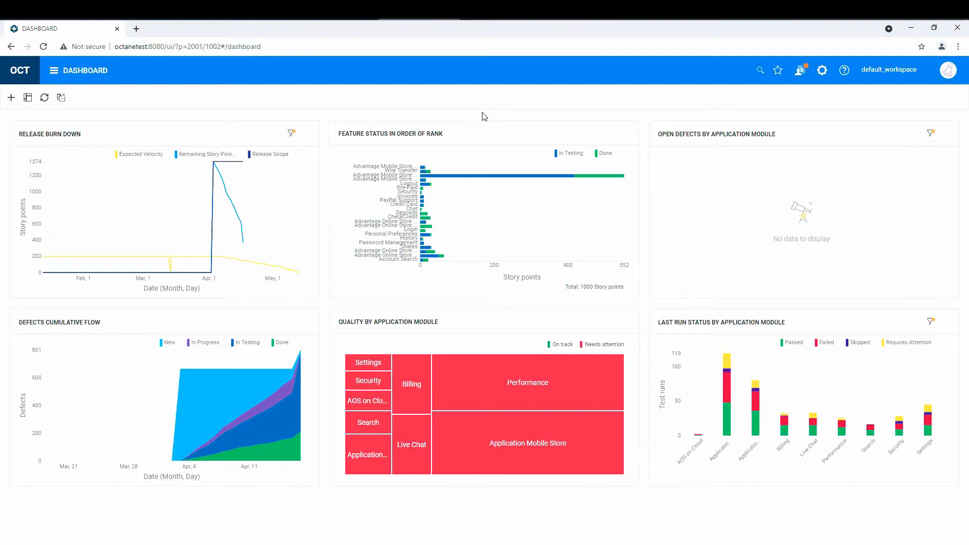
{"action": "mouse_move", "coordinate": [226, 116]}
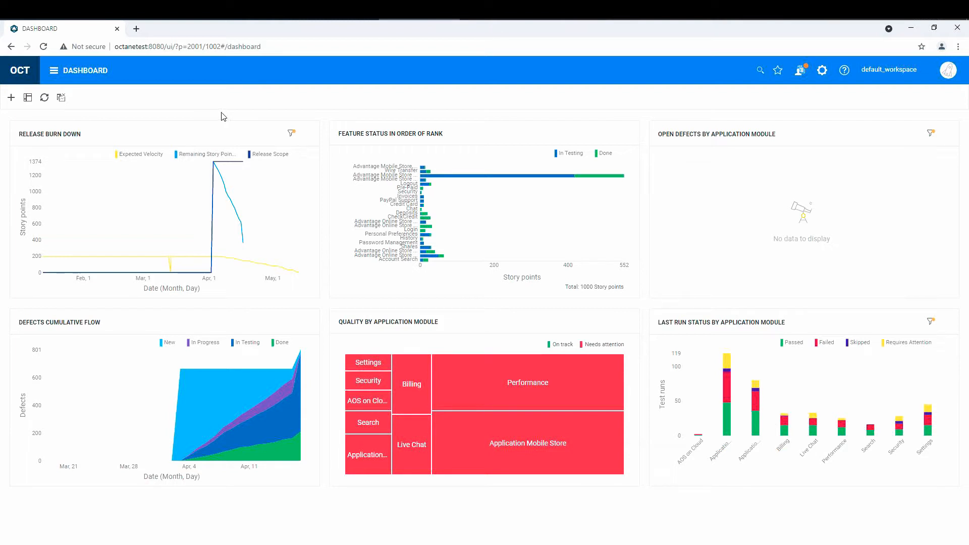
{"action": "mouse_move", "coordinate": [114, 124]}
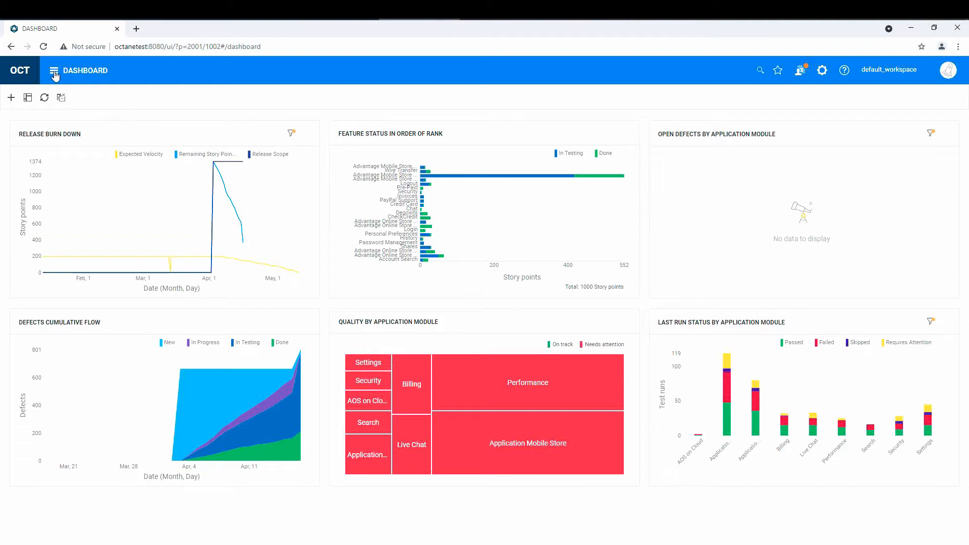
Step: Open the main navigation menu listing Octane's work areas, including Releases
{"action": "left_click", "coordinate": [54, 70]}
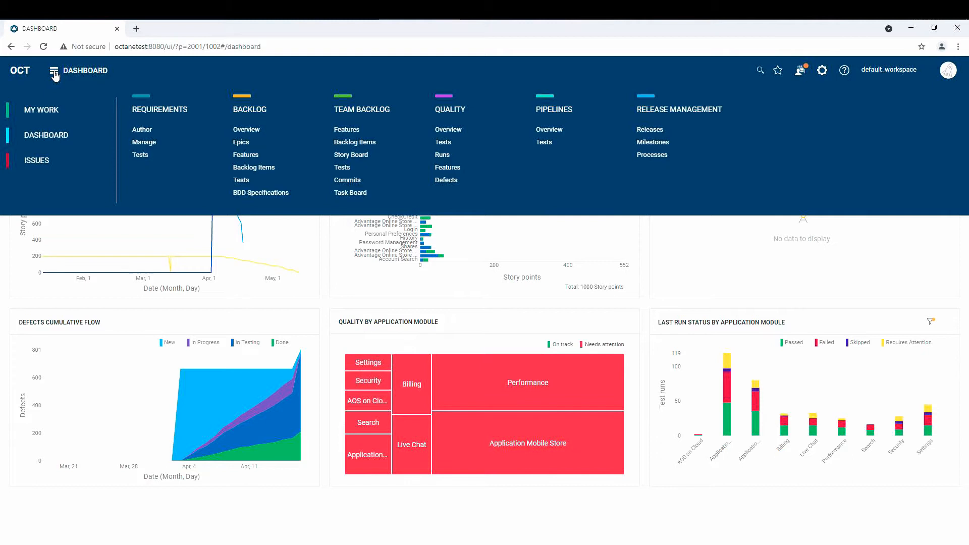
{"action": "mouse_move", "coordinate": [42, 151]}
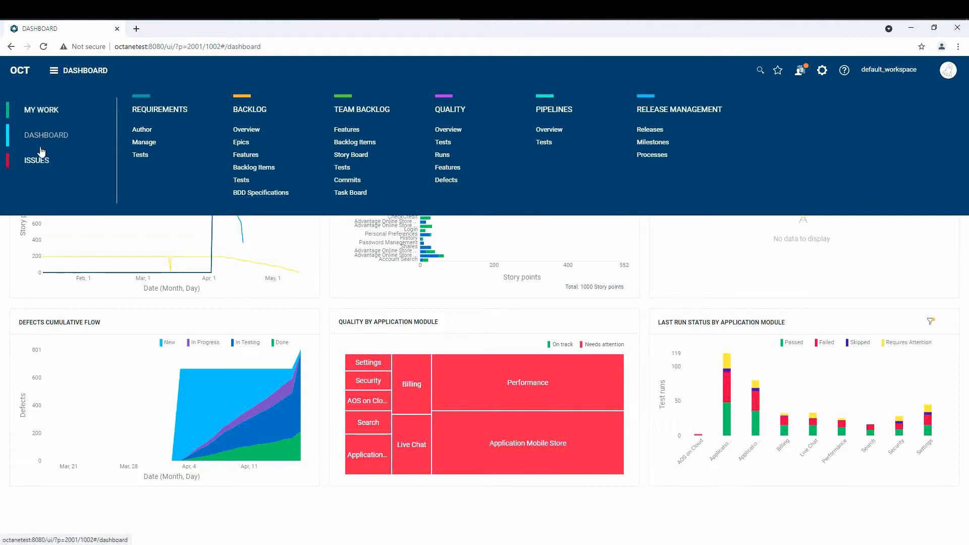
{"action": "mouse_move", "coordinate": [50, 120]}
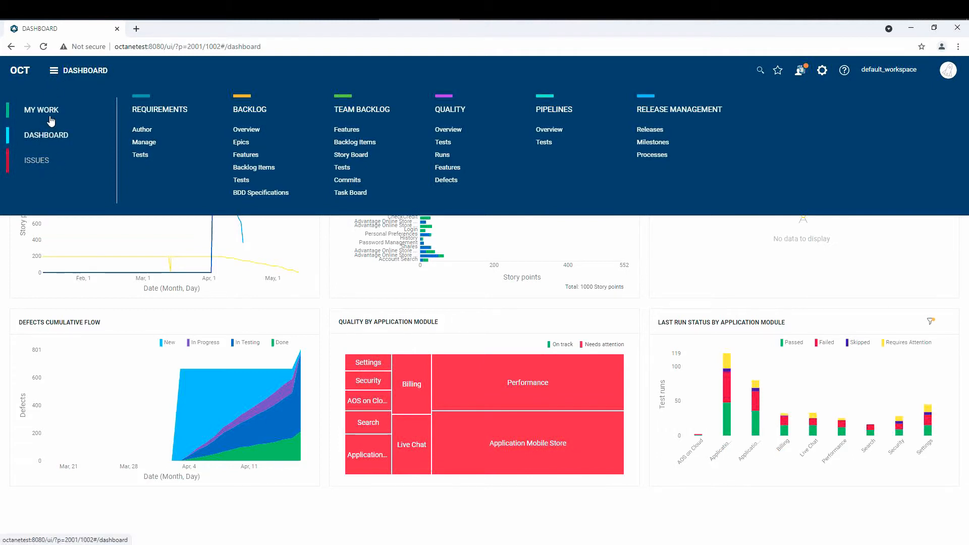
{"action": "mouse_move", "coordinate": [57, 161]}
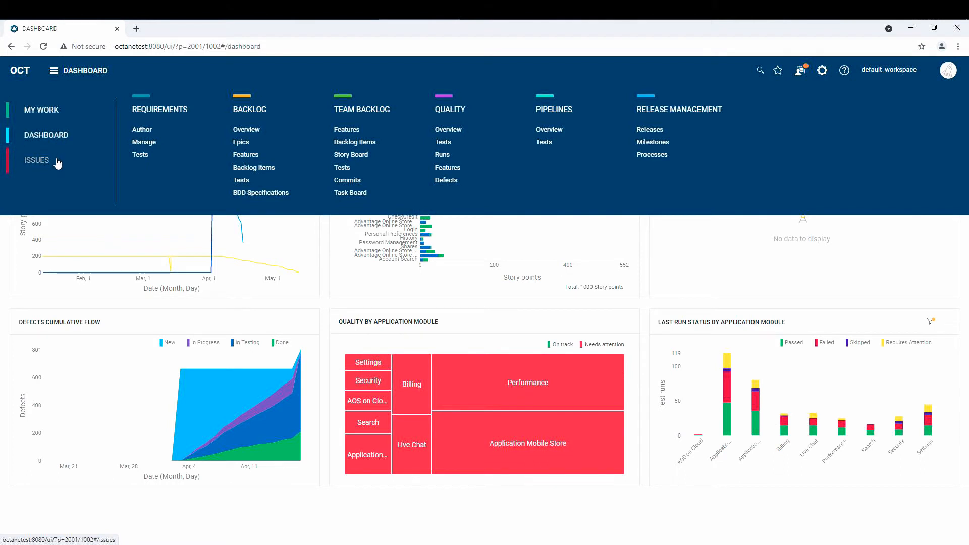
{"action": "mouse_move", "coordinate": [78, 191]}
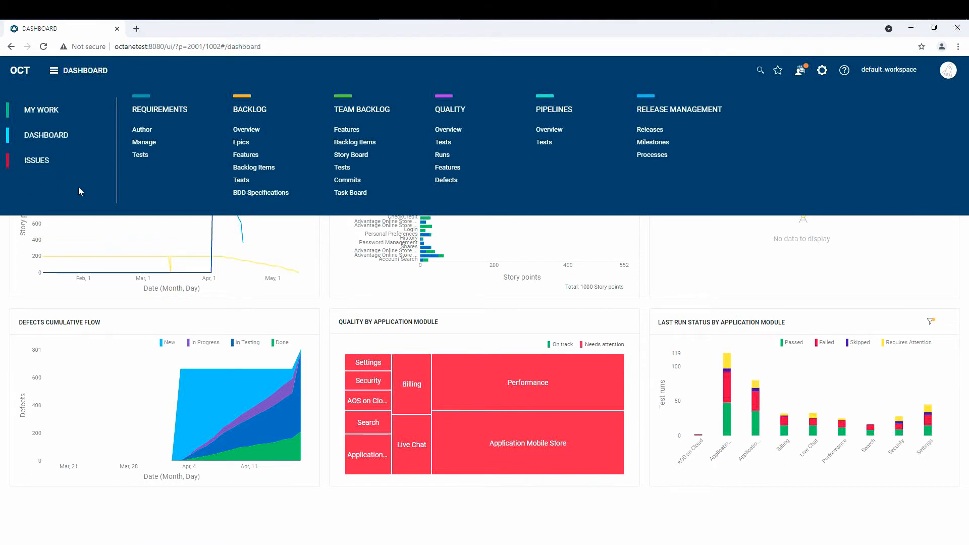
{"action": "mouse_move", "coordinate": [465, 159]}
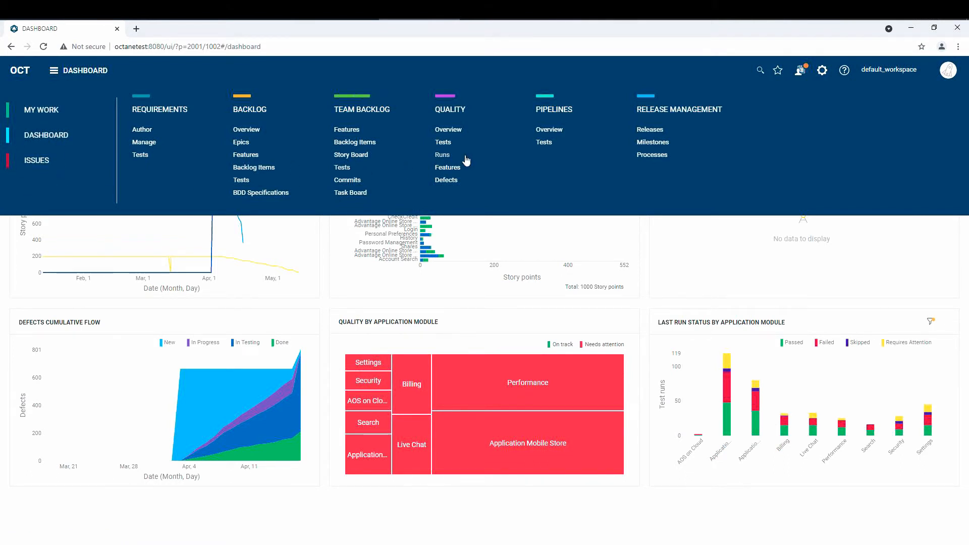
{"action": "mouse_move", "coordinate": [654, 112]}
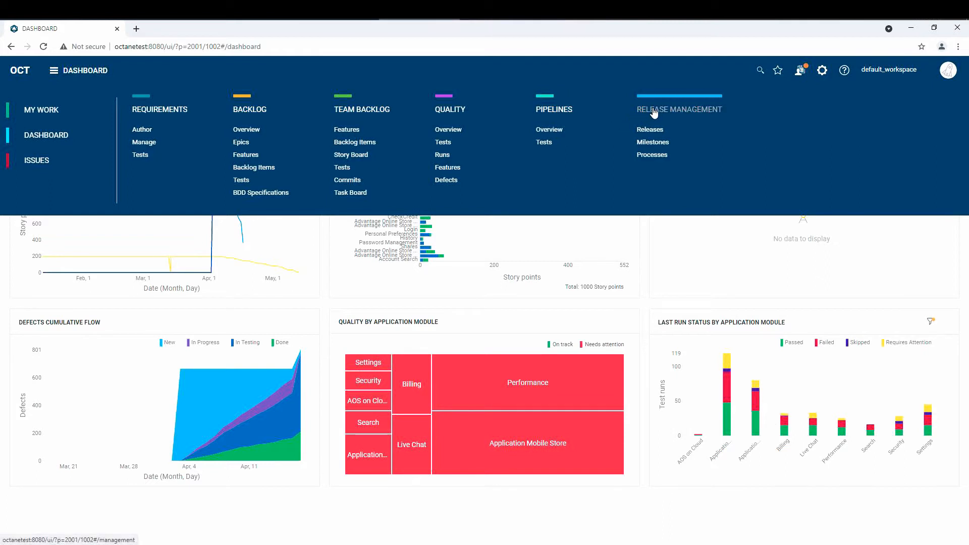
{"action": "mouse_move", "coordinate": [698, 115]}
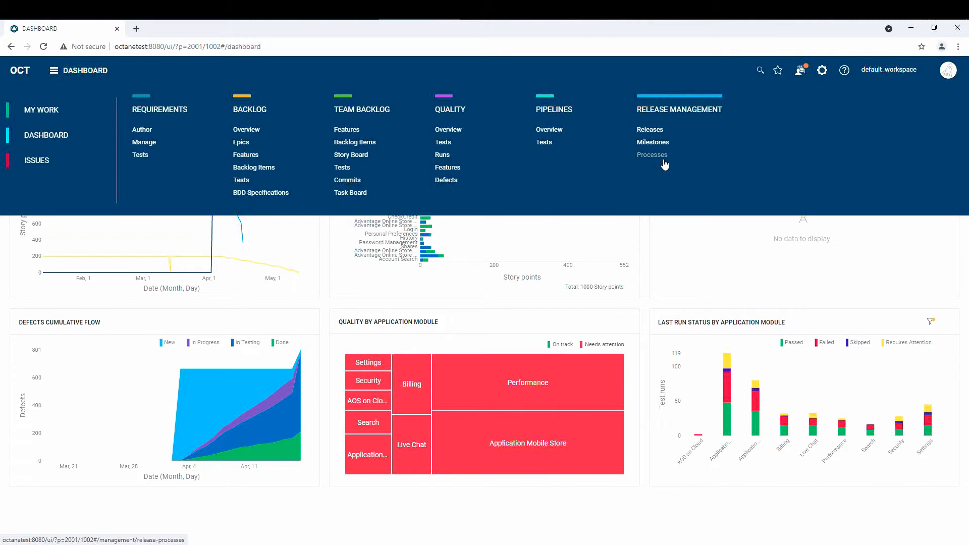
{"action": "mouse_move", "coordinate": [676, 124]}
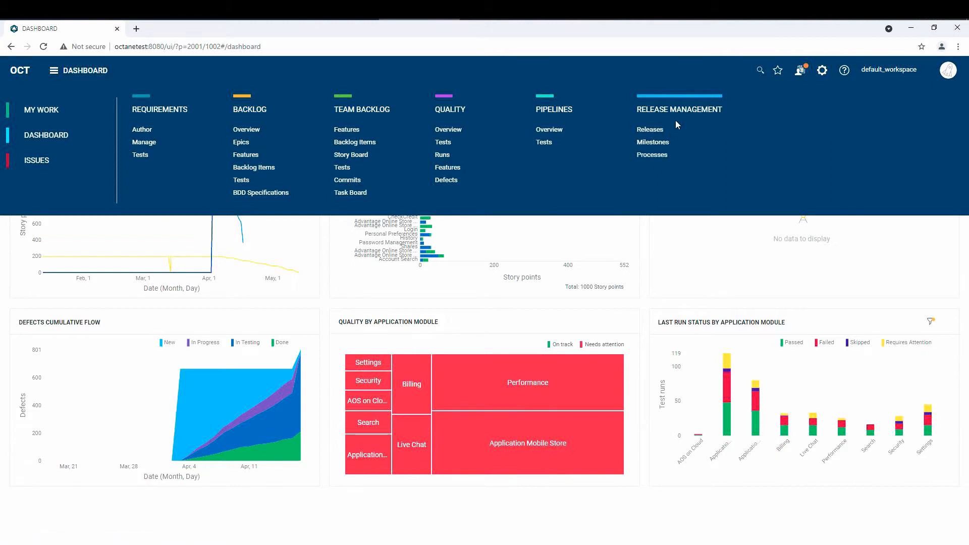
{"action": "mouse_move", "coordinate": [604, 131]}
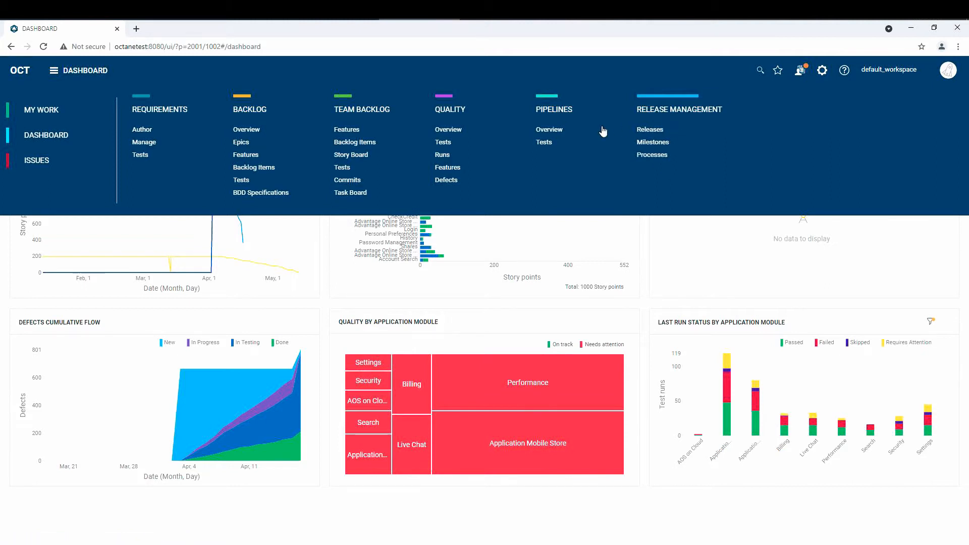
{"action": "mouse_move", "coordinate": [767, 145]}
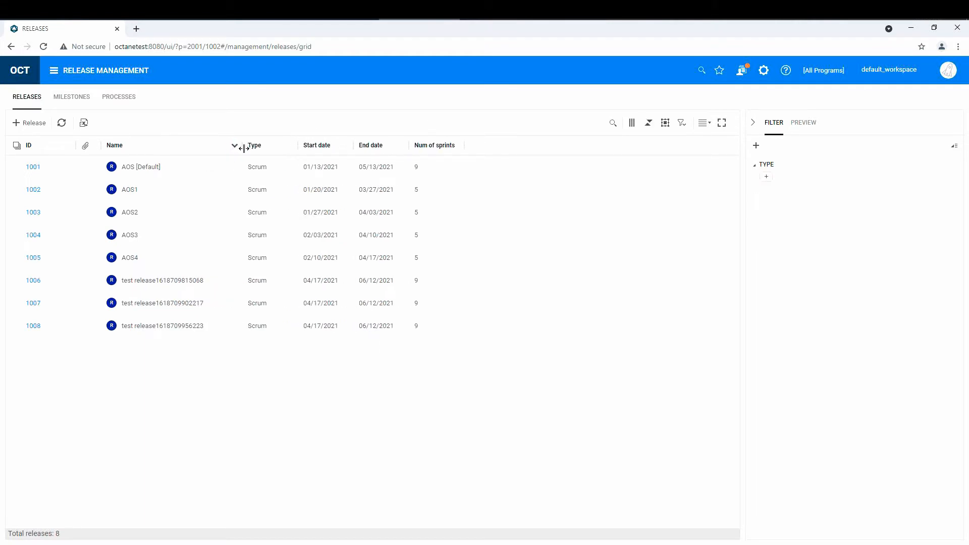
{"action": "mouse_move", "coordinate": [340, 360]}
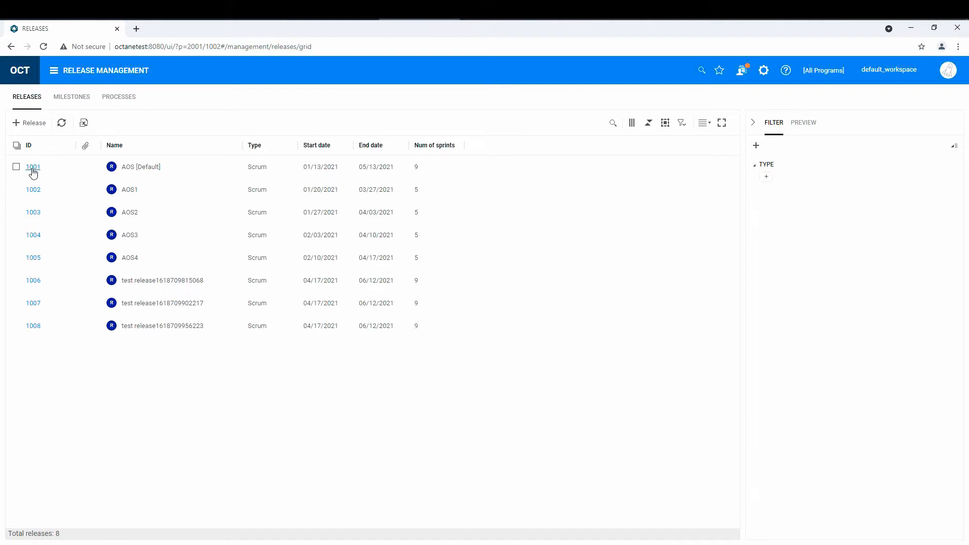
{"action": "left_click", "coordinate": [33, 167]}
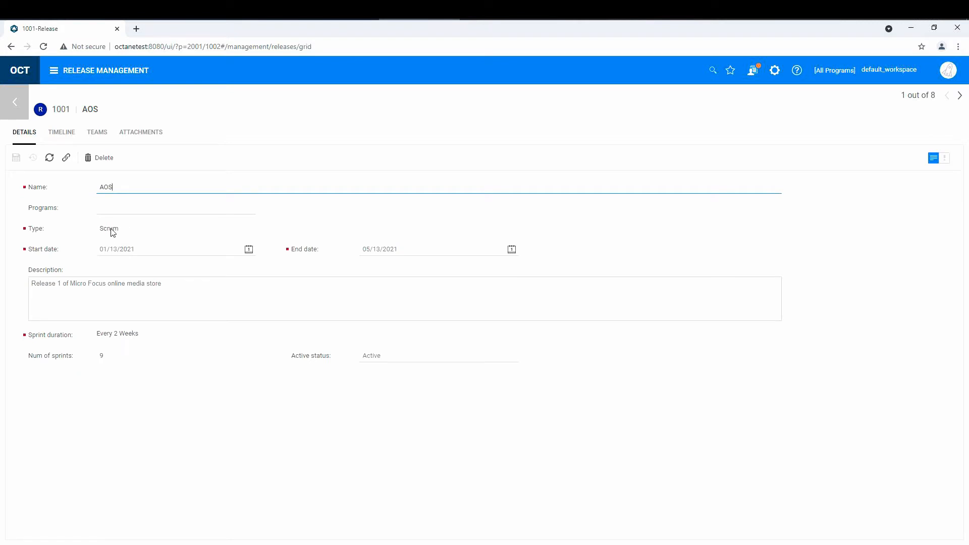
{"action": "left_click", "coordinate": [108, 228]}
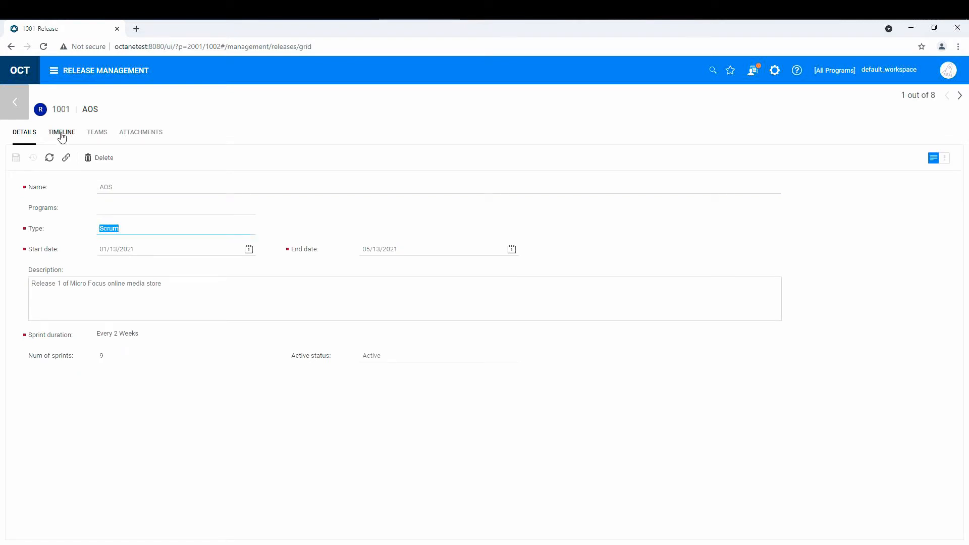
{"action": "left_click", "coordinate": [61, 132]}
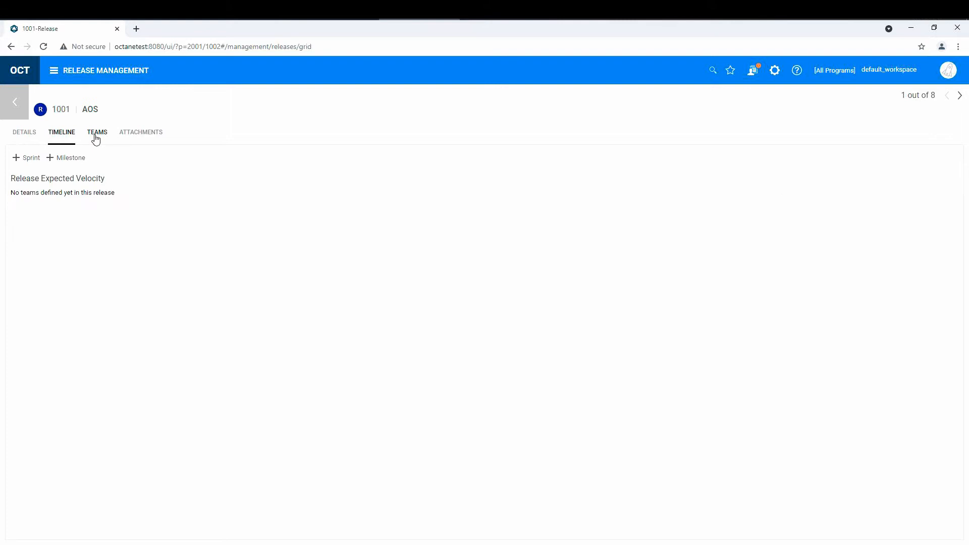
{"action": "left_click", "coordinate": [97, 132]}
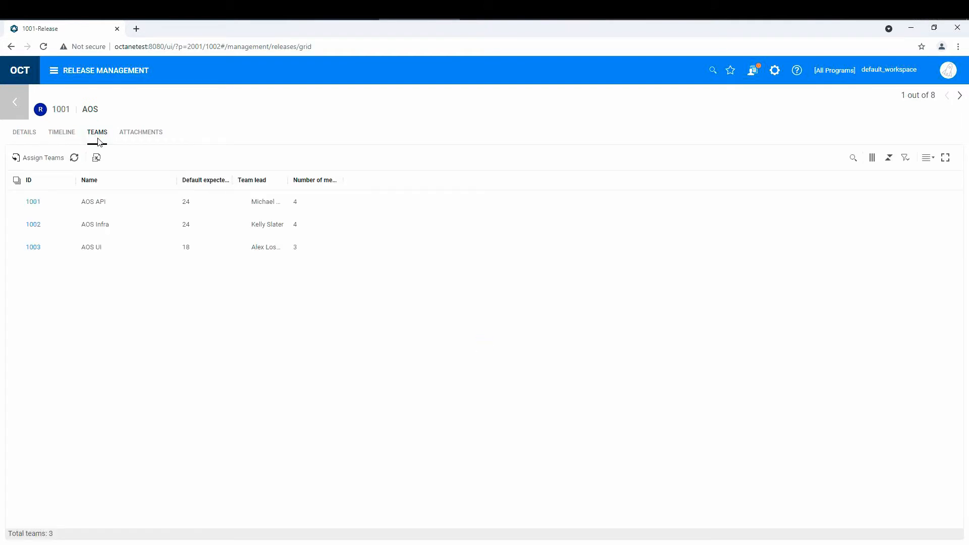
{"action": "left_click", "coordinate": [14, 101]}
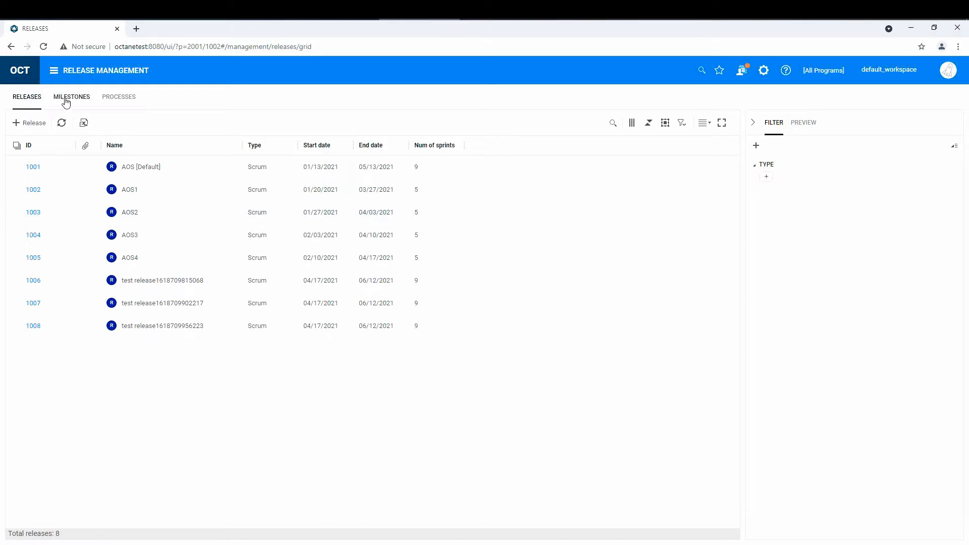
Step: Review the twelve milestones, then view the three release processes
{"action": "left_click", "coordinate": [71, 96]}
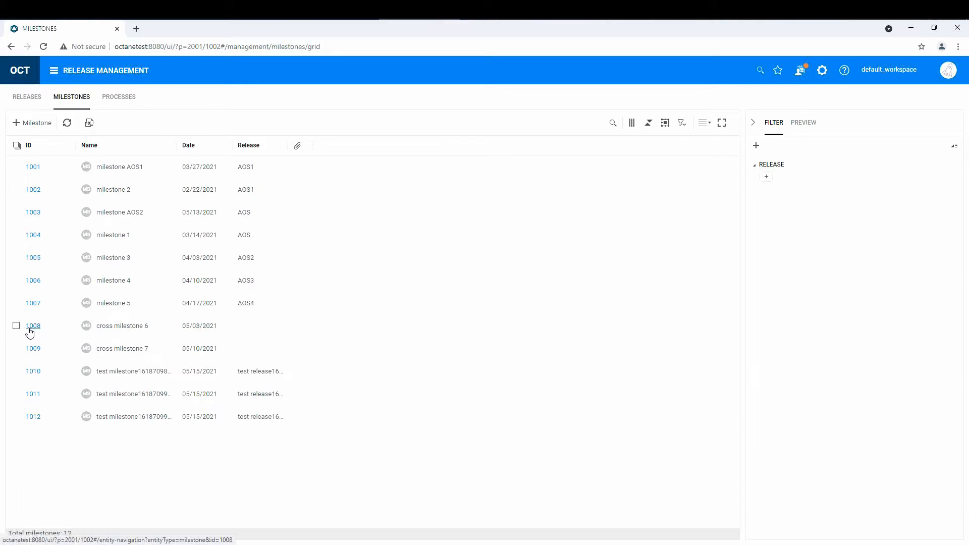
{"action": "mouse_move", "coordinate": [45, 106]}
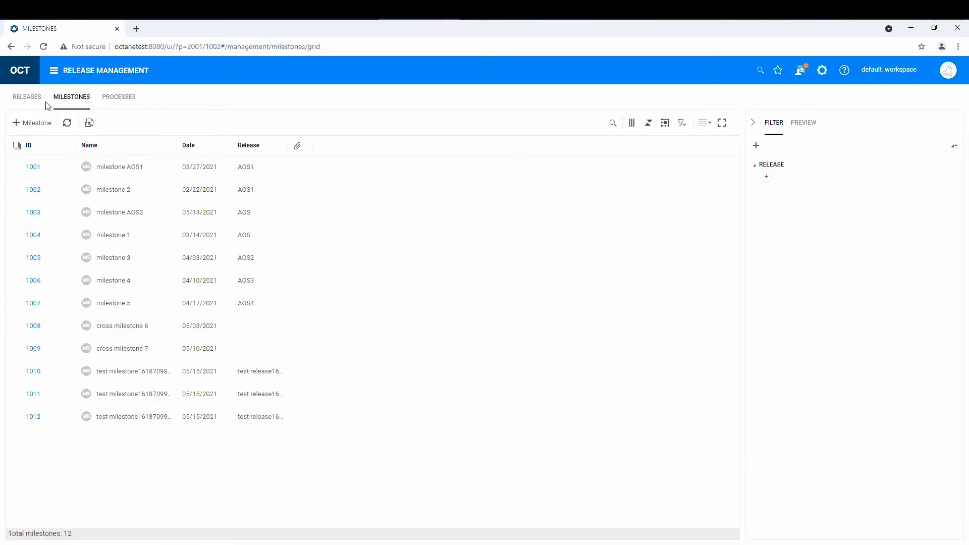
{"action": "mouse_move", "coordinate": [114, 101]}
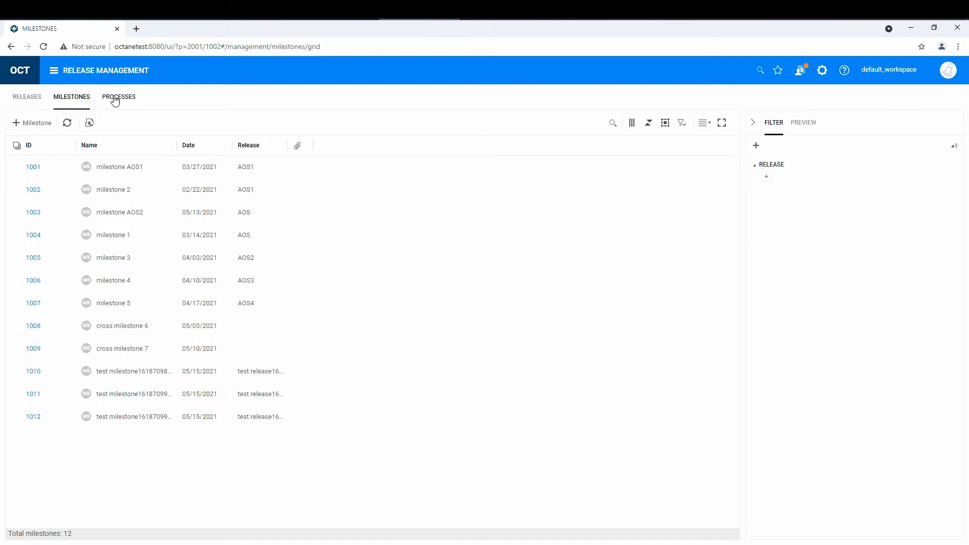
{"action": "left_click", "coordinate": [119, 97]}
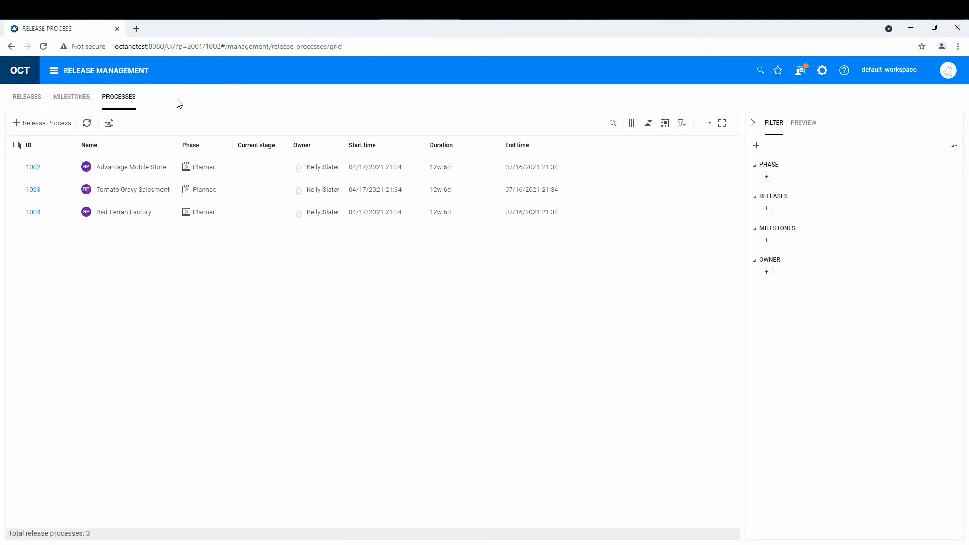
{"action": "mouse_move", "coordinate": [186, 106]}
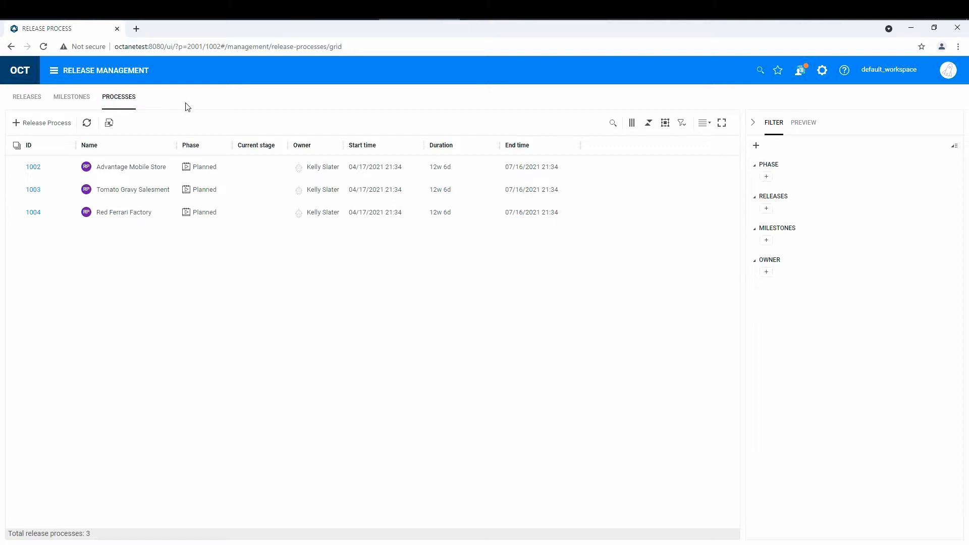
{"action": "mouse_move", "coordinate": [21, 181]}
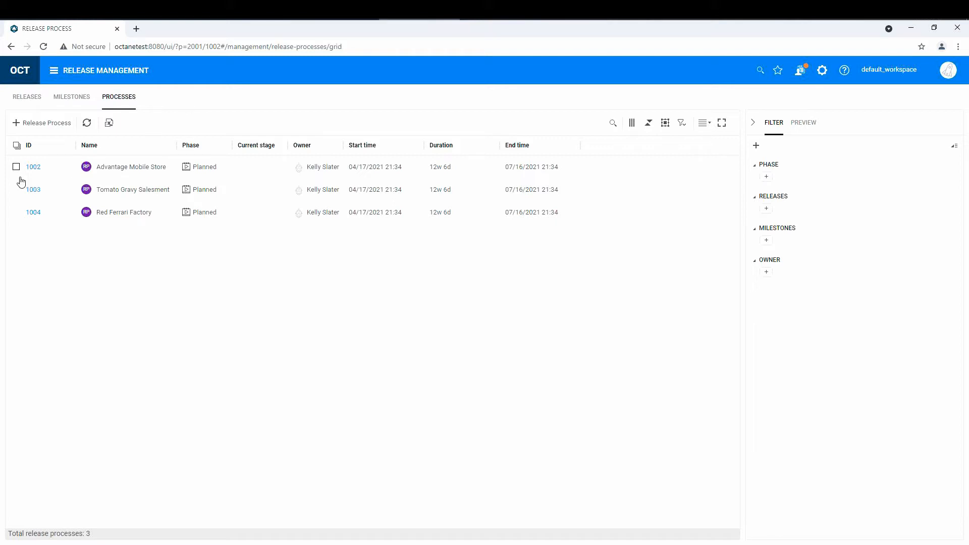
{"action": "mouse_move", "coordinate": [33, 171]}
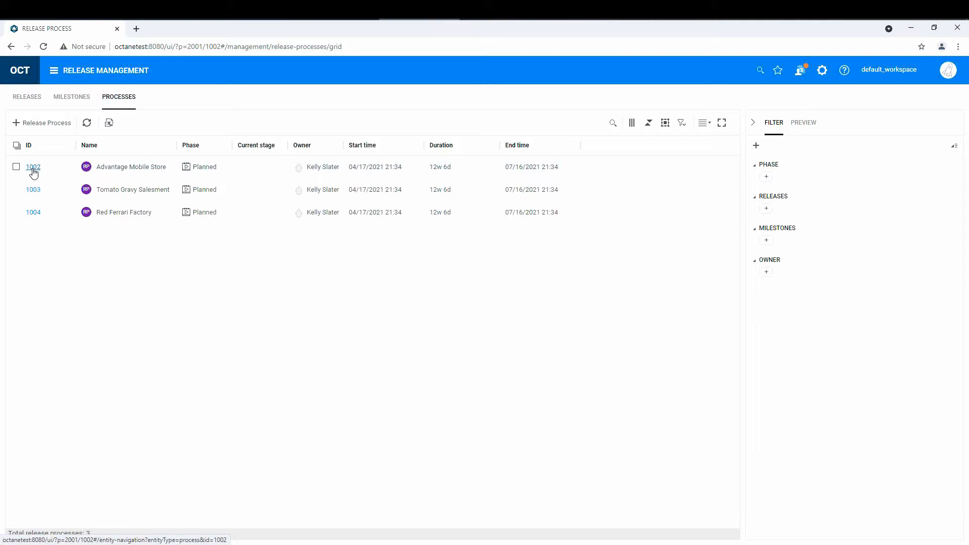
Step: Open the Advantage Mobile Store process (ID 1002) and collapse stage1 and stage3
{"action": "left_click", "coordinate": [32, 167]}
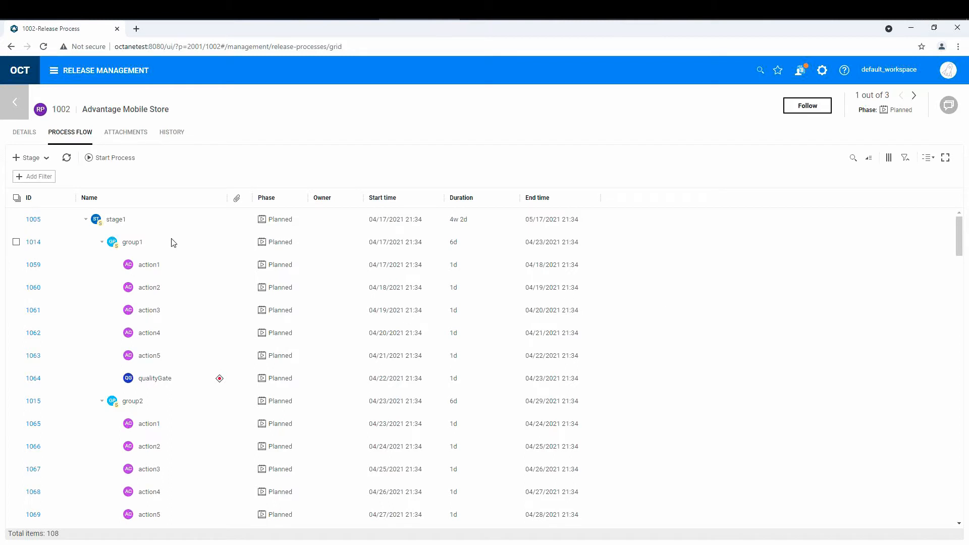
{"action": "left_click", "coordinate": [86, 219]}
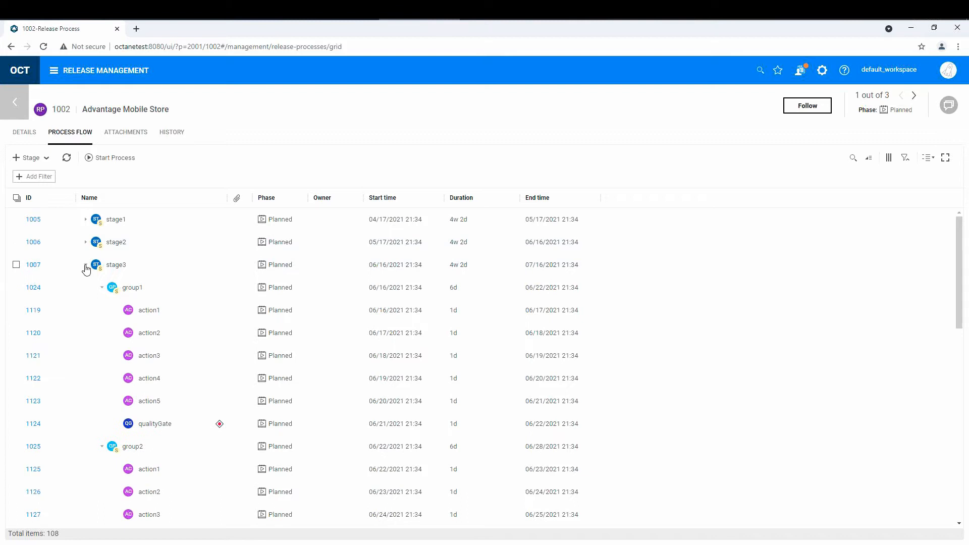
{"action": "left_click", "coordinate": [86, 264]}
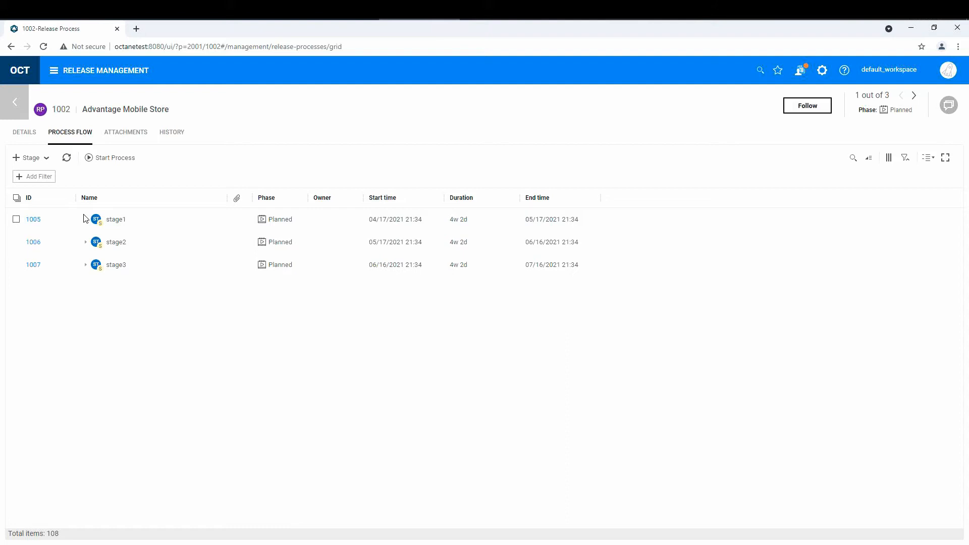
{"action": "mouse_move", "coordinate": [87, 225]}
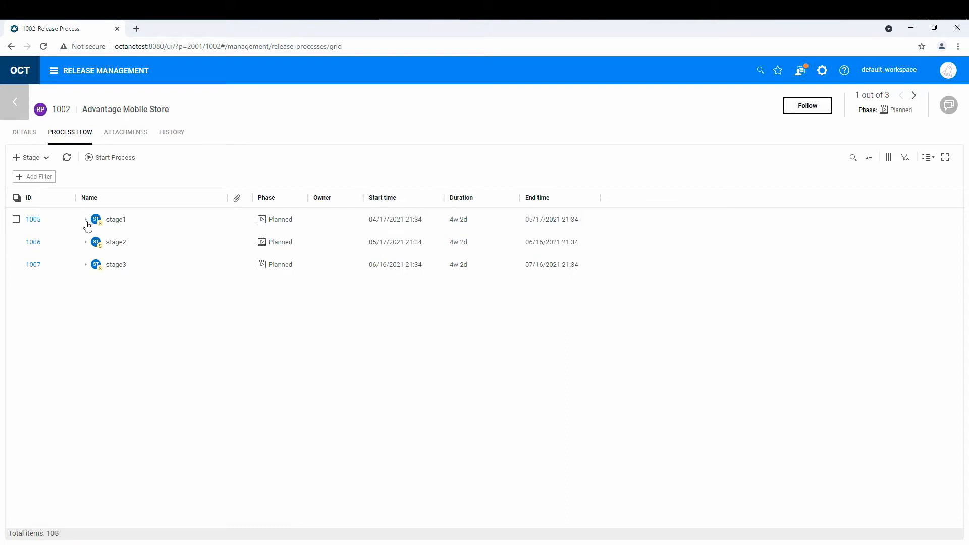
Step: Expand stage1, collapse group1, and inspect stage1, action1 and quality gate options
{"action": "left_click", "coordinate": [86, 219]}
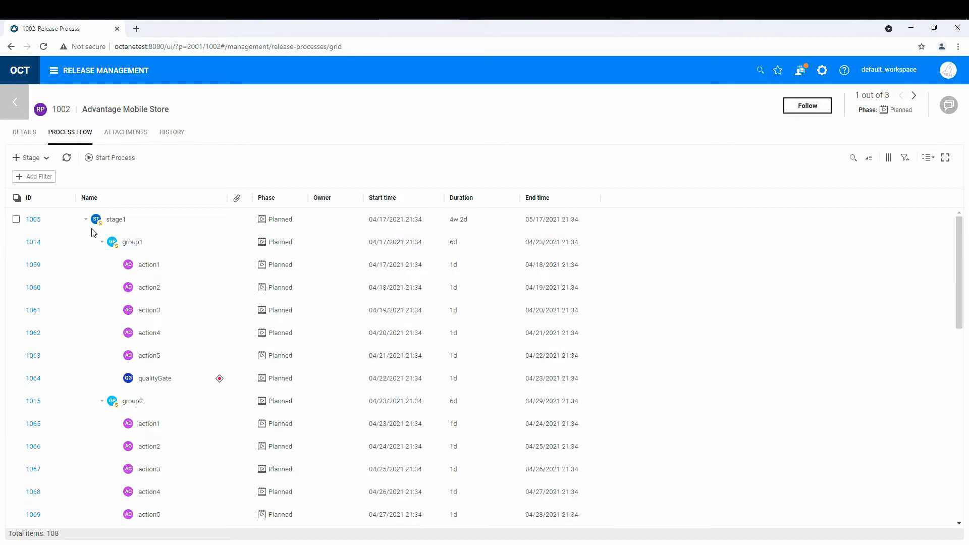
{"action": "mouse_move", "coordinate": [137, 223]}
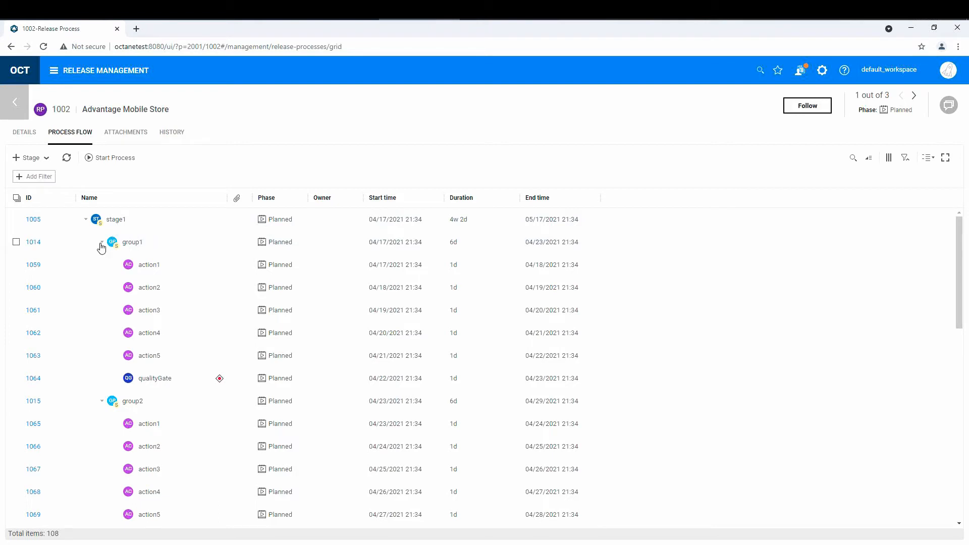
{"action": "left_click", "coordinate": [101, 241]}
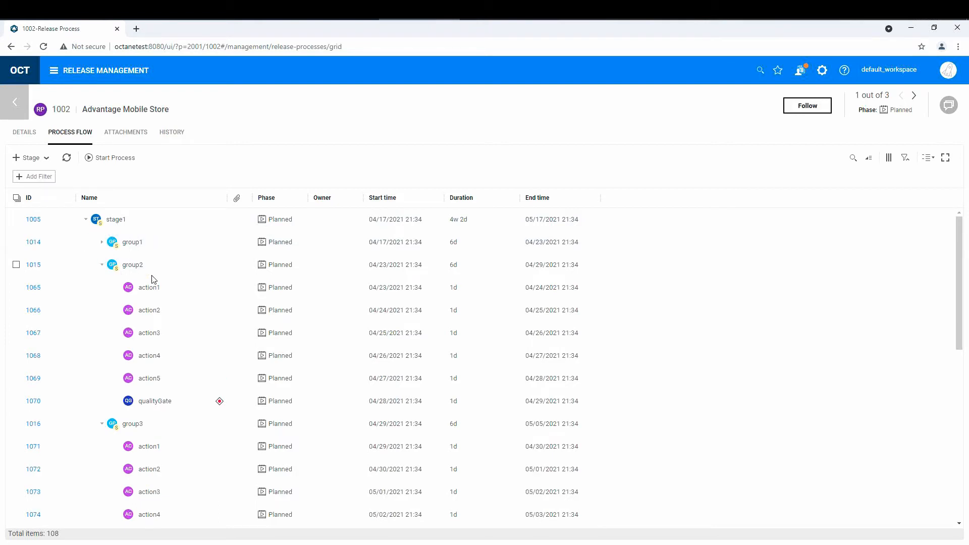
{"action": "mouse_move", "coordinate": [92, 238]}
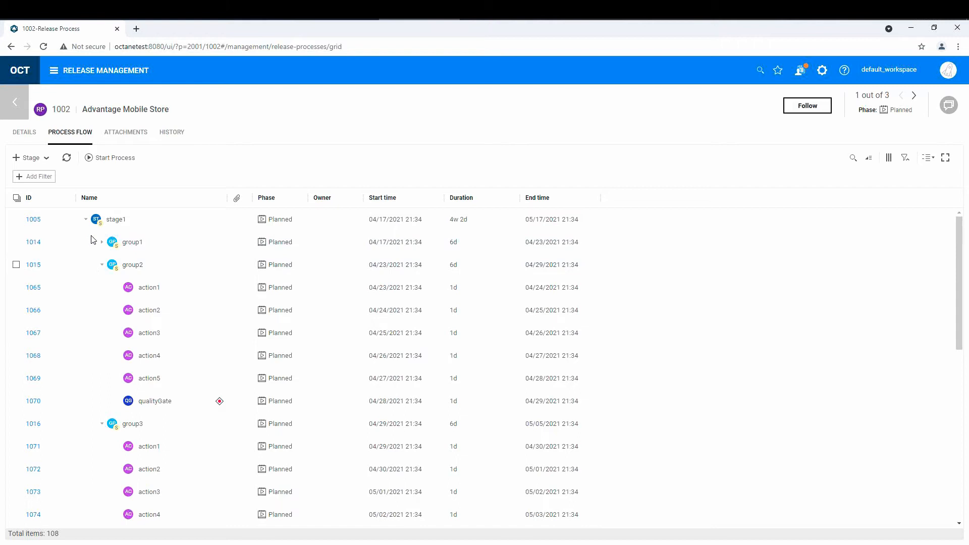
{"action": "left_click", "coordinate": [17, 219]}
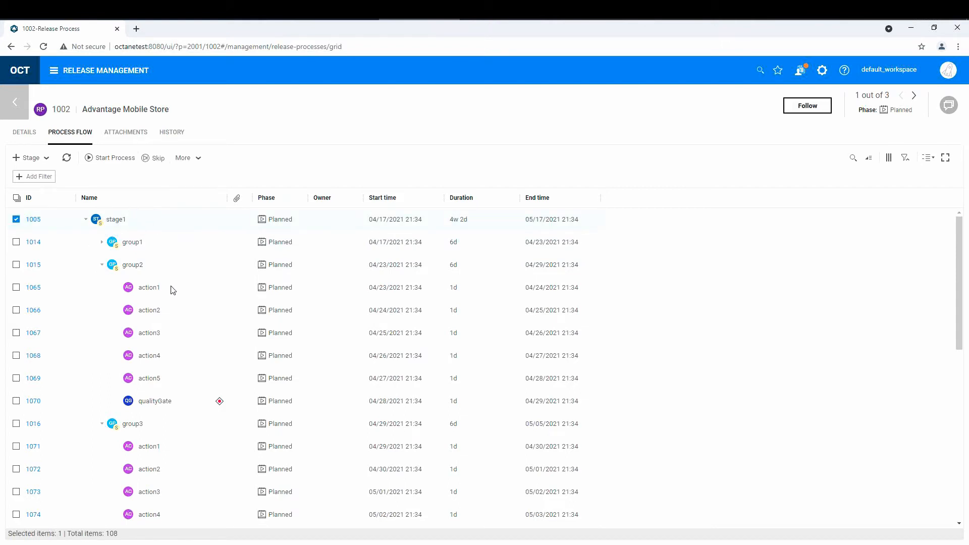
{"action": "left_click", "coordinate": [16, 287]}
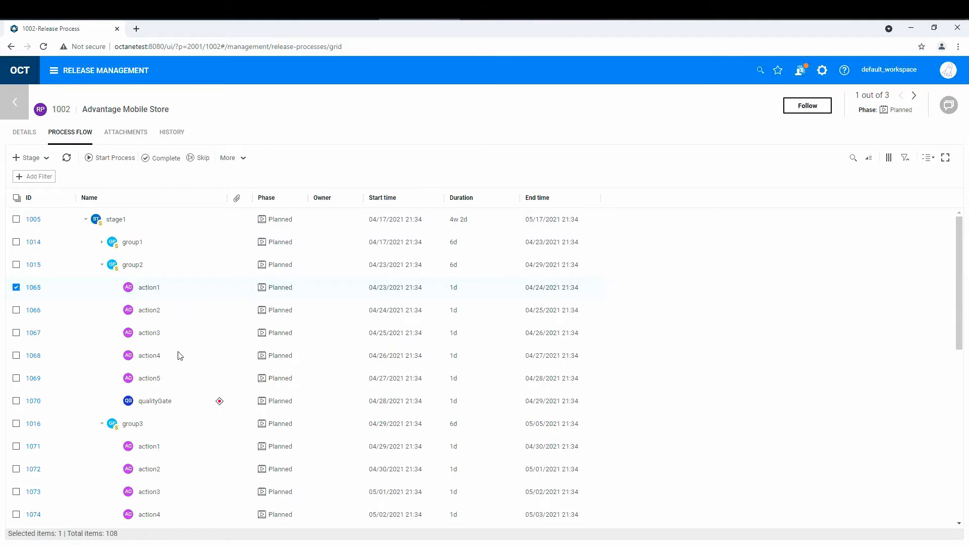
{"action": "left_click", "coordinate": [17, 401]}
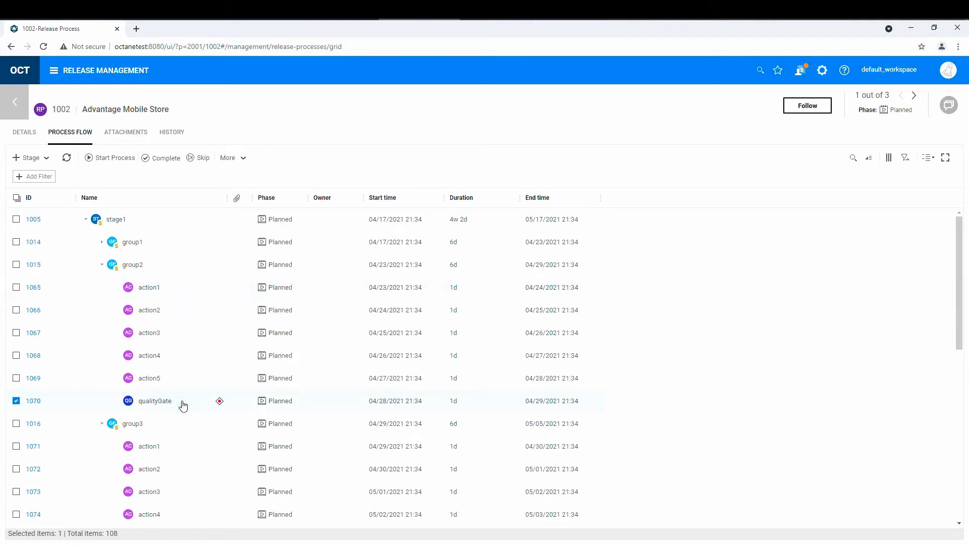
{"action": "left_click", "coordinate": [17, 219]}
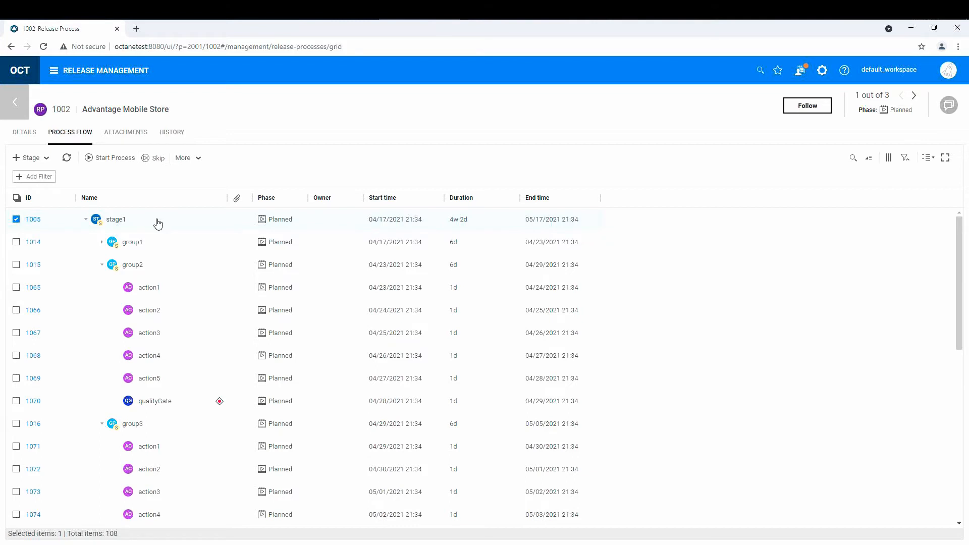
{"action": "mouse_move", "coordinate": [157, 227]}
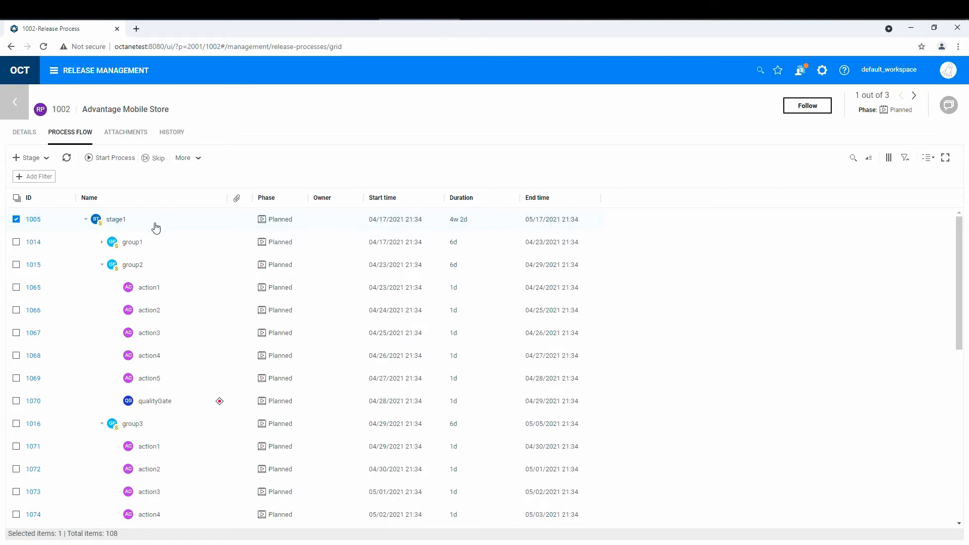
{"action": "mouse_move", "coordinate": [161, 390]}
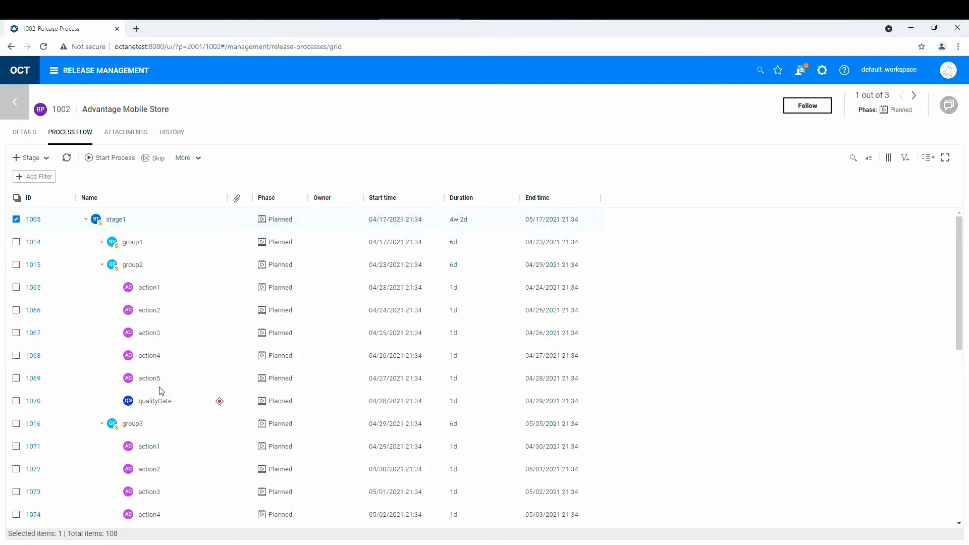
{"action": "left_click", "coordinate": [15, 401]}
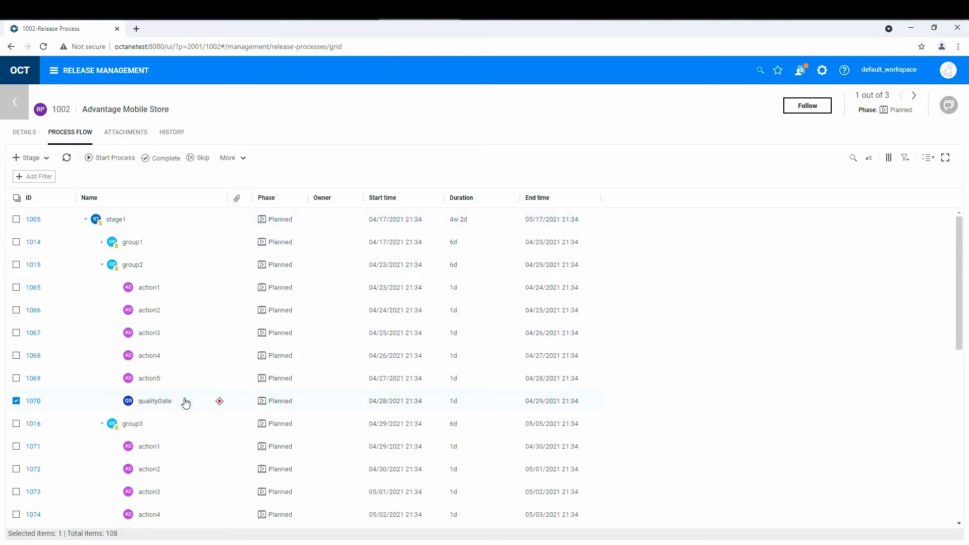
{"action": "mouse_move", "coordinate": [33, 401]}
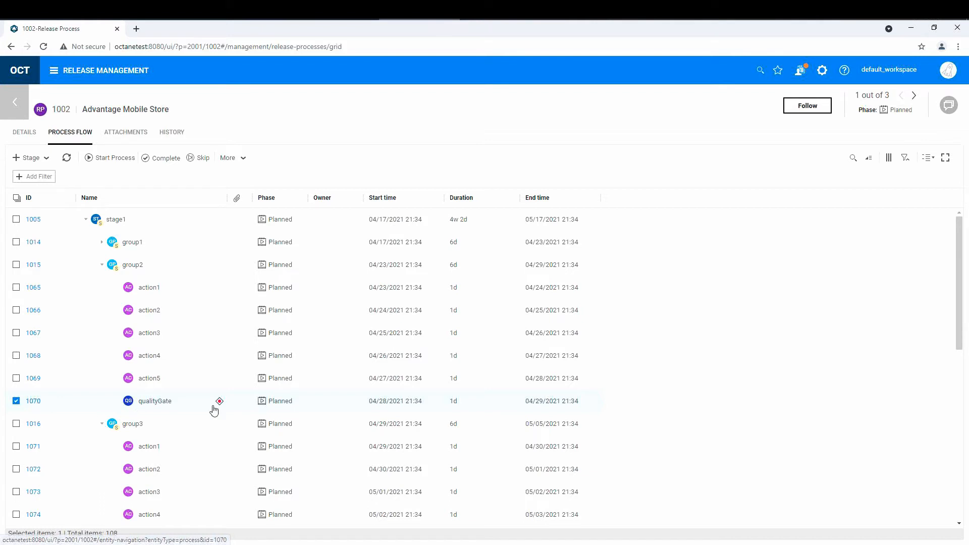
{"action": "mouse_move", "coordinate": [219, 401]}
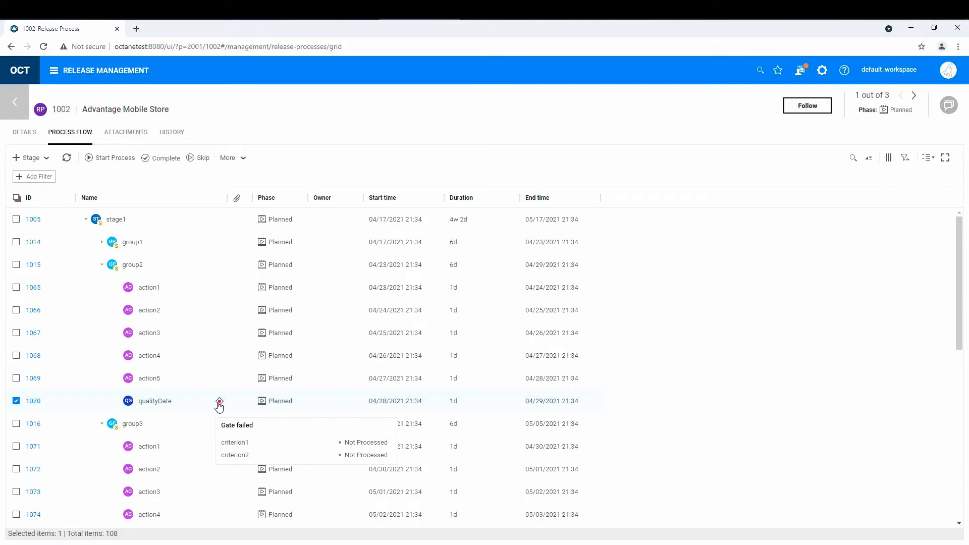
{"action": "mouse_move", "coordinate": [24, 135]}
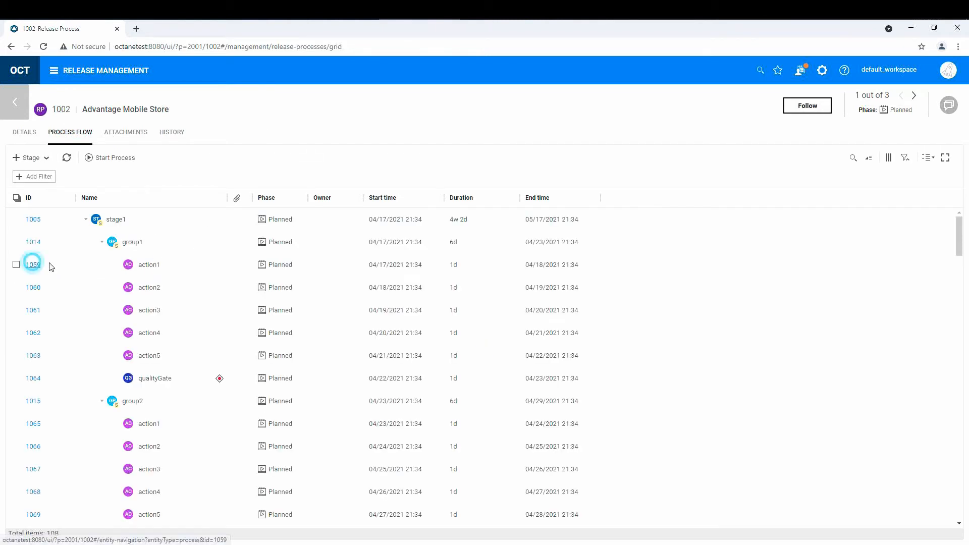
Step: Open action1's details (ID 1059), then go back to the release processes grid
{"action": "left_click", "coordinate": [32, 265]}
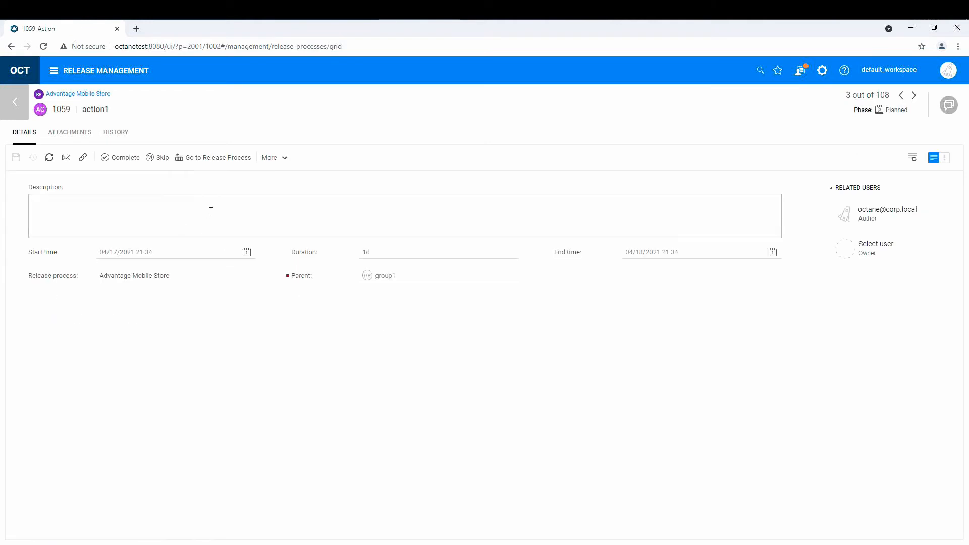
{"action": "mouse_move", "coordinate": [251, 200]}
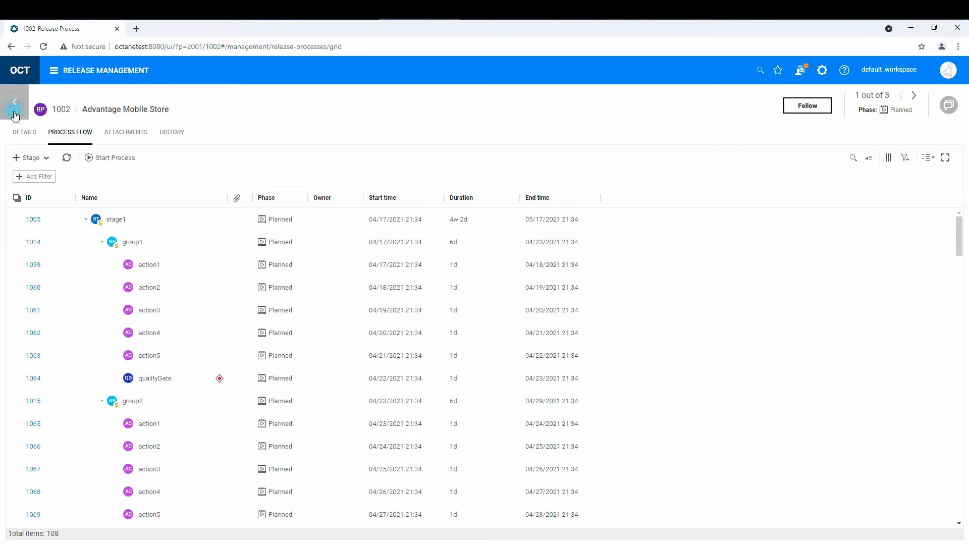
{"action": "left_click", "coordinate": [14, 101]}
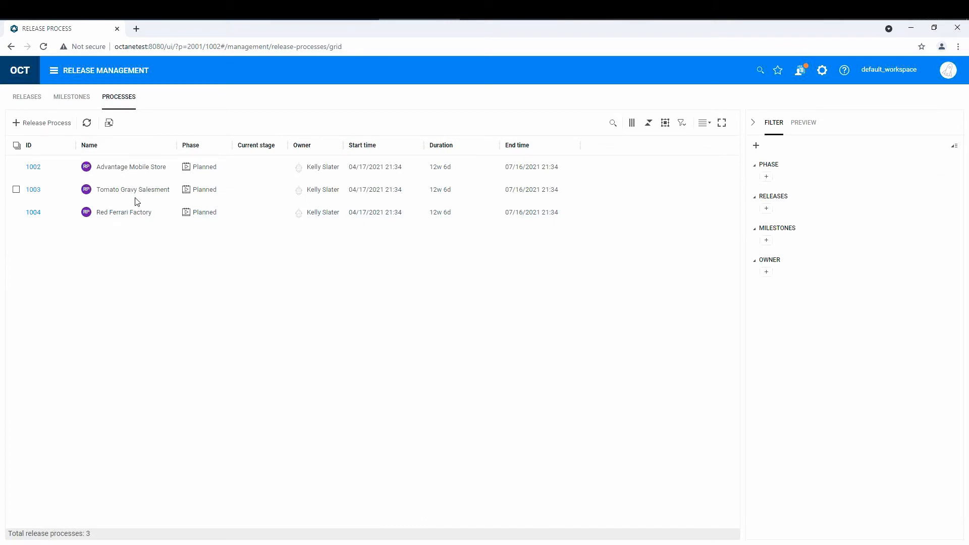
{"action": "mouse_move", "coordinate": [130, 195]}
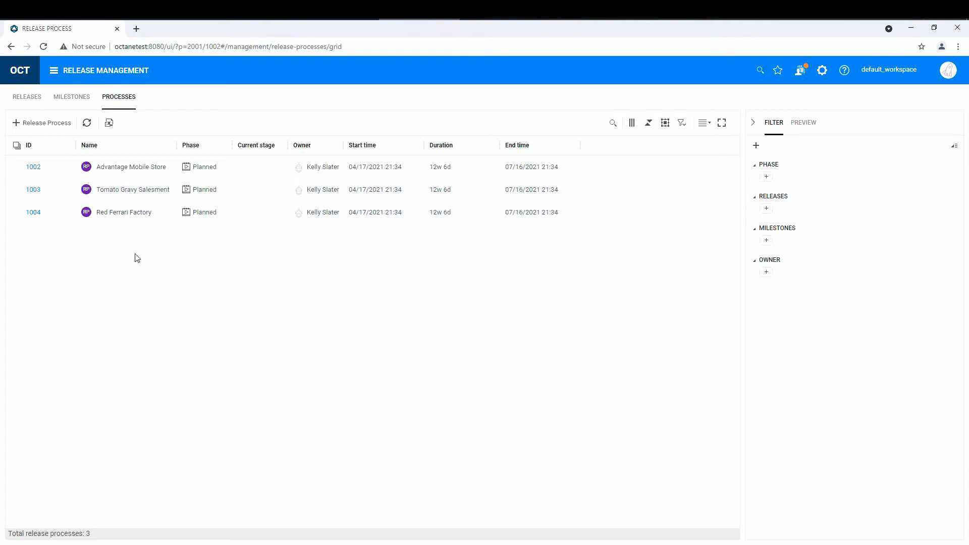
{"action": "mouse_move", "coordinate": [135, 263]}
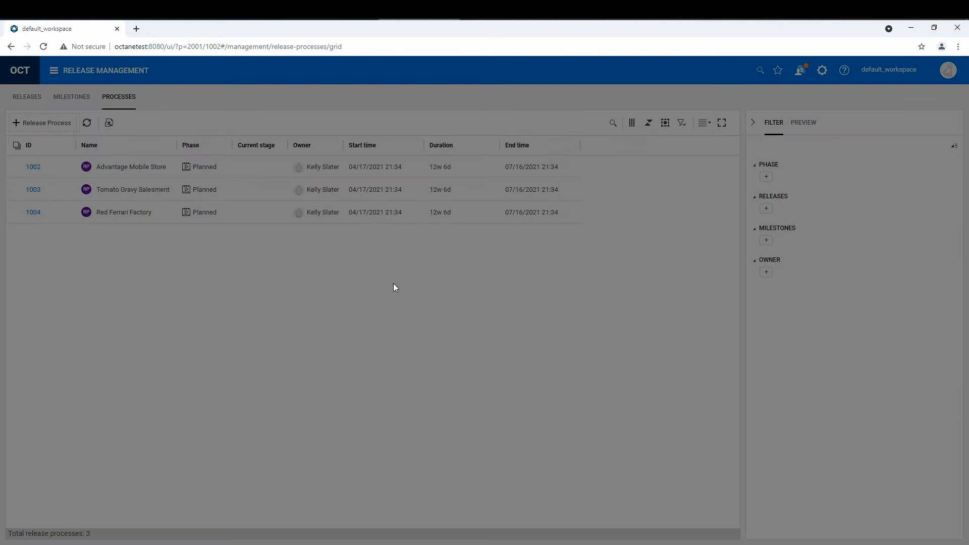
Step: Name the new release process 'My Demo Process'
{"action": "left_click", "coordinate": [42, 123]}
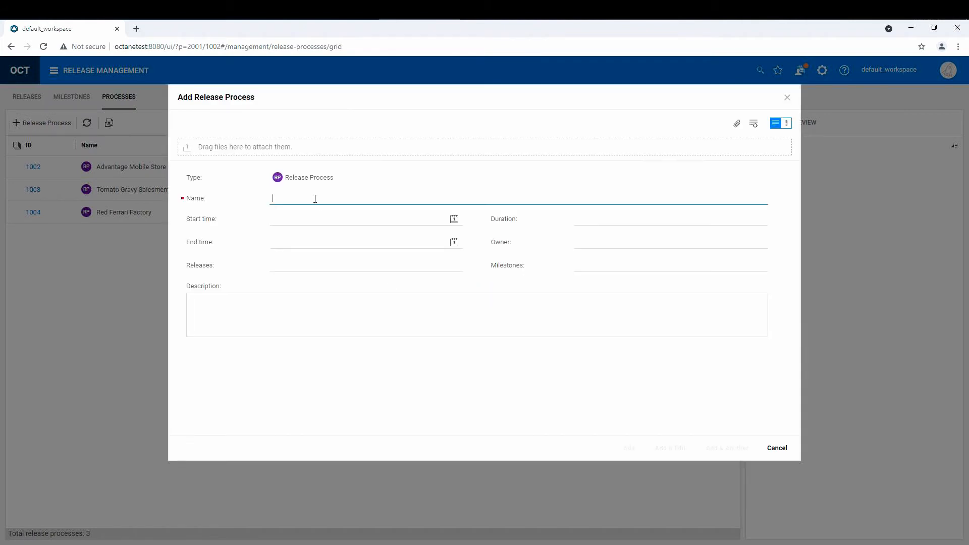
{"action": "type", "text": "My Demo Process"}
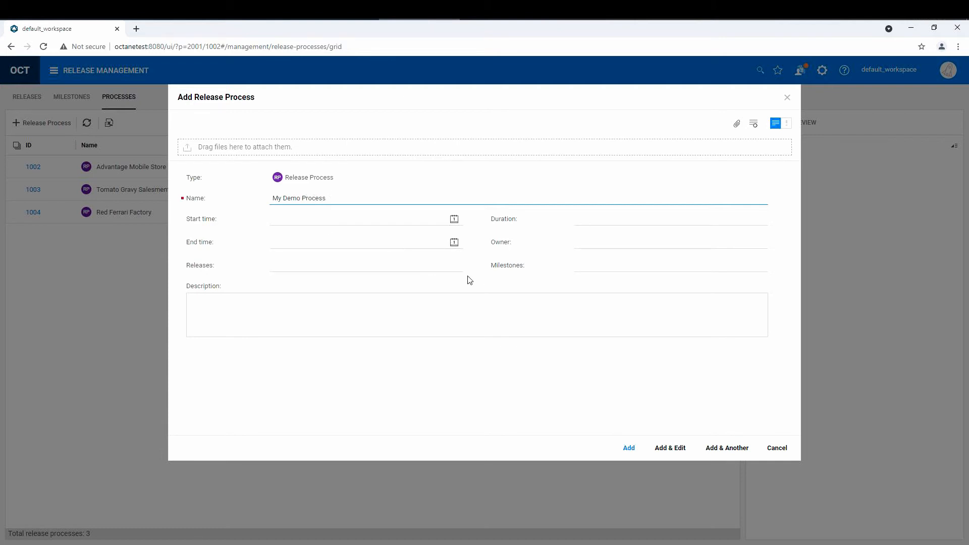
{"action": "mouse_move", "coordinate": [528, 259]}
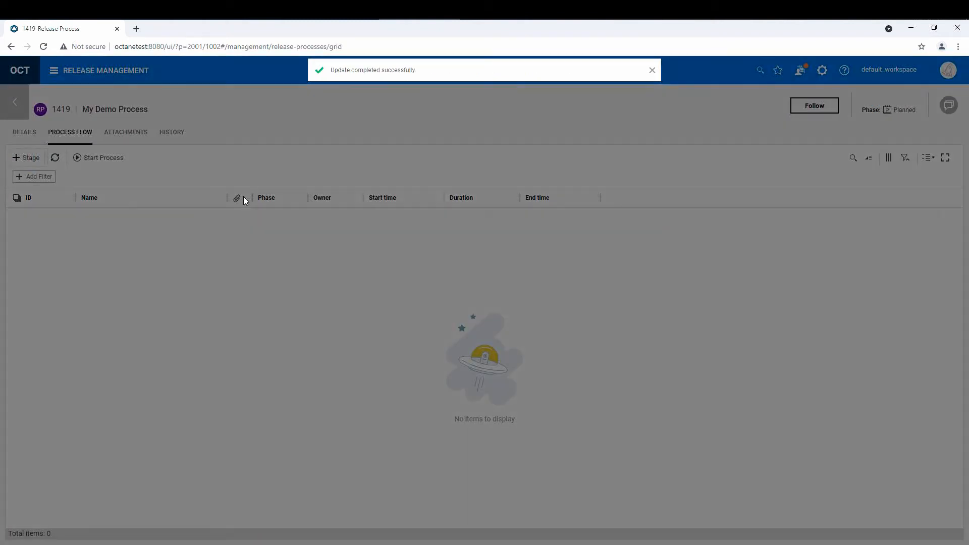
Step: Add a 'Planning Activities' stage to My Demo Process
{"action": "left_click", "coordinate": [25, 157]}
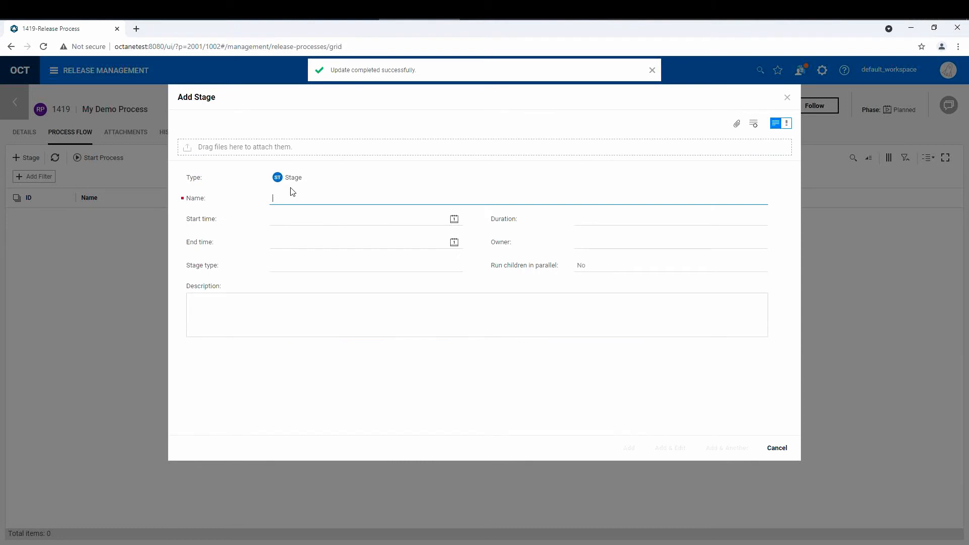
{"action": "type", "text": "P"}
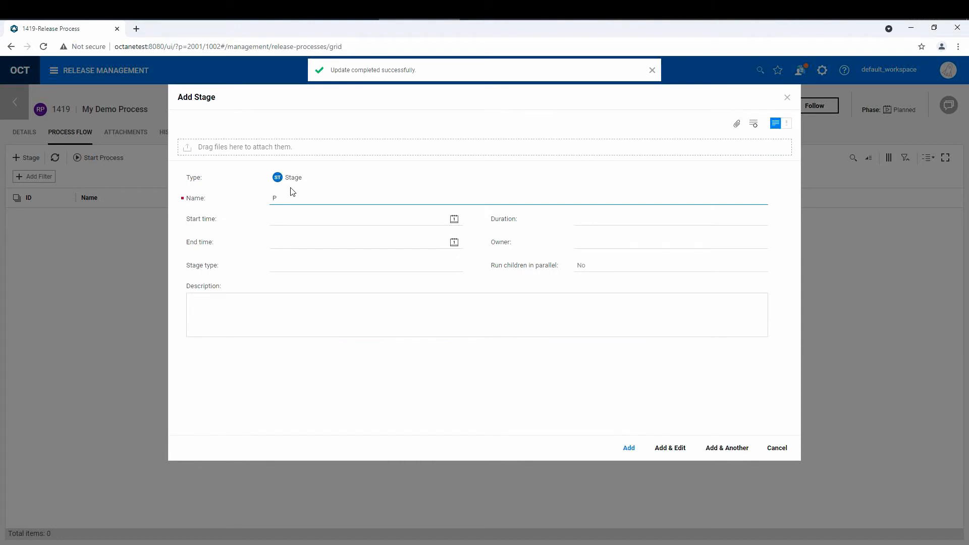
{"action": "type", "text": "lanning Ad"}
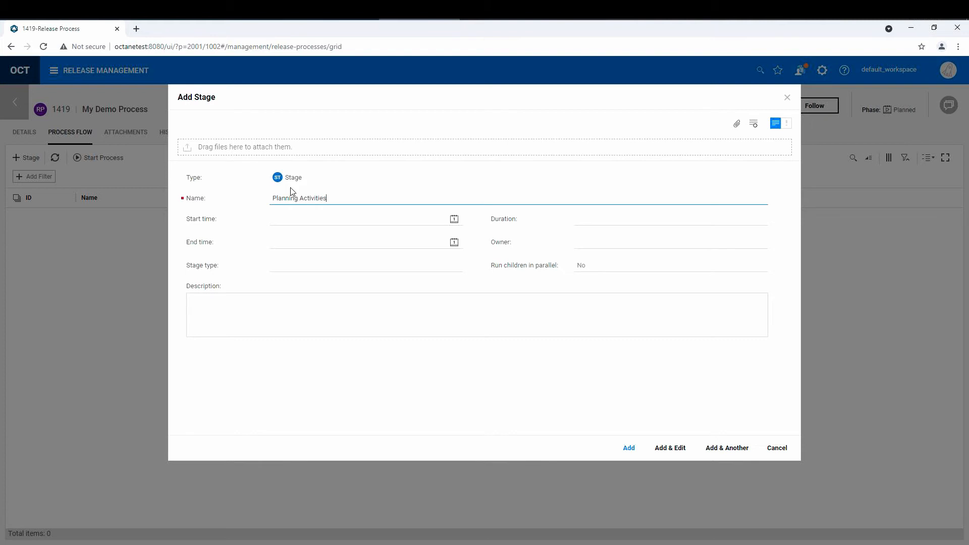
{"action": "mouse_move", "coordinate": [628, 448]}
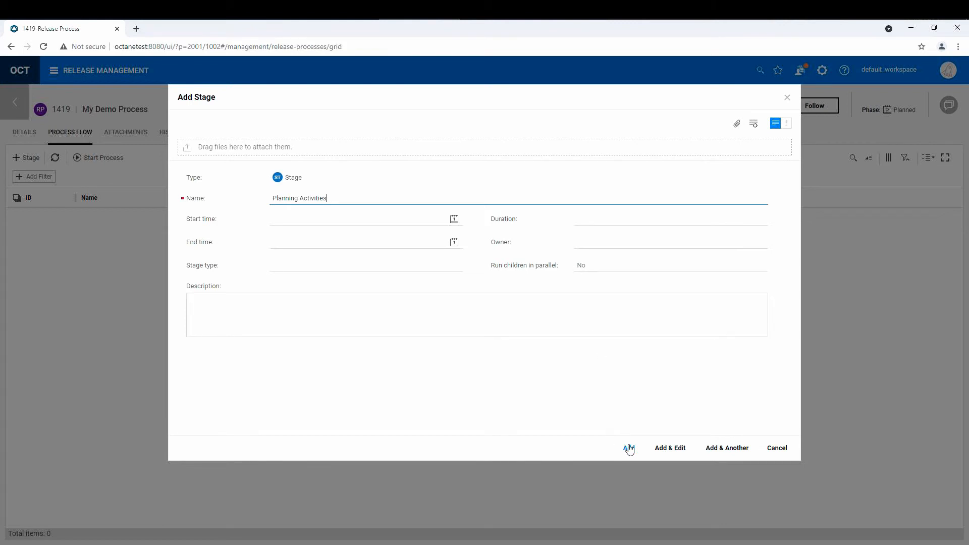
{"action": "left_click", "coordinate": [627, 448]}
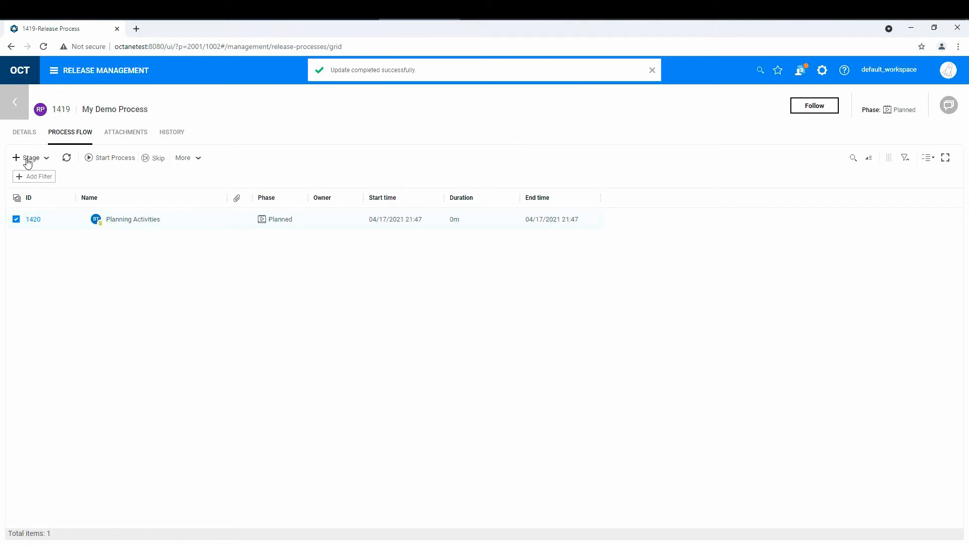
Step: Add 'Dev Activities' and 'Publish Activities' stages, then open Planning Activities
{"action": "left_click", "coordinate": [26, 157]}
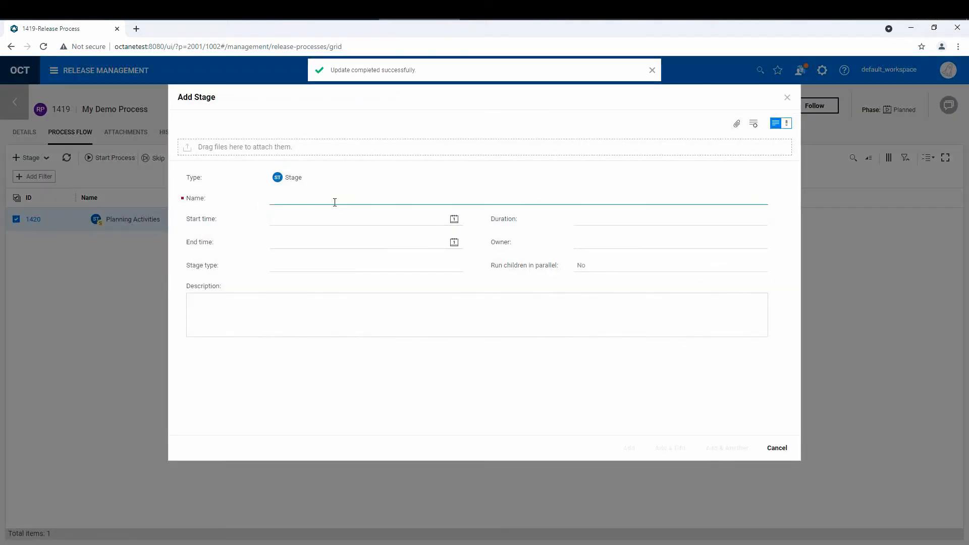
{"action": "type", "text": "Dev Activities"}
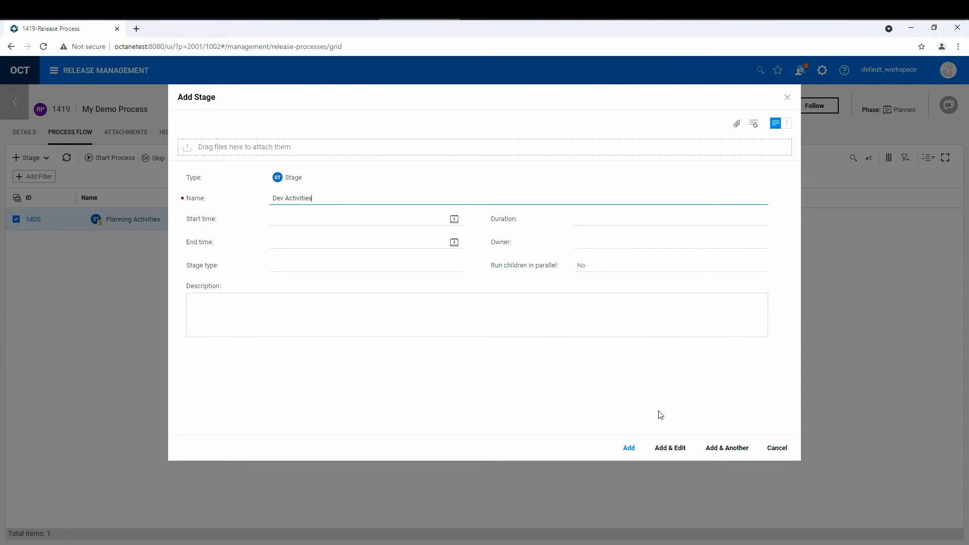
{"action": "left_click", "coordinate": [629, 448]}
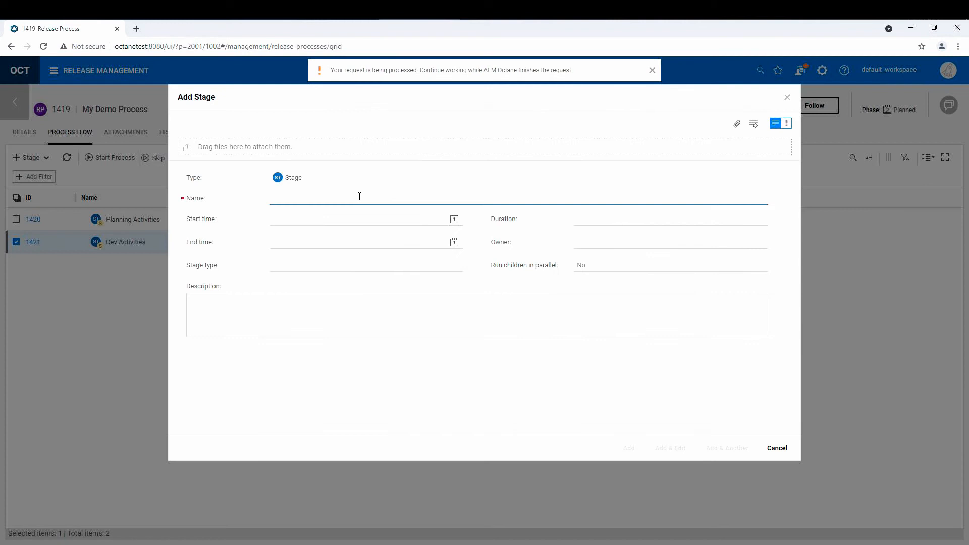
{"action": "type", "text": "Depoloym"}
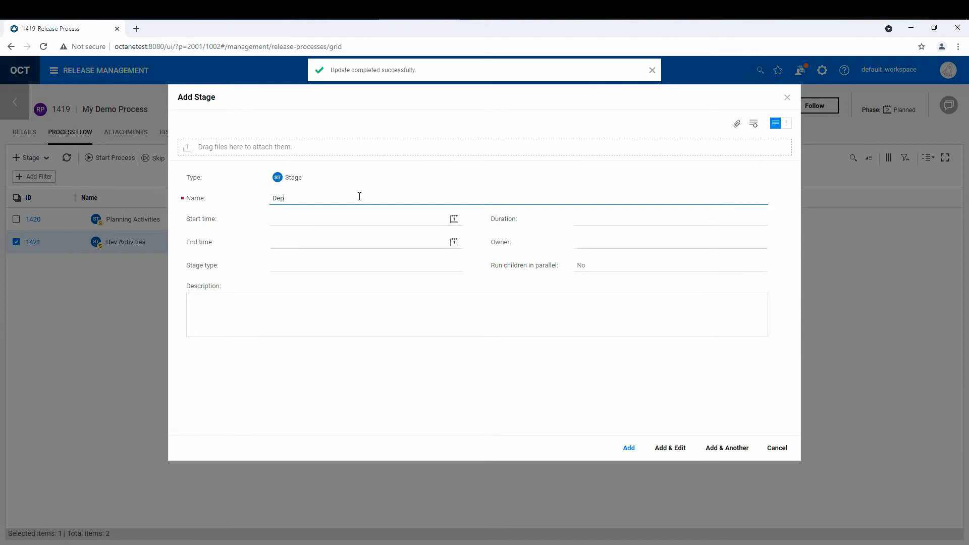
{"action": "type", "text": "Publish Activitie"}
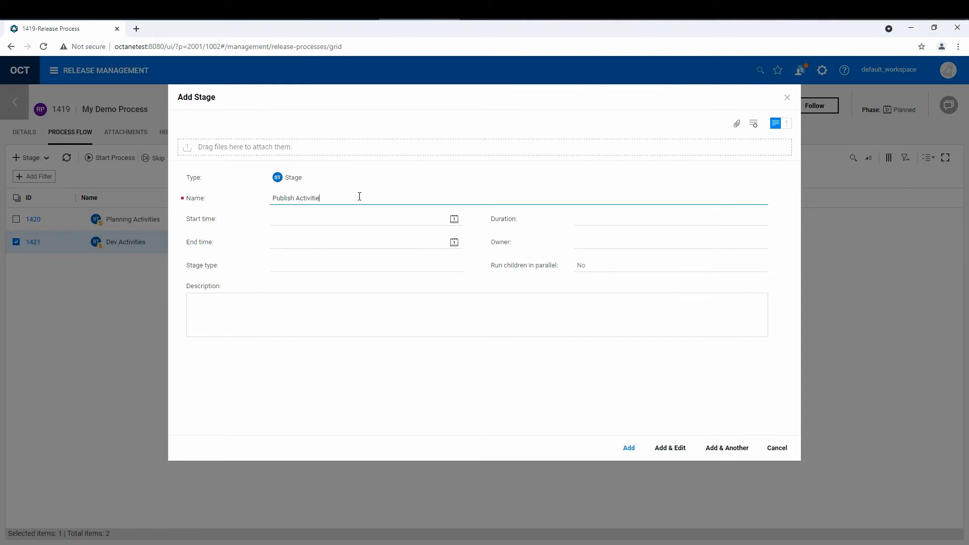
{"action": "left_click", "coordinate": [628, 447]}
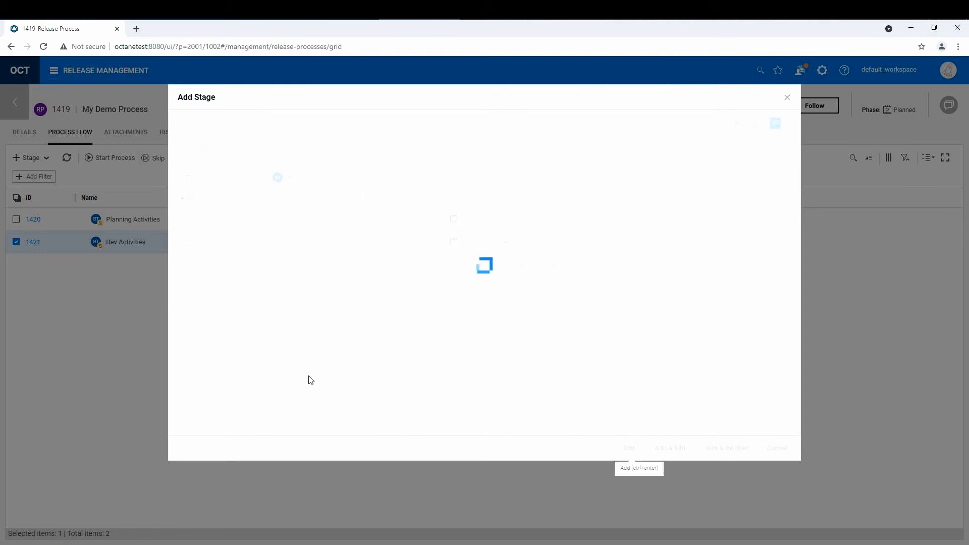
{"action": "left_click", "coordinate": [628, 448]}
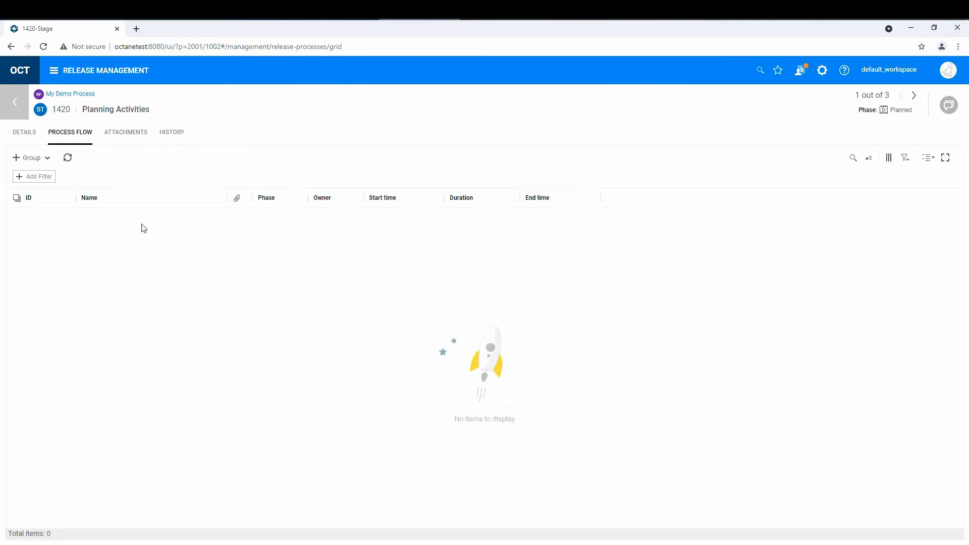
Step: Add the actions 'Review Specs' and 'Produce System Design' to Planning Activities
{"action": "left_click", "coordinate": [31, 158]}
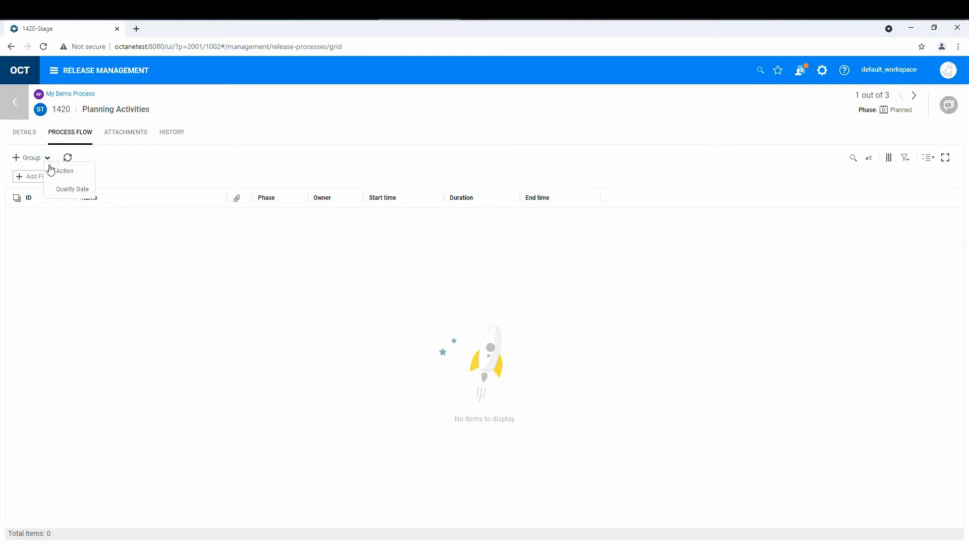
{"action": "mouse_move", "coordinate": [64, 180]}
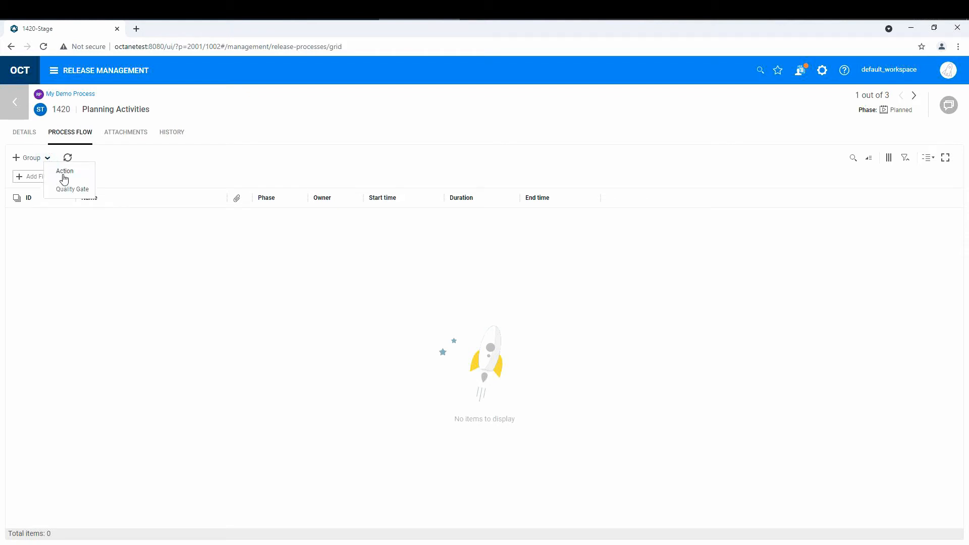
{"action": "mouse_move", "coordinate": [44, 168]}
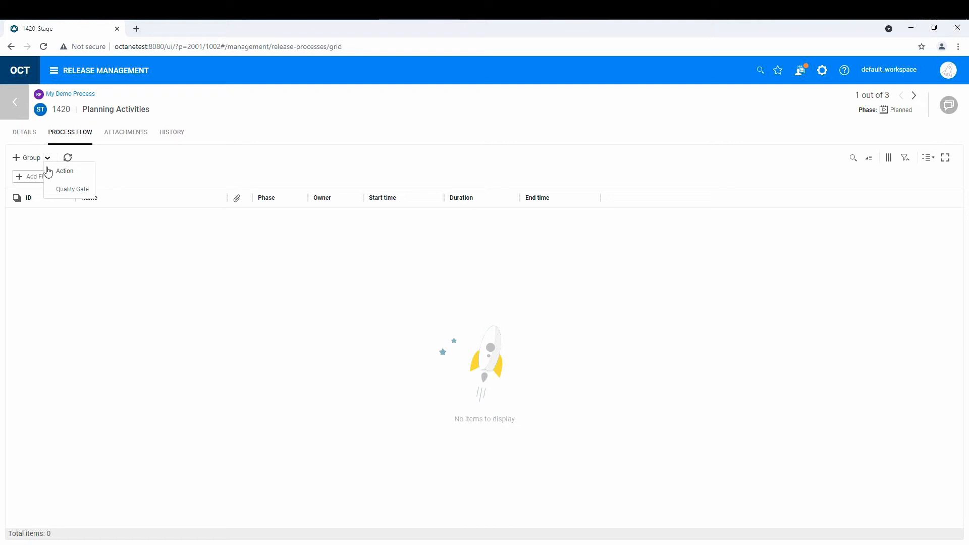
{"action": "left_click", "coordinate": [65, 170]}
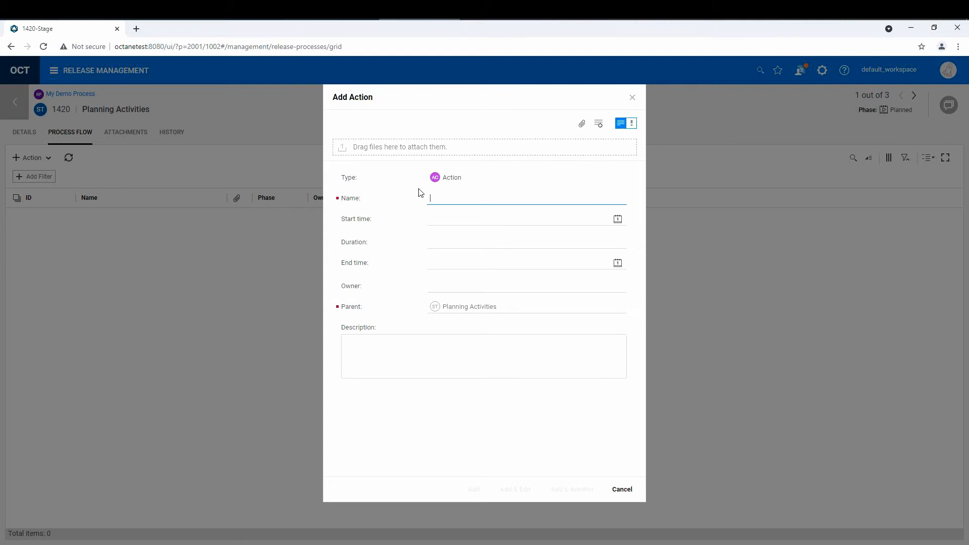
{"action": "type", "text": "Review Specs"}
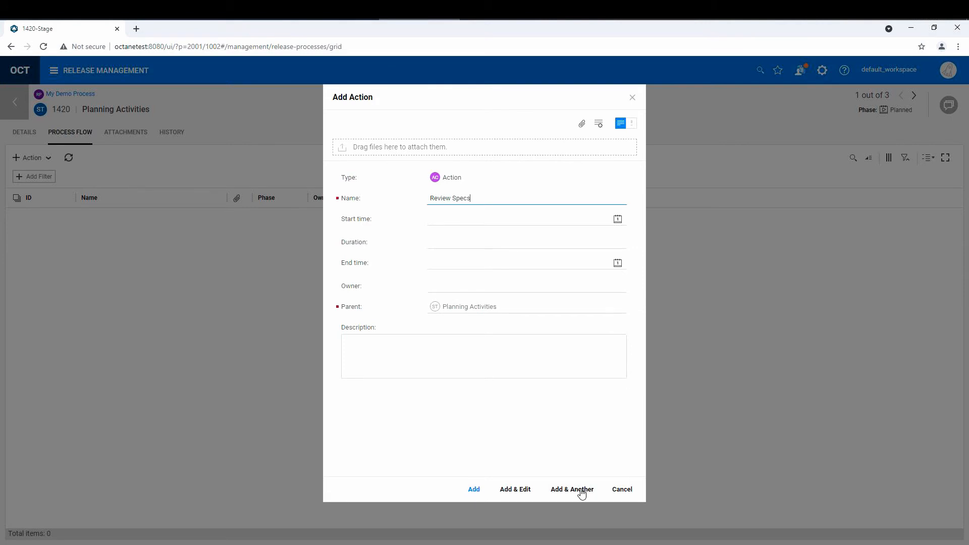
{"action": "left_click", "coordinate": [572, 489]}
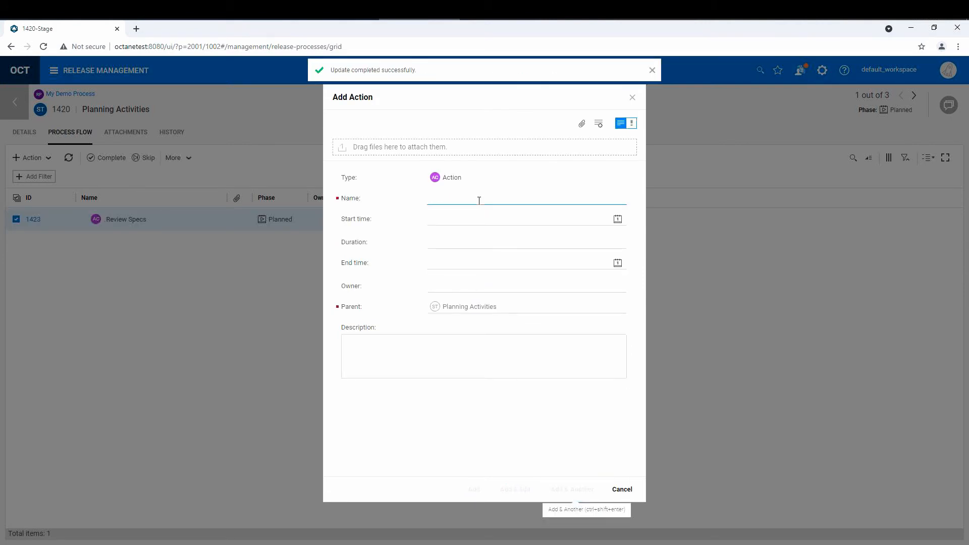
{"action": "type", "text": "Proce"}
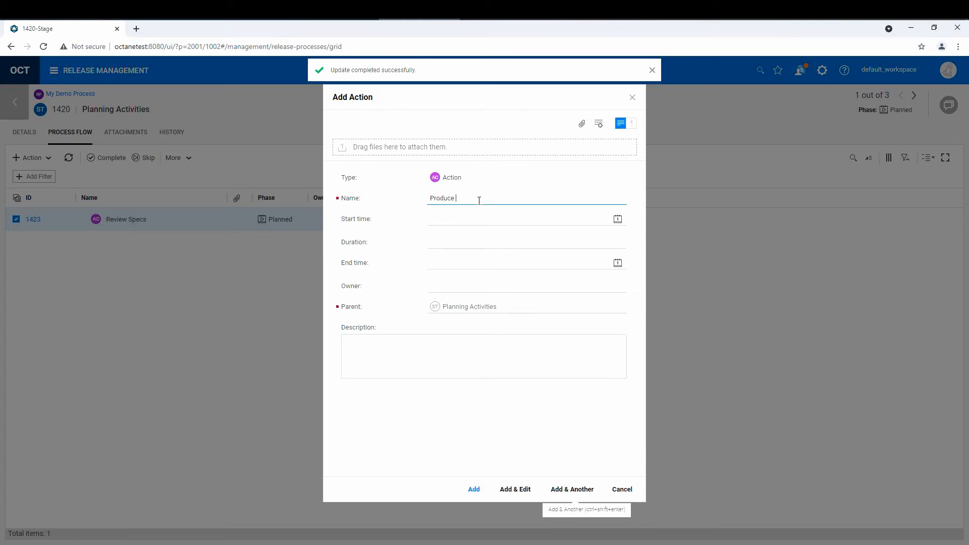
{"action": "type", "text": "SystemDesign"}
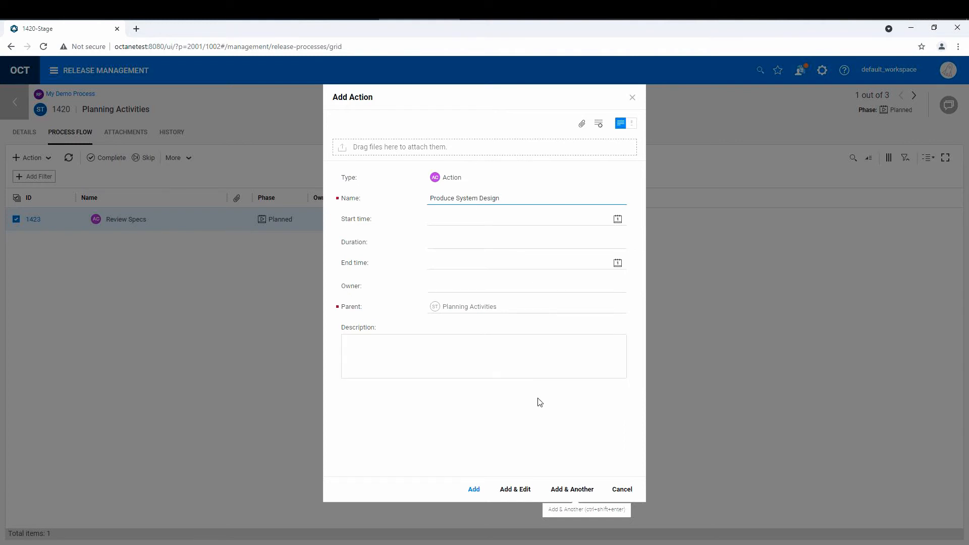
{"action": "mouse_move", "coordinate": [554, 491]}
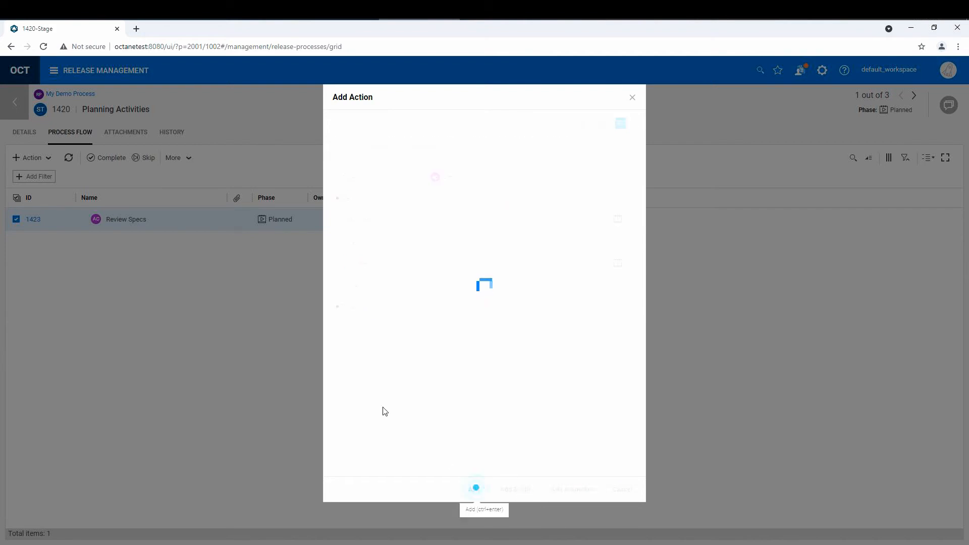
{"action": "left_click", "coordinate": [475, 488]}
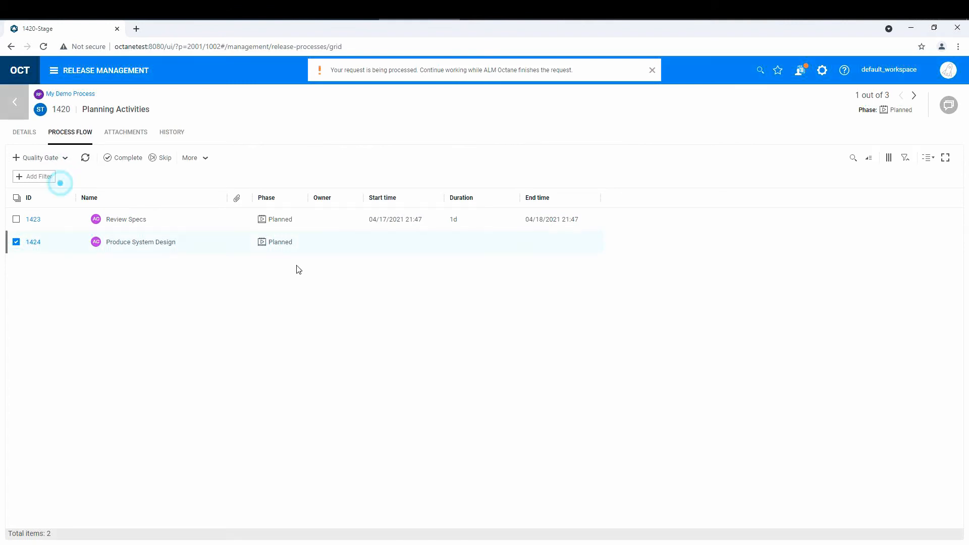
Step: Create the 'Review System Design' quality gate and open it for editing
{"action": "left_click", "coordinate": [36, 158]}
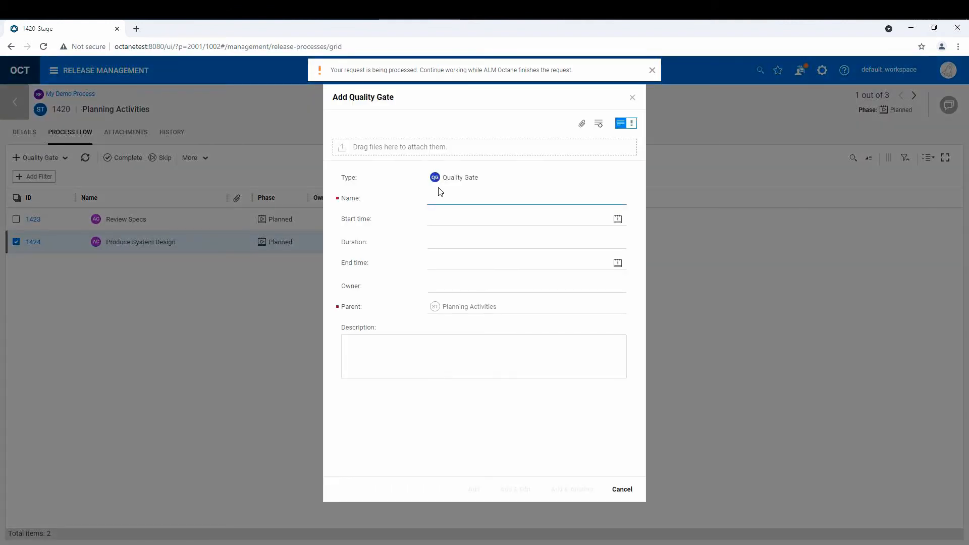
{"action": "type", "text": "Rie"}
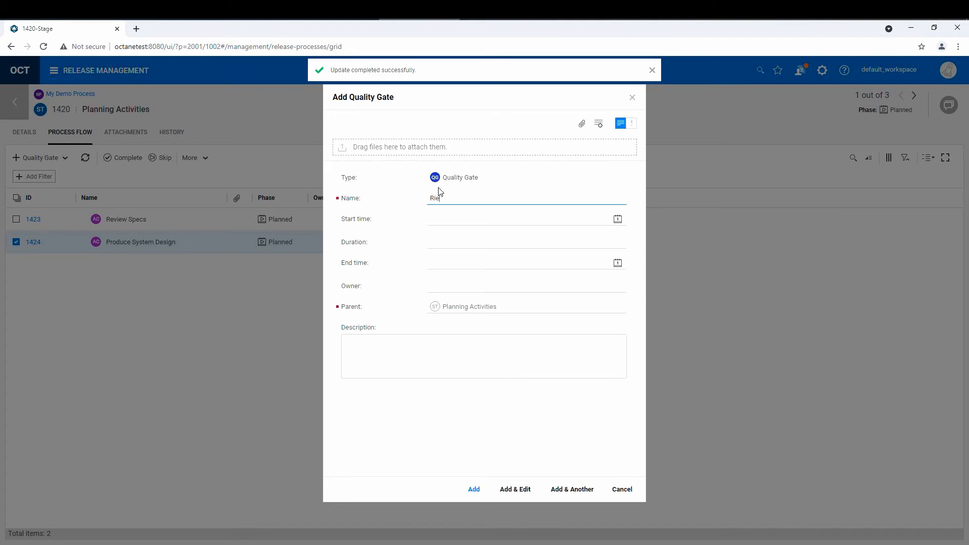
{"action": "type", "text": "view System Design"}
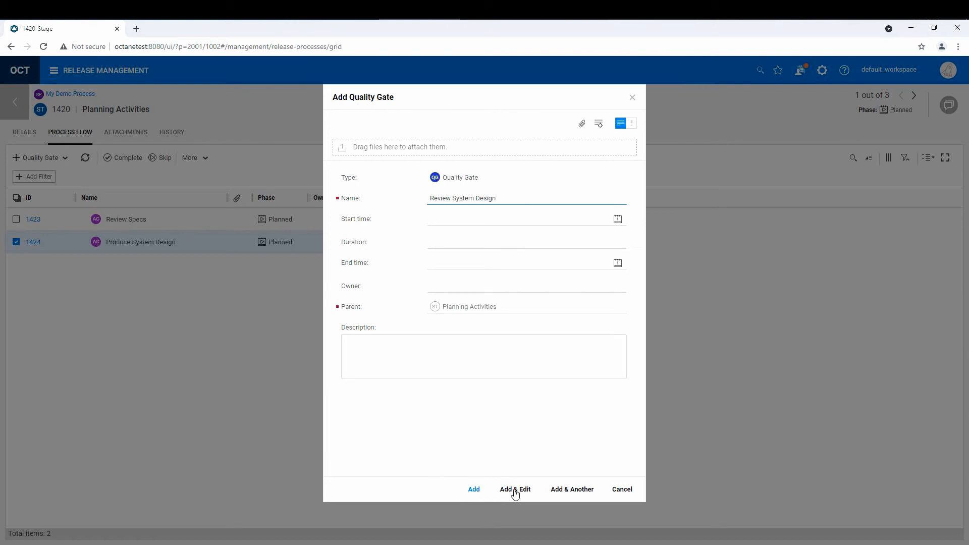
{"action": "left_click", "coordinate": [516, 489]}
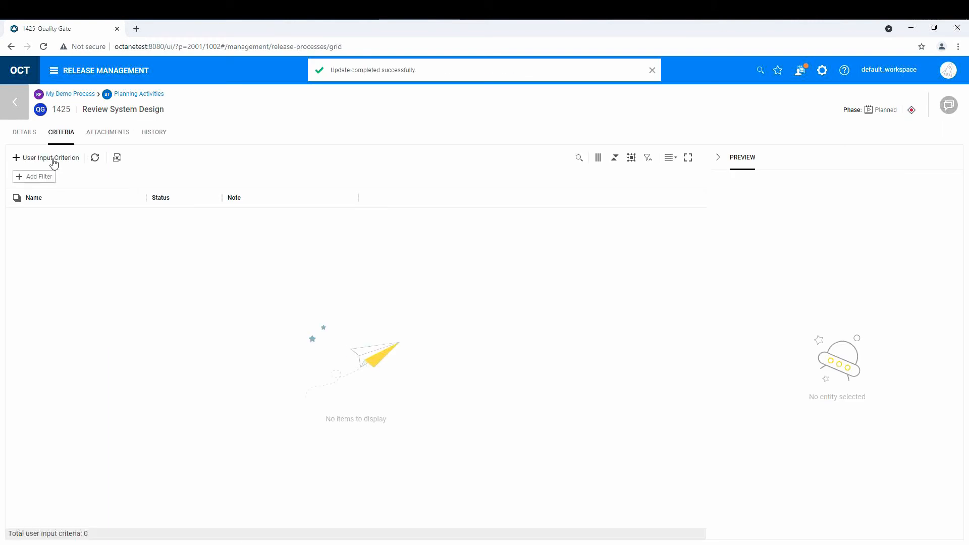
Step: Add user input criteria 'Dev Signoff' and 'Client Signoff' to the gate
{"action": "left_click", "coordinate": [45, 157]}
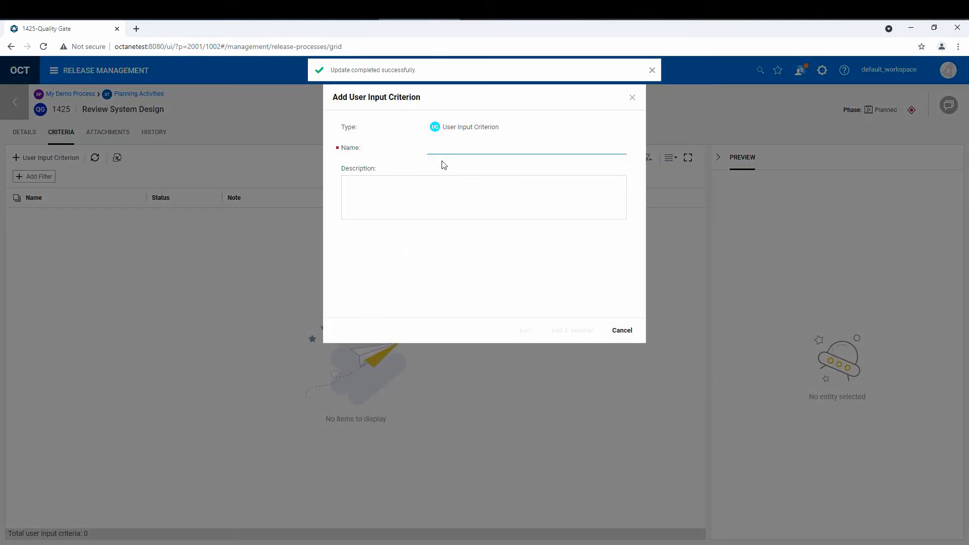
{"action": "type", "text": "Dev Signoff"}
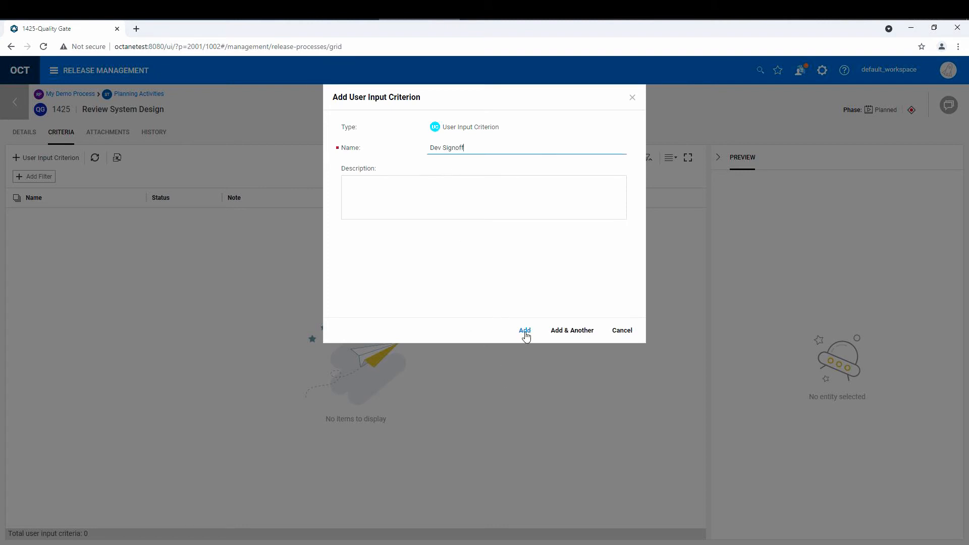
{"action": "left_click", "coordinate": [524, 330]}
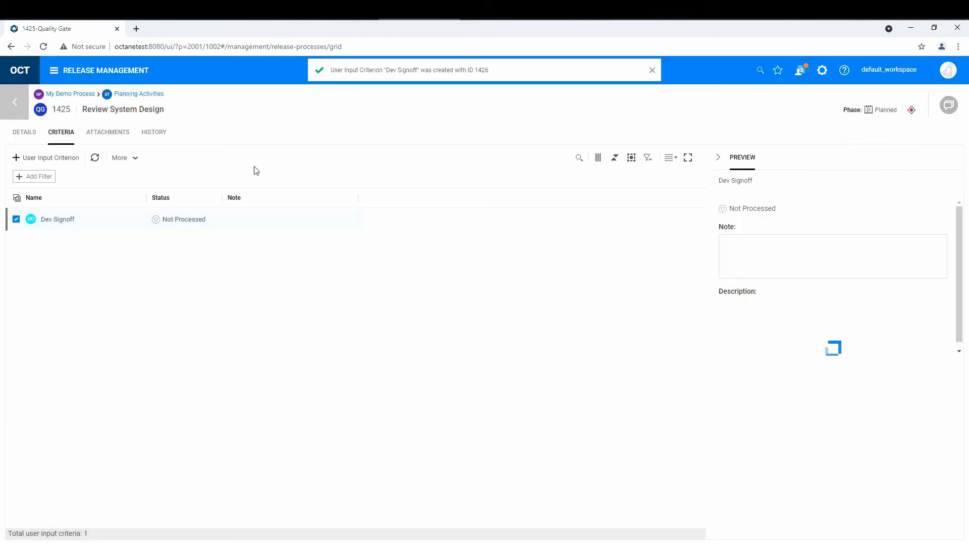
{"action": "left_click", "coordinate": [45, 158]}
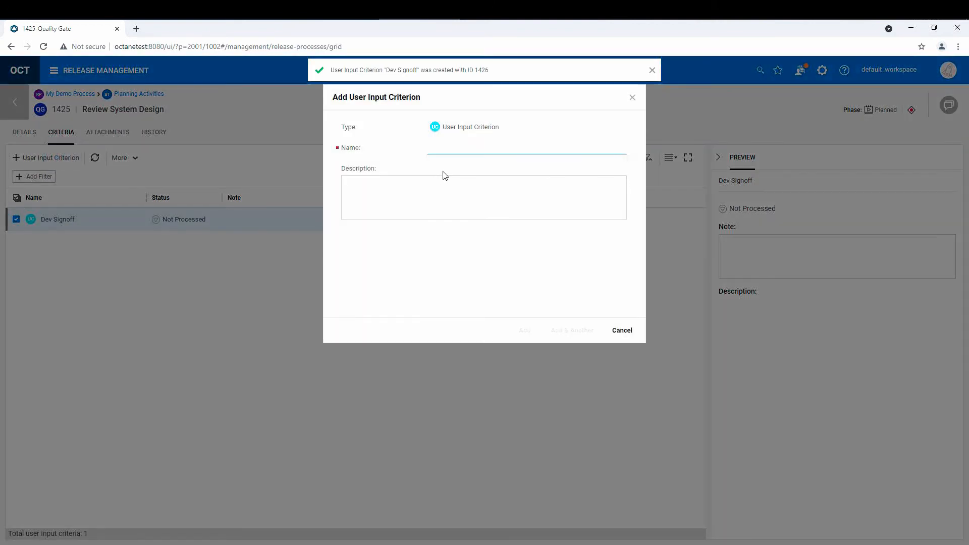
{"action": "type", "text": "Client Signoff"}
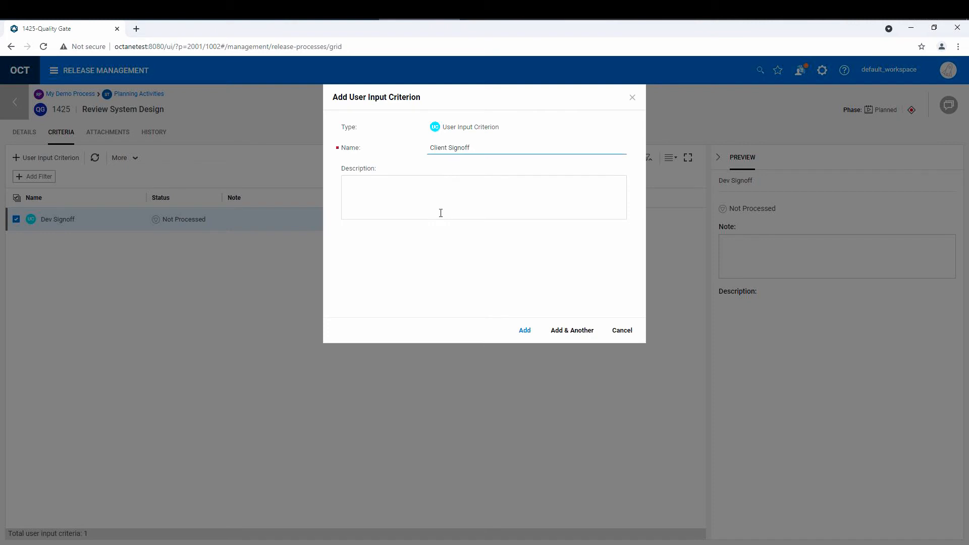
{"action": "left_click", "coordinate": [524, 330]}
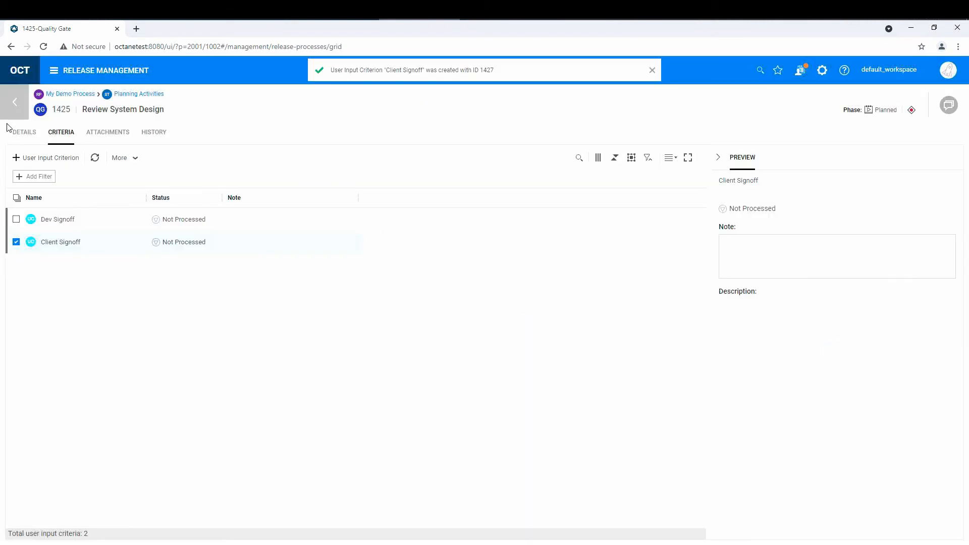
Step: Go back from the quality gate through Planning Activities to the My Demo Process flow
{"action": "left_click", "coordinate": [138, 93]}
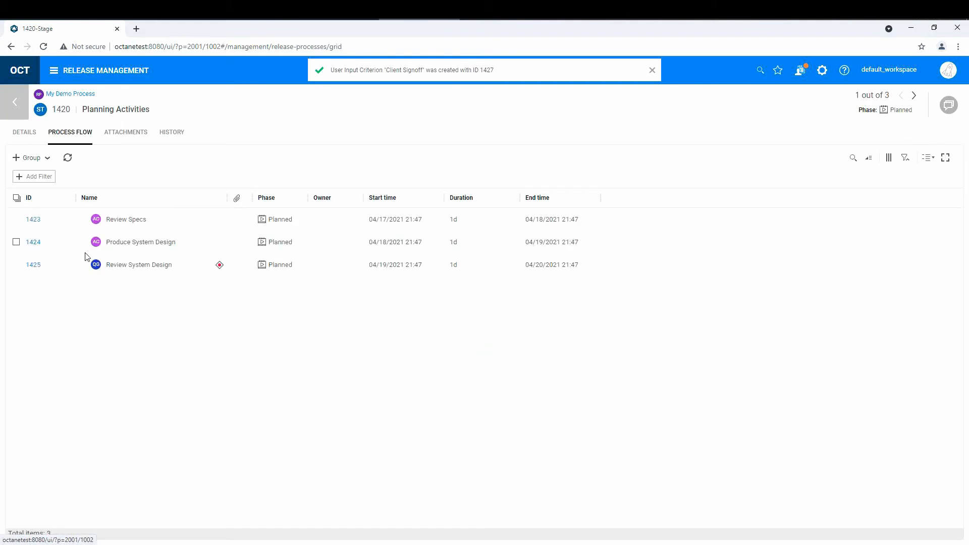
{"action": "left_click", "coordinate": [652, 70]}
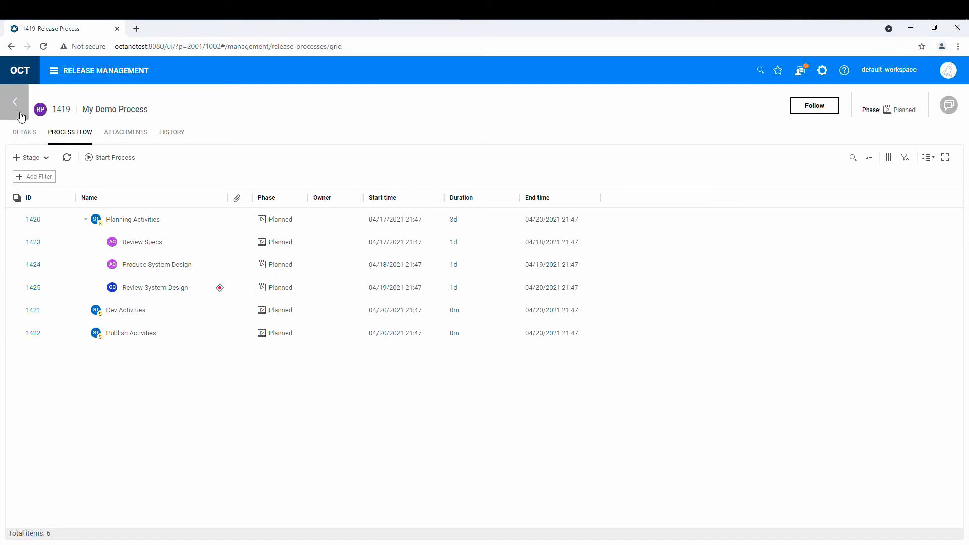
Step: Return to the release processes grid and dismiss My Demo Process's More actions list unused
{"action": "left_click", "coordinate": [14, 102]}
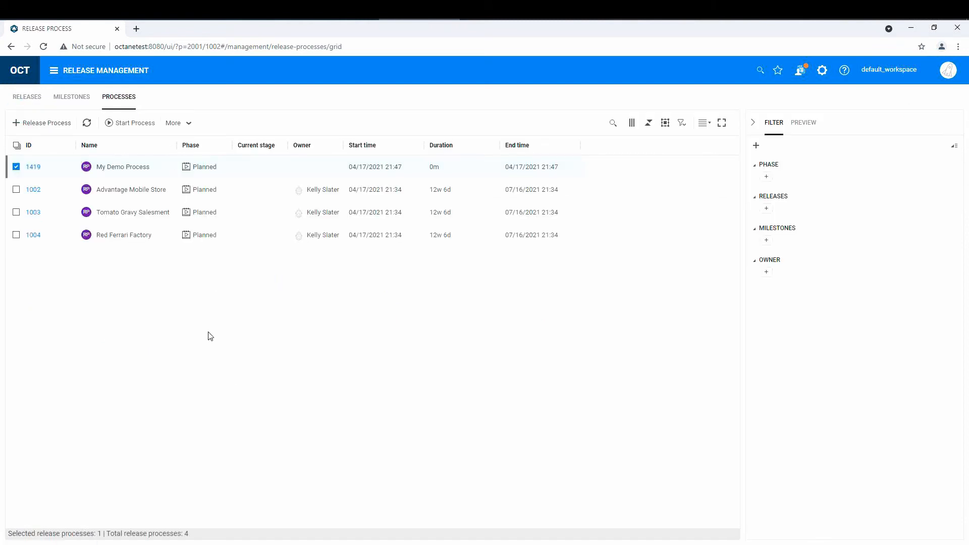
{"action": "mouse_move", "coordinate": [146, 183]}
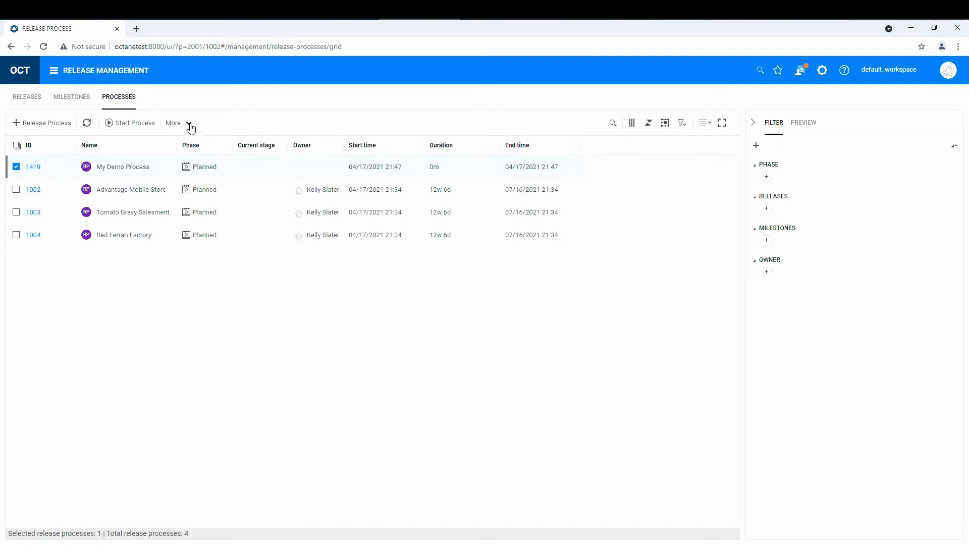
{"action": "mouse_move", "coordinate": [26, 100]}
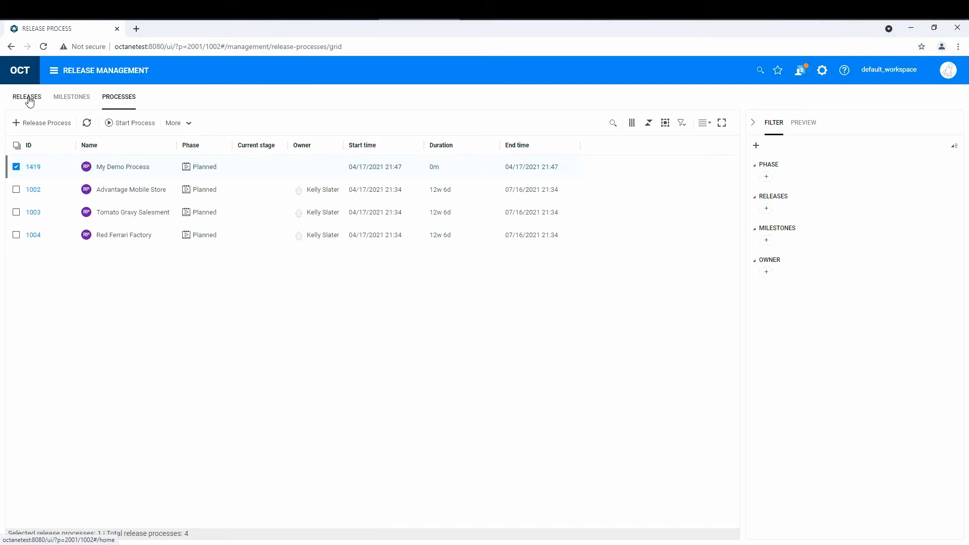
{"action": "left_click", "coordinate": [191, 124]}
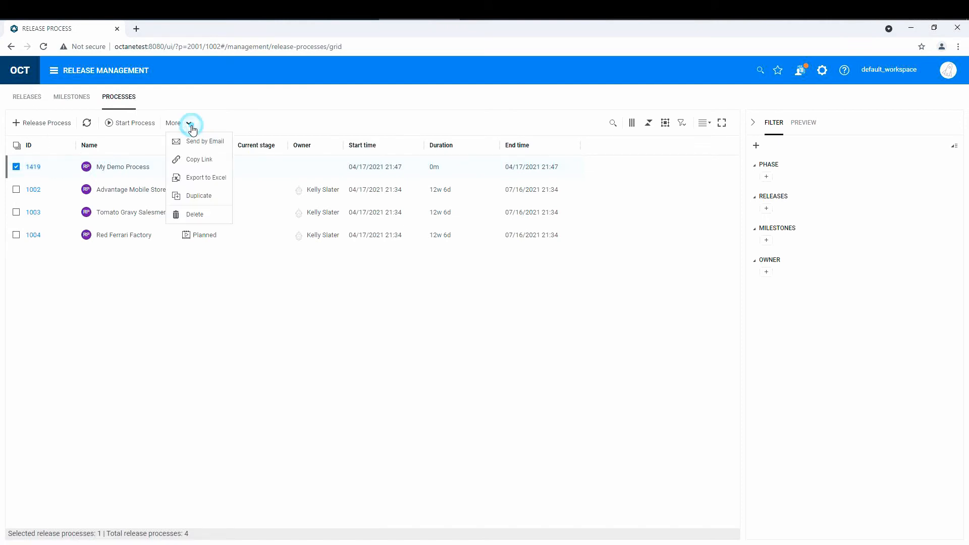
{"action": "mouse_move", "coordinate": [211, 110]}
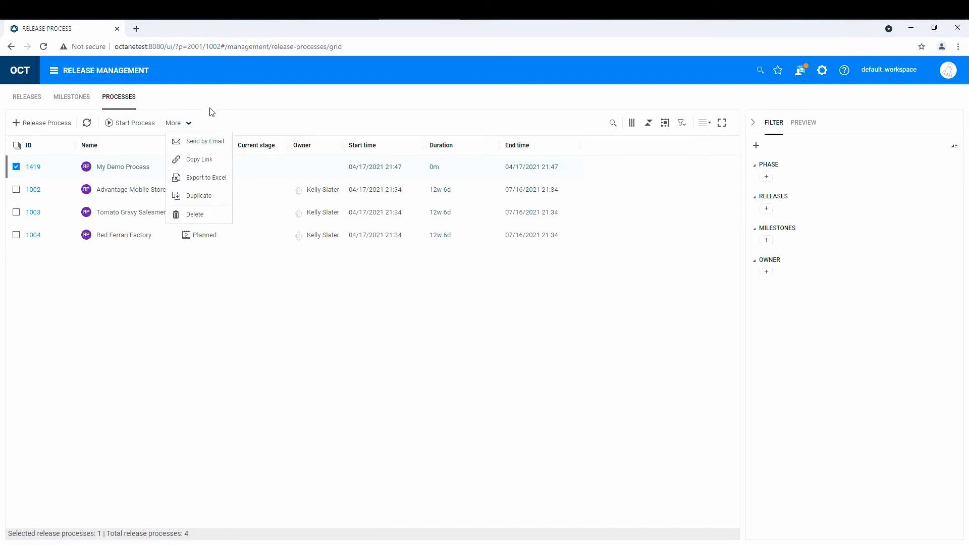
{"action": "left_click", "coordinate": [26, 96]}
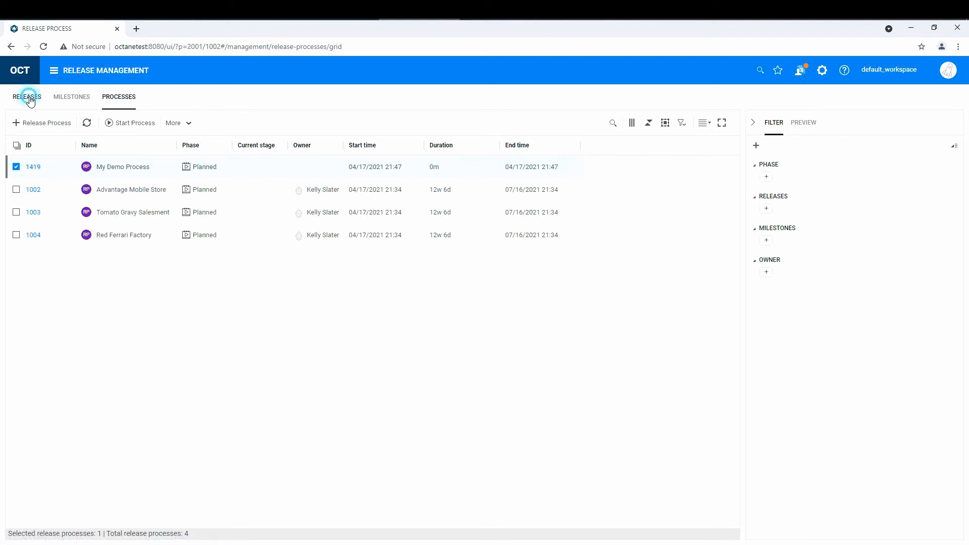
Step: Add Kanban release 'Youtube Video Release' running 04/17/2021 to 04/30/2021
{"action": "left_click", "coordinate": [27, 97]}
{"action": "type", "text": "Youtube Video Release"}
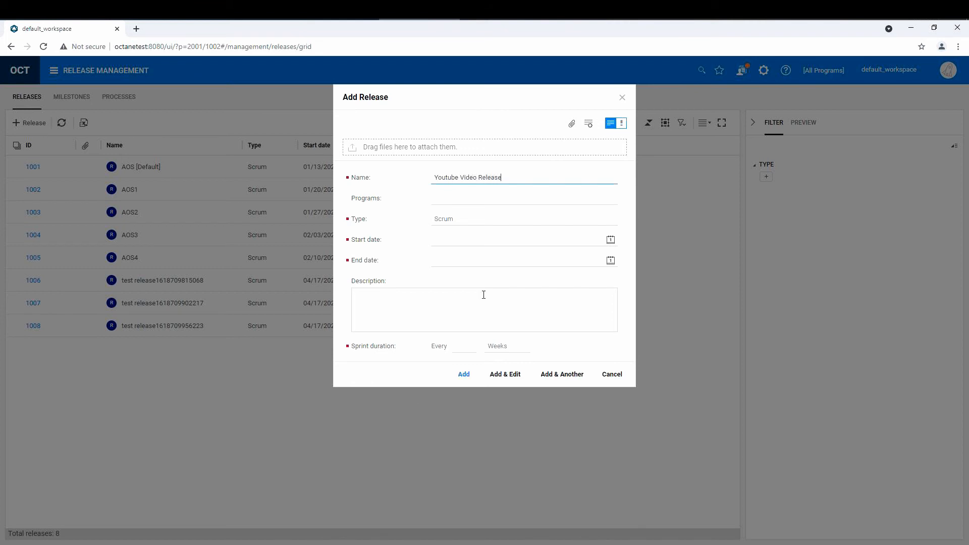
{"action": "left_click", "coordinate": [524, 218]}
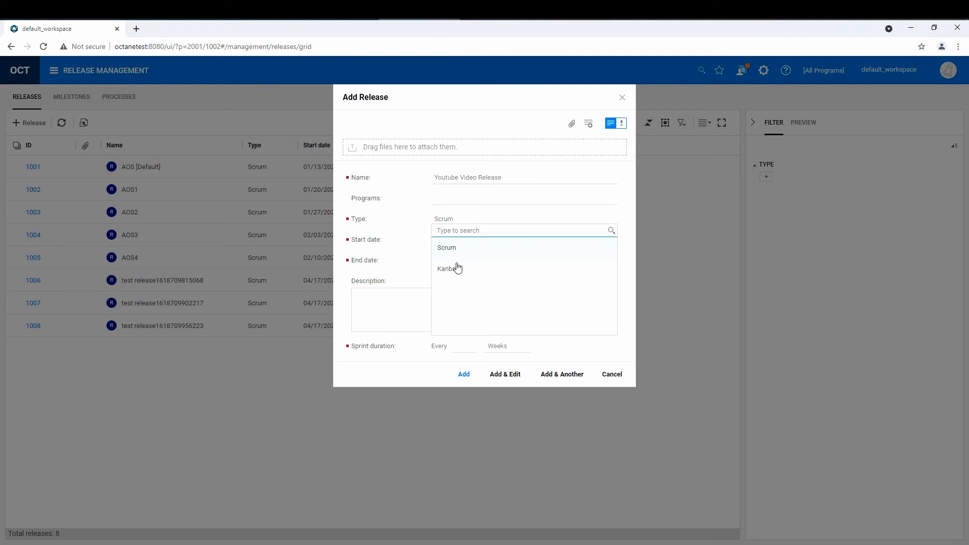
{"action": "left_click", "coordinate": [446, 268]}
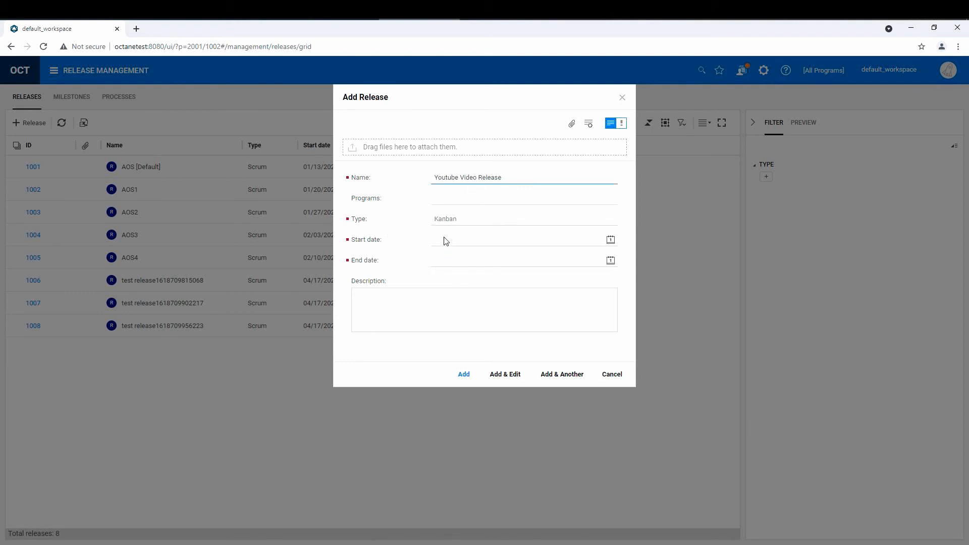
{"action": "left_click", "coordinate": [610, 238]}
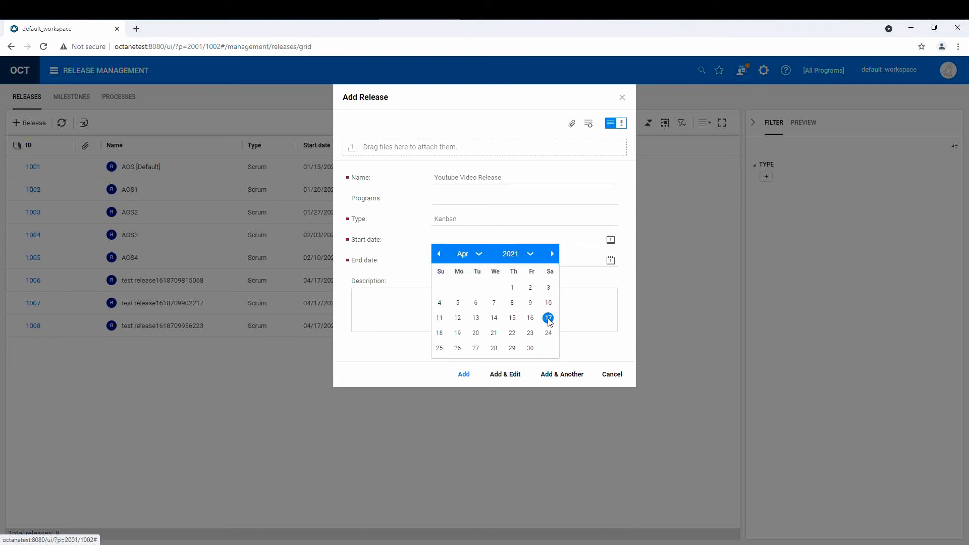
{"action": "left_click", "coordinate": [548, 318]}
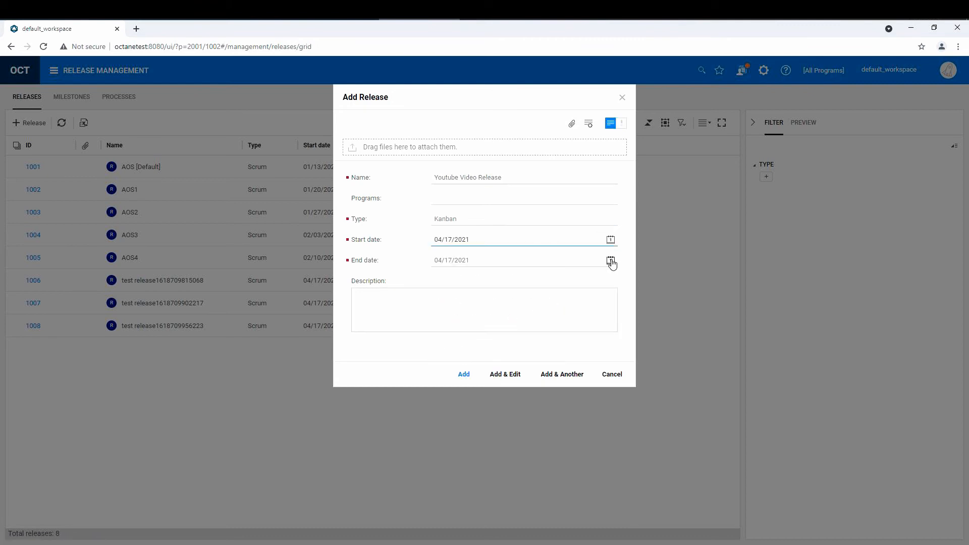
{"action": "left_click", "coordinate": [610, 260]}
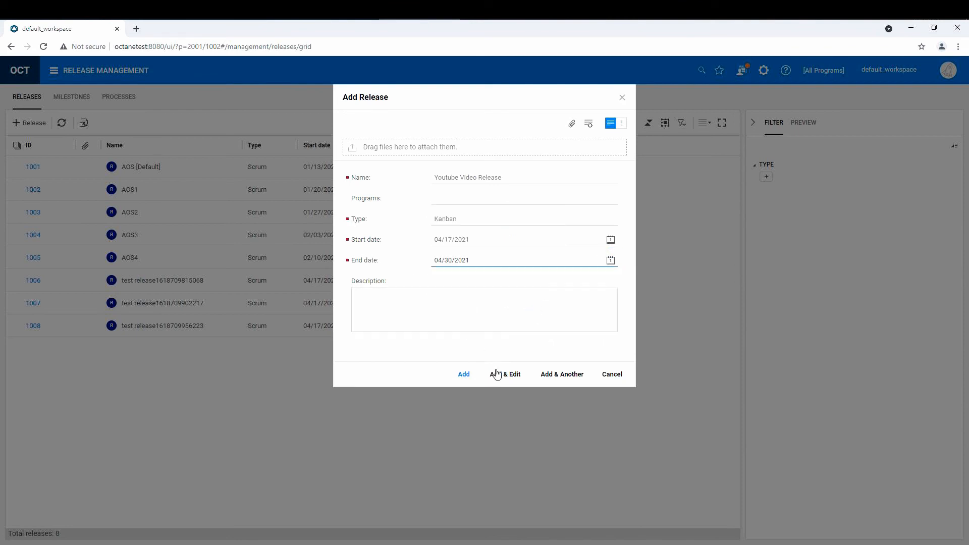
{"action": "left_click", "coordinate": [505, 374]}
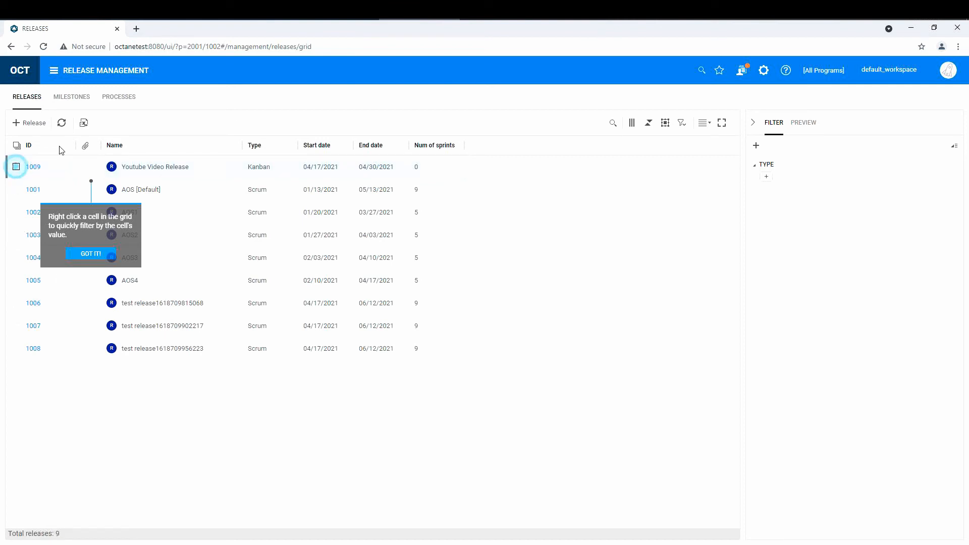
Step: Reopen My Demo Process from the processes list and view its Details tab
{"action": "left_click", "coordinate": [119, 97]}
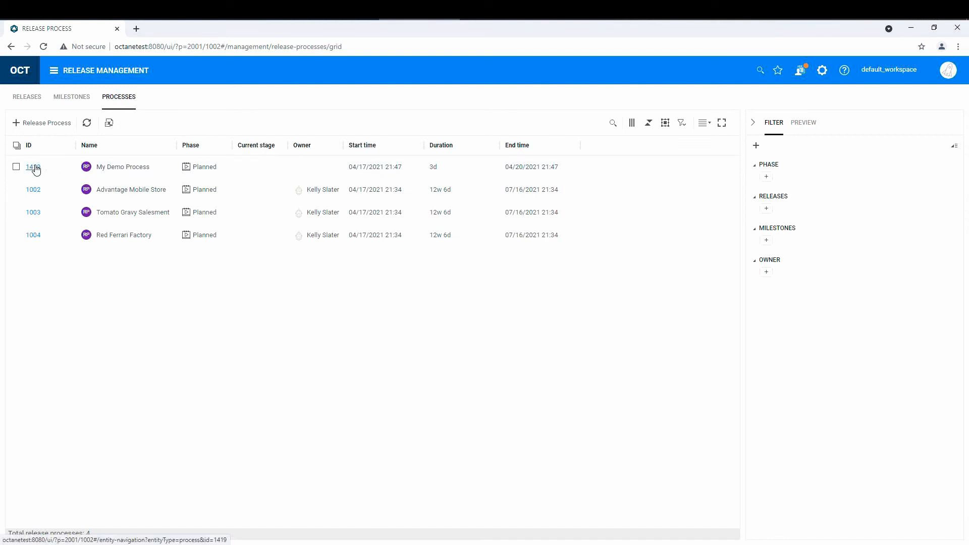
{"action": "mouse_move", "coordinate": [34, 169]}
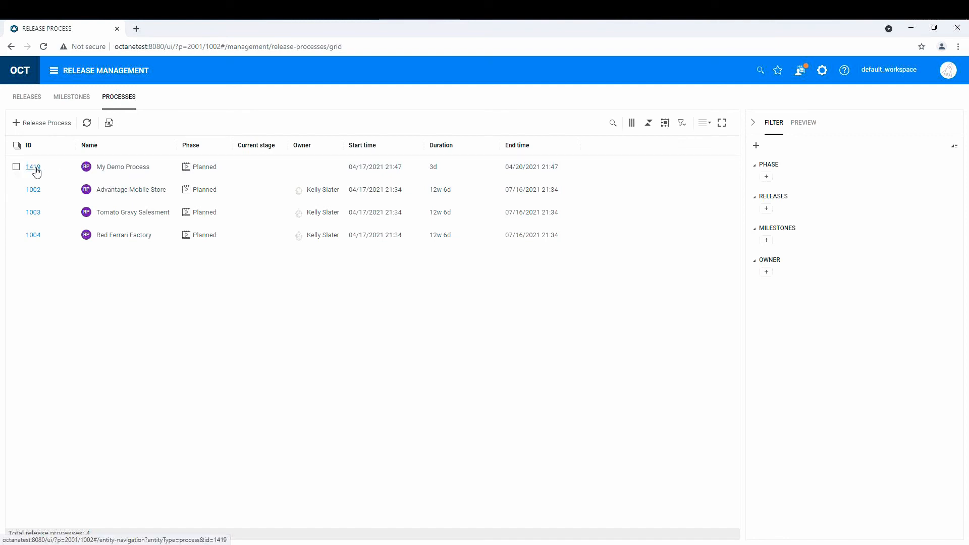
{"action": "left_click", "coordinate": [33, 167]}
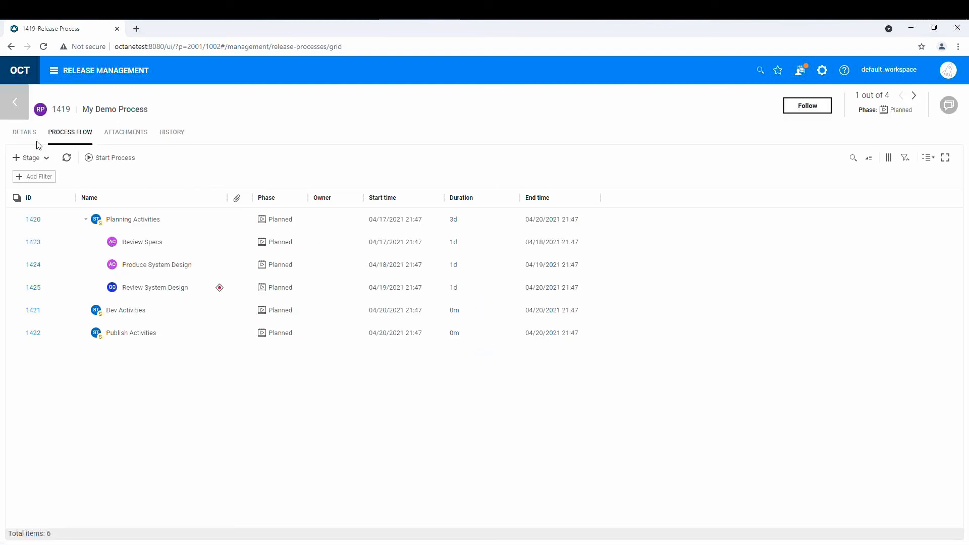
{"action": "left_click", "coordinate": [24, 132]}
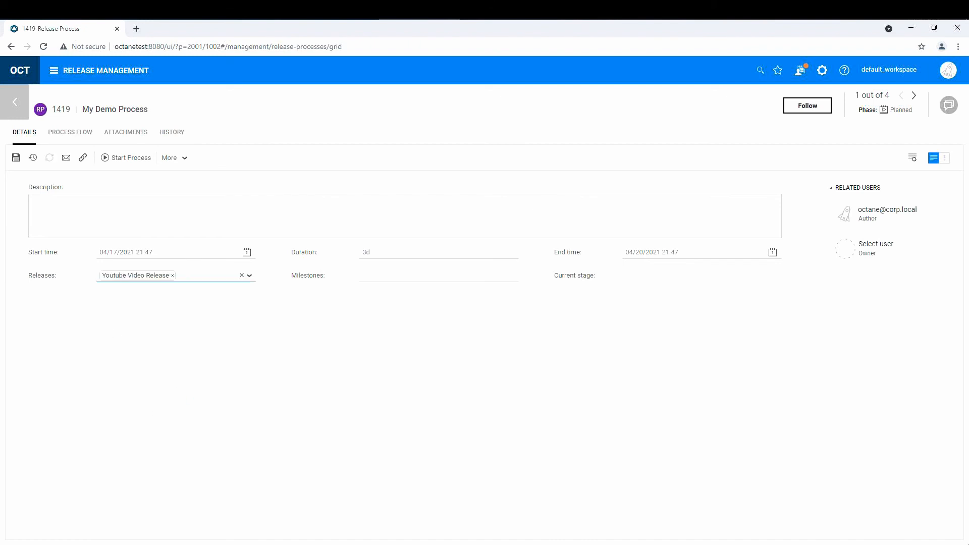
Step: Save My Demo Process's Youtube Video Release link and start the process, confirming Start
{"action": "left_click", "coordinate": [17, 157]}
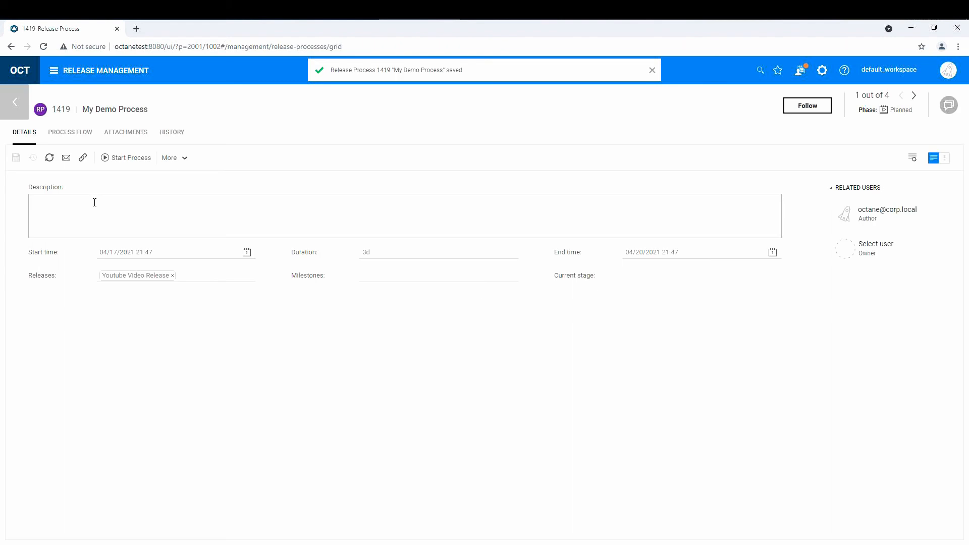
{"action": "left_click", "coordinate": [126, 158]}
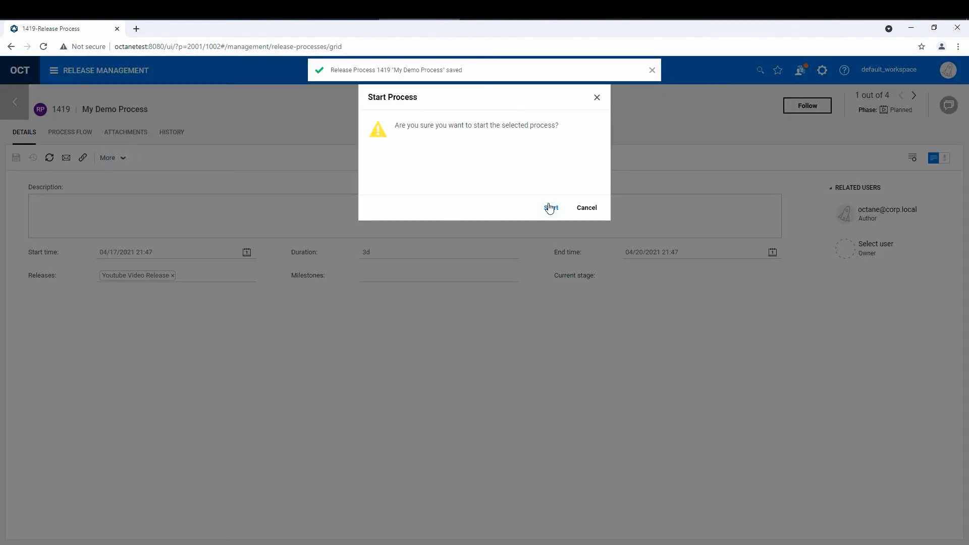
{"action": "left_click", "coordinate": [551, 207]}
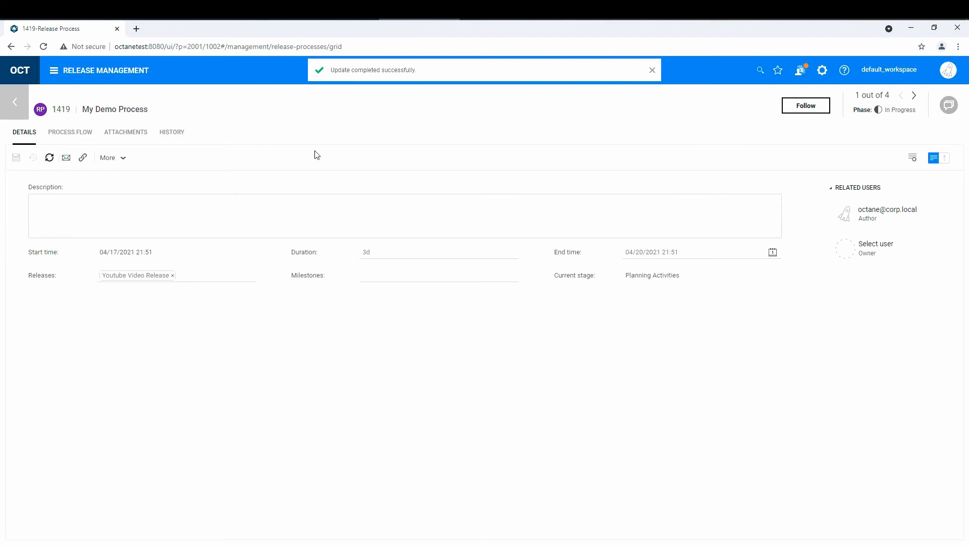
{"action": "mouse_move", "coordinate": [49, 157]}
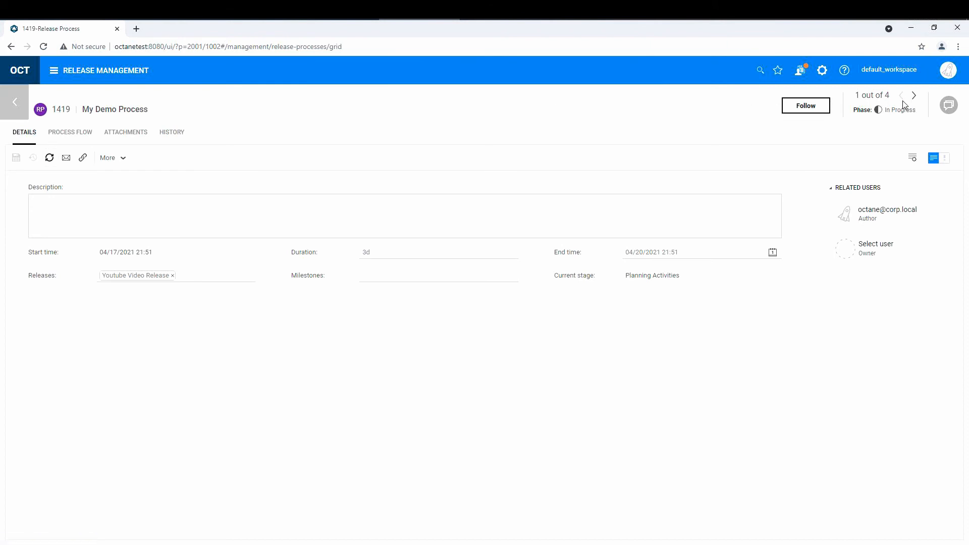
{"action": "mouse_move", "coordinate": [108, 81]}
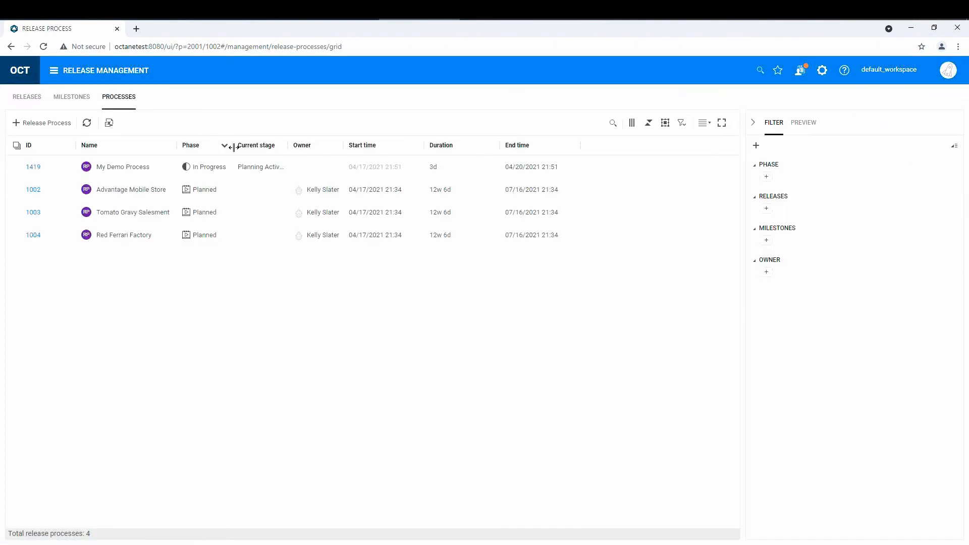
Step: Widen the Current stage column, review the Youtube Video Release record, then return to Processes
{"action": "left_click_drag", "start_coordinate": [232, 145], "coordinate": [271, 145]}
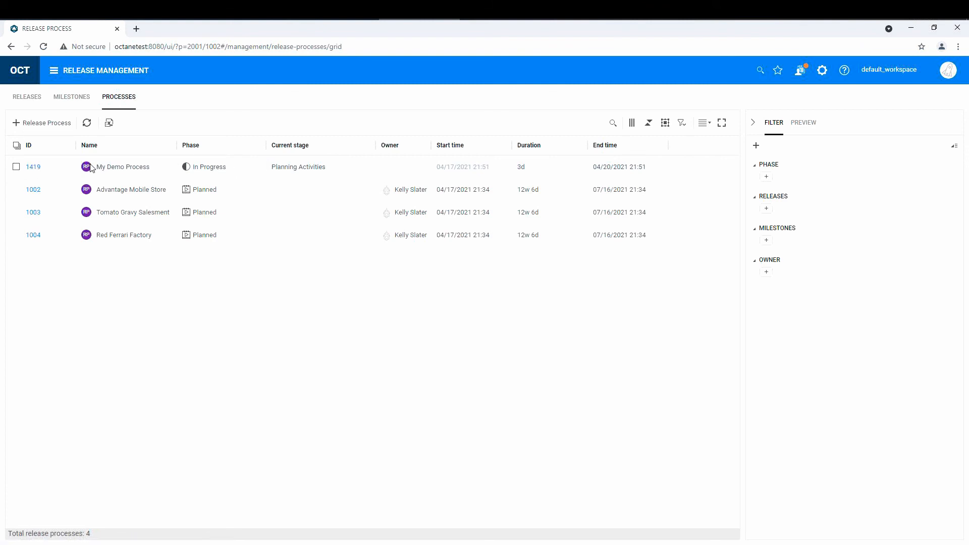
{"action": "left_click", "coordinate": [27, 96]}
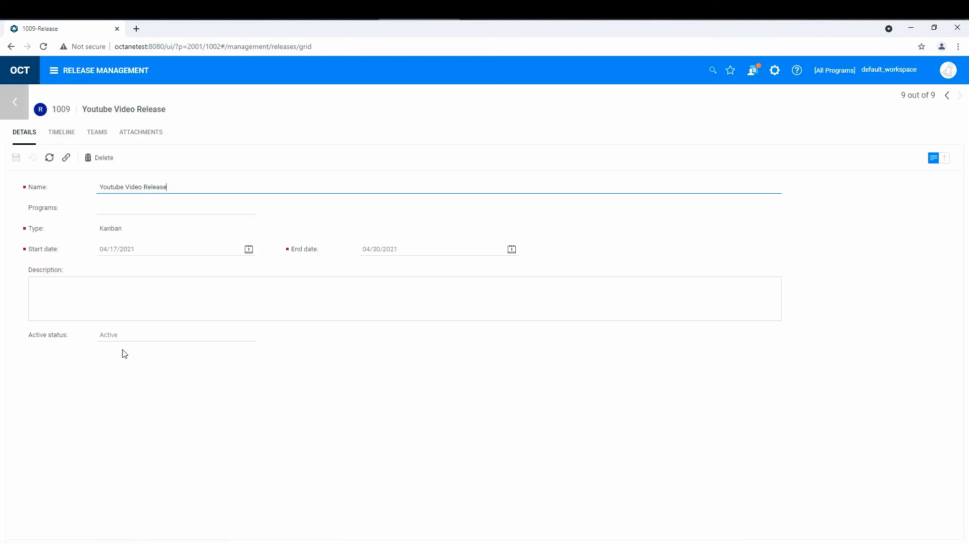
{"action": "mouse_move", "coordinate": [15, 112]}
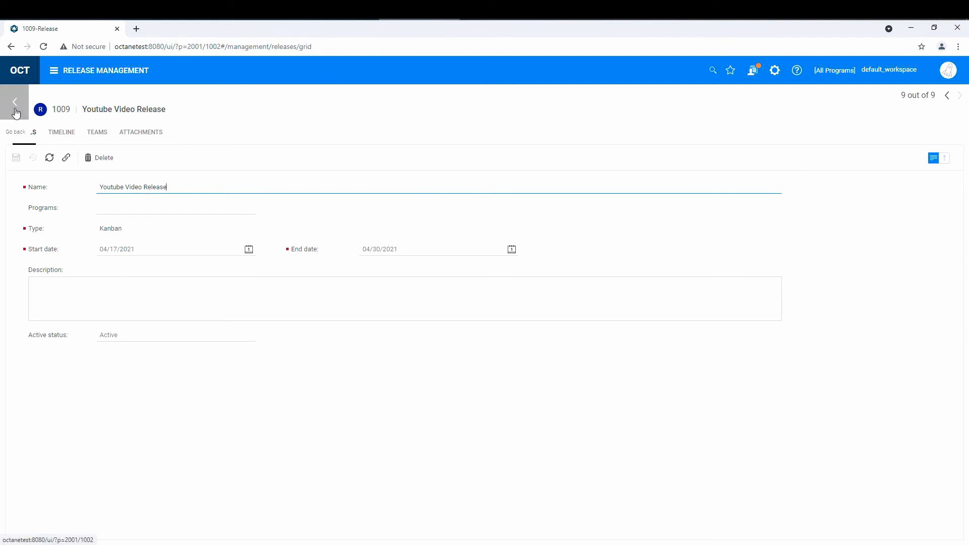
{"action": "left_click", "coordinate": [15, 101]}
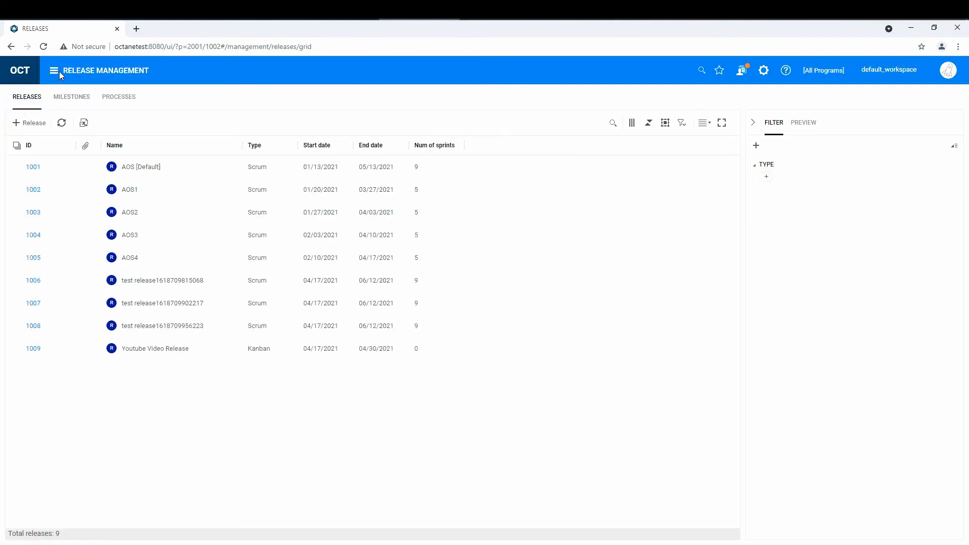
{"action": "left_click", "coordinate": [52, 70]}
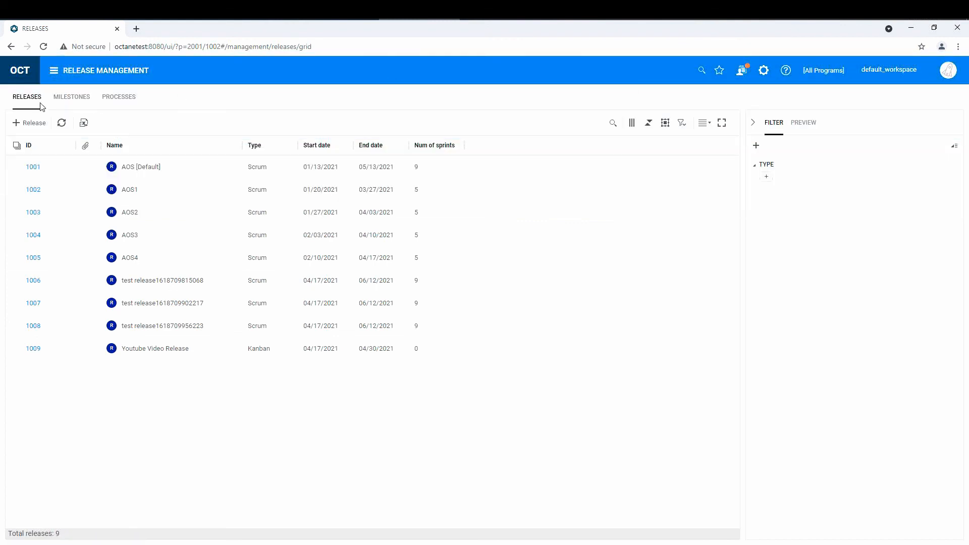
{"action": "left_click", "coordinate": [119, 97]}
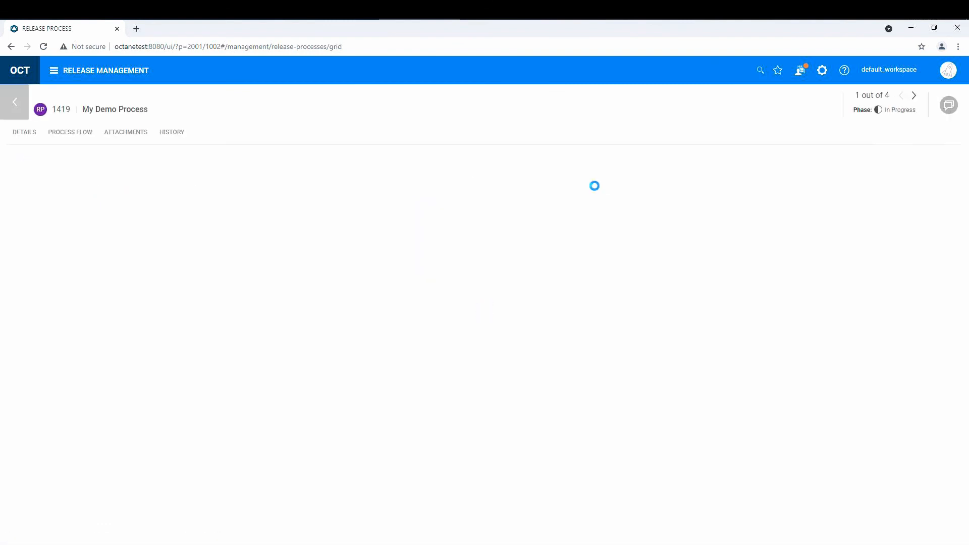
Step: Complete Review Specs in the process flow, refresh, and select Produce System Design
{"action": "left_click", "coordinate": [70, 131]}
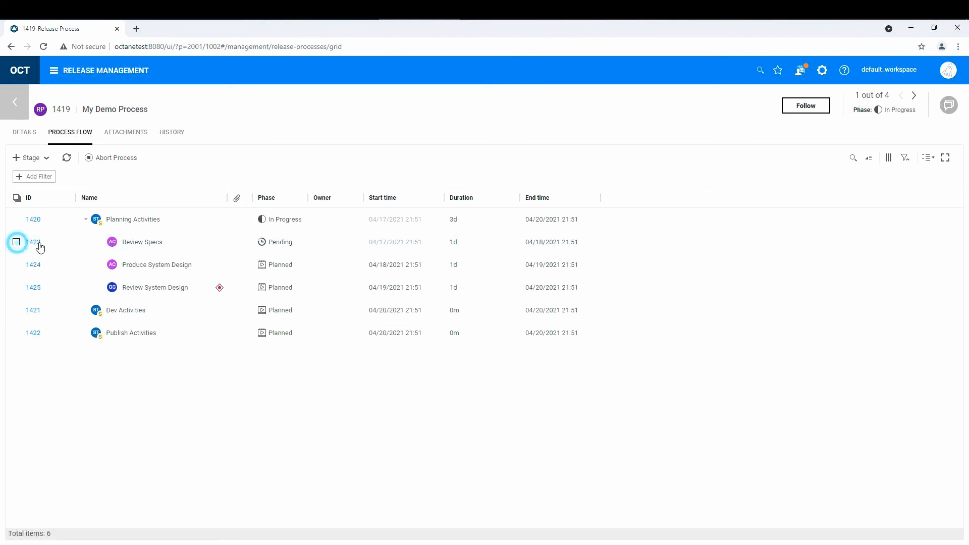
{"action": "left_click", "coordinate": [17, 241]}
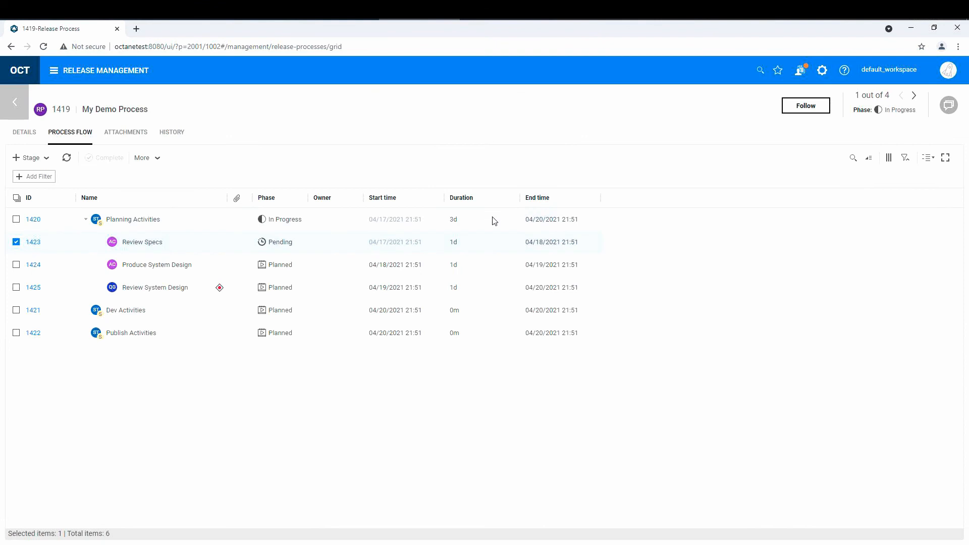
{"action": "left_click", "coordinate": [104, 157]}
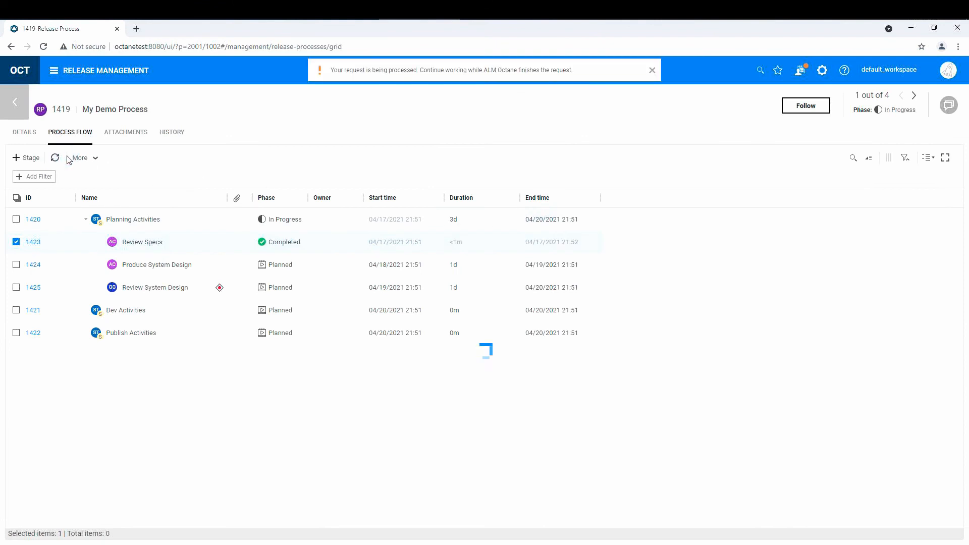
{"action": "left_click", "coordinate": [55, 158]}
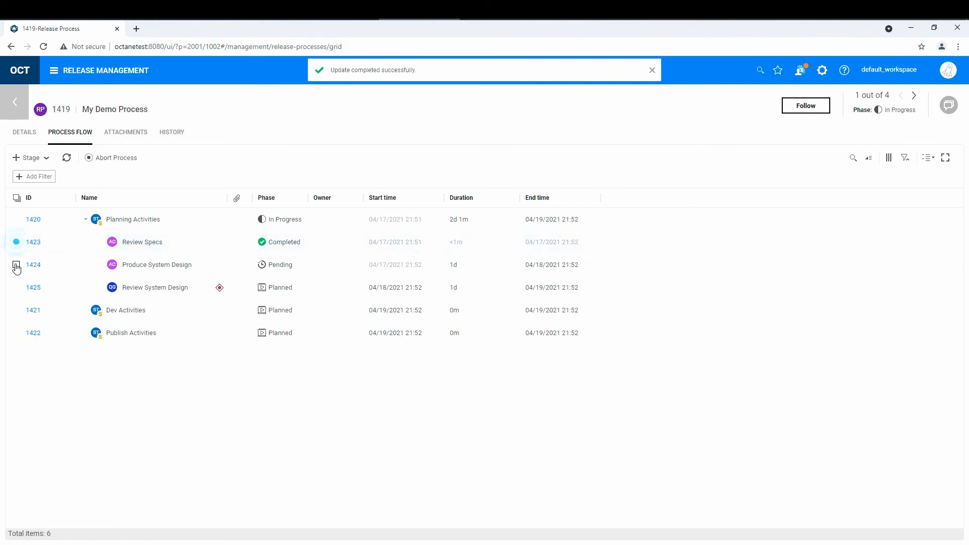
{"action": "left_click", "coordinate": [16, 264]}
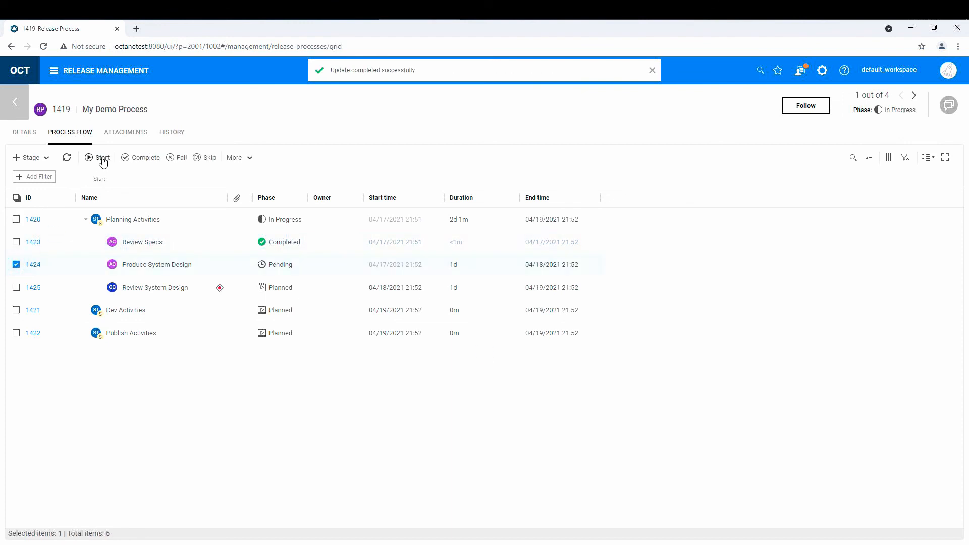
{"action": "mouse_move", "coordinate": [264, 163]}
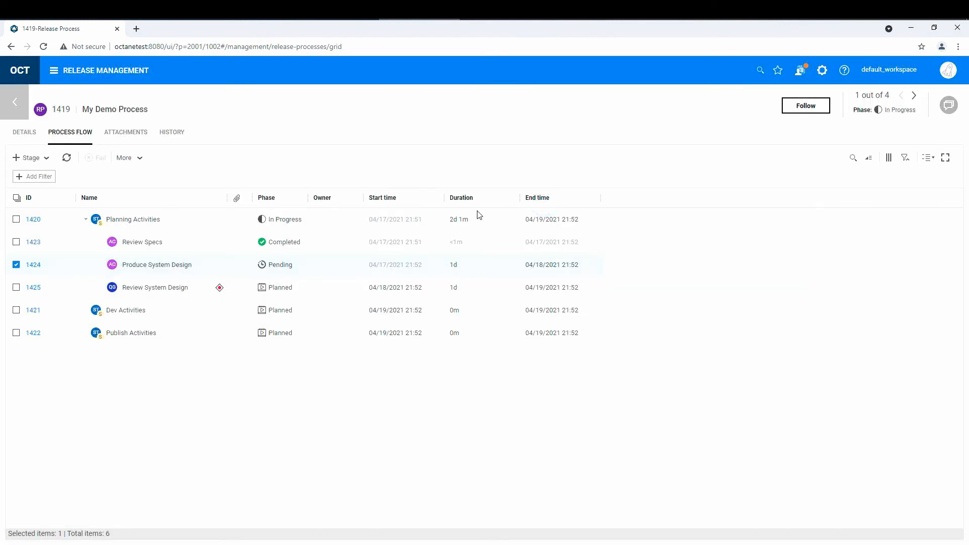
Step: Fail Produce System Design, check the failed process's details, and return to the processes list
{"action": "left_click", "coordinate": [95, 157]}
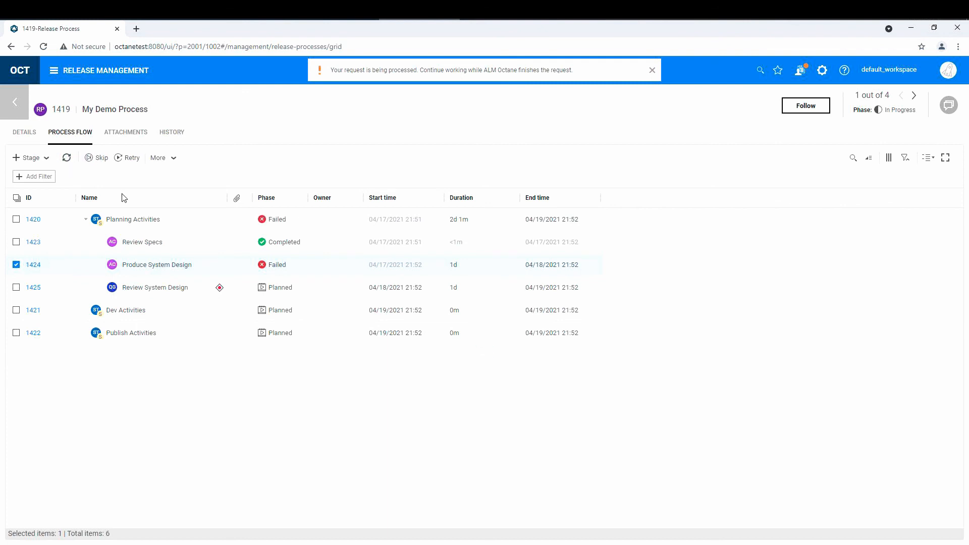
{"action": "mouse_move", "coordinate": [277, 223]}
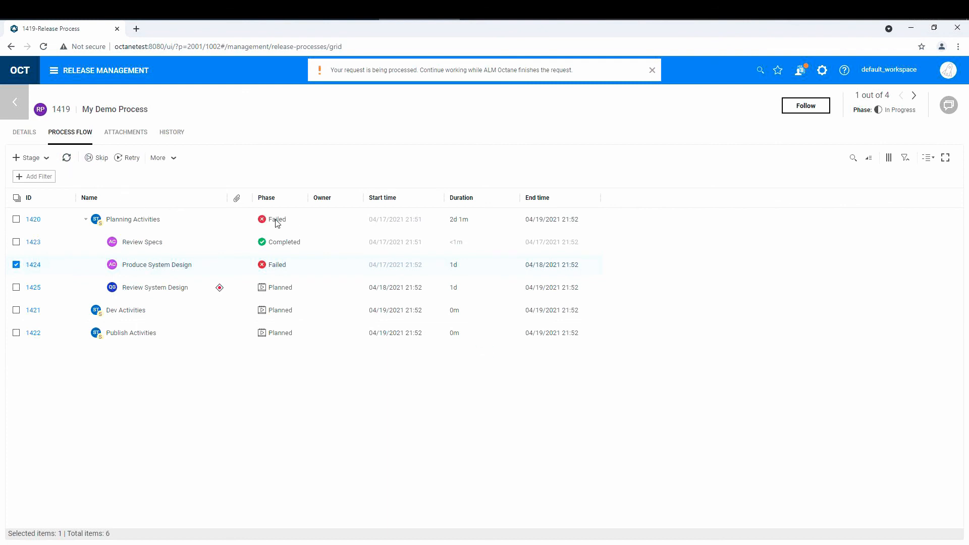
{"action": "left_click", "coordinate": [24, 131]}
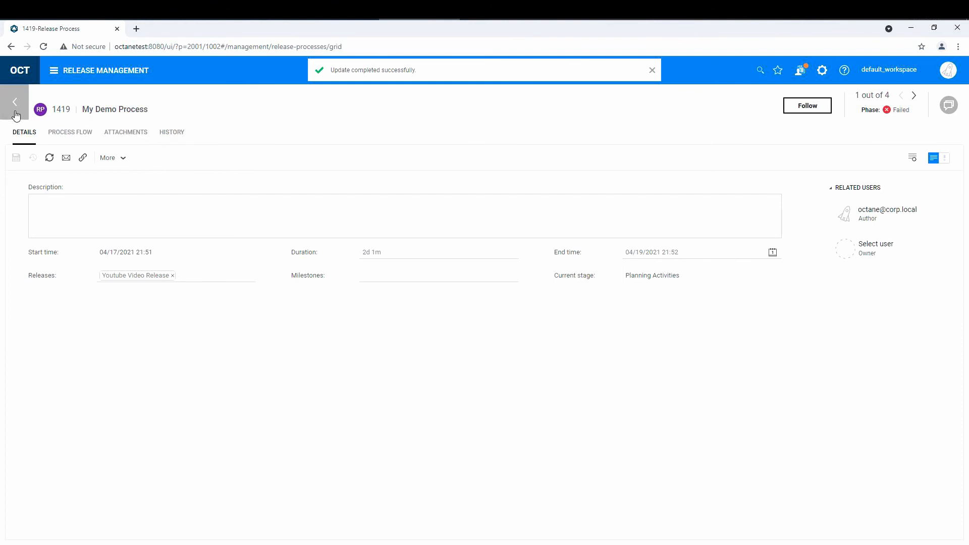
{"action": "left_click", "coordinate": [14, 101]}
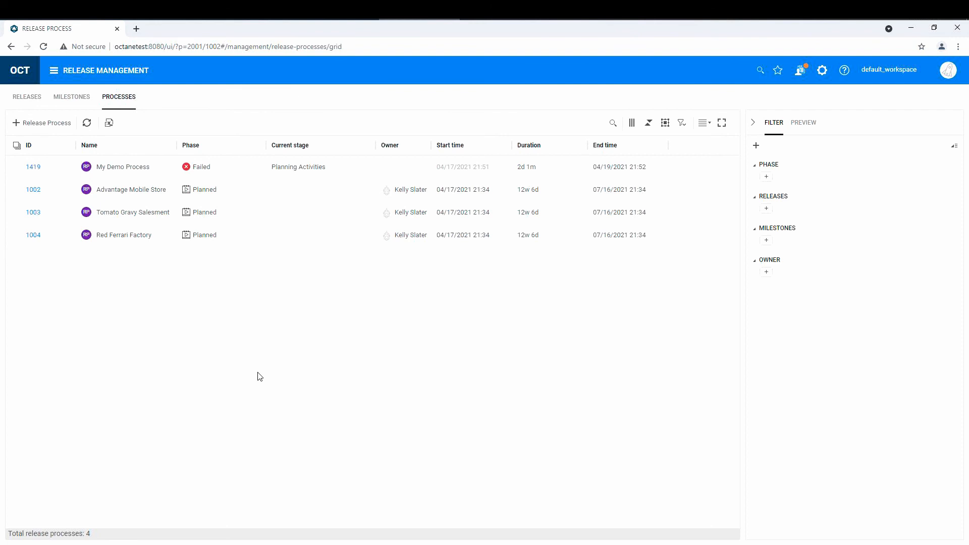
{"action": "mouse_move", "coordinate": [713, 249]}
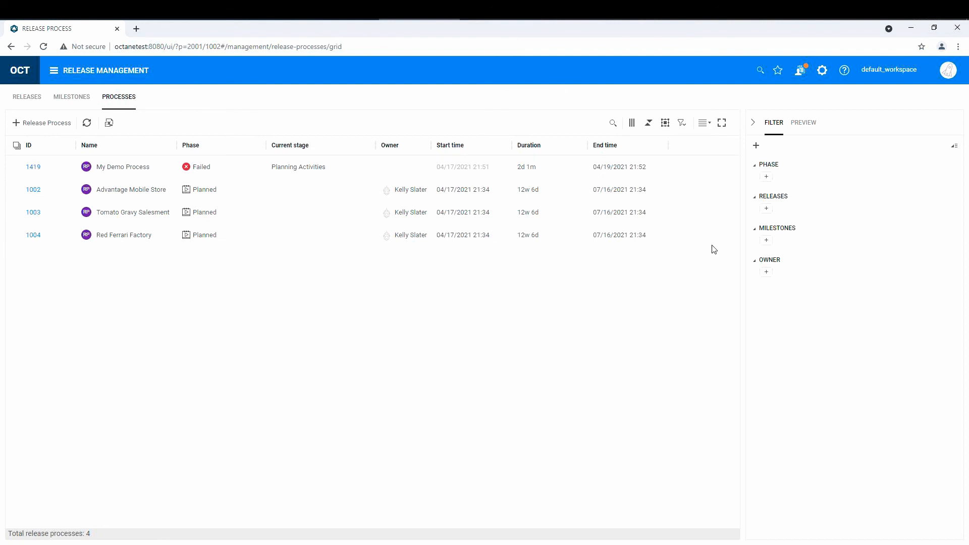
{"action": "mouse_move", "coordinate": [747, 270]}
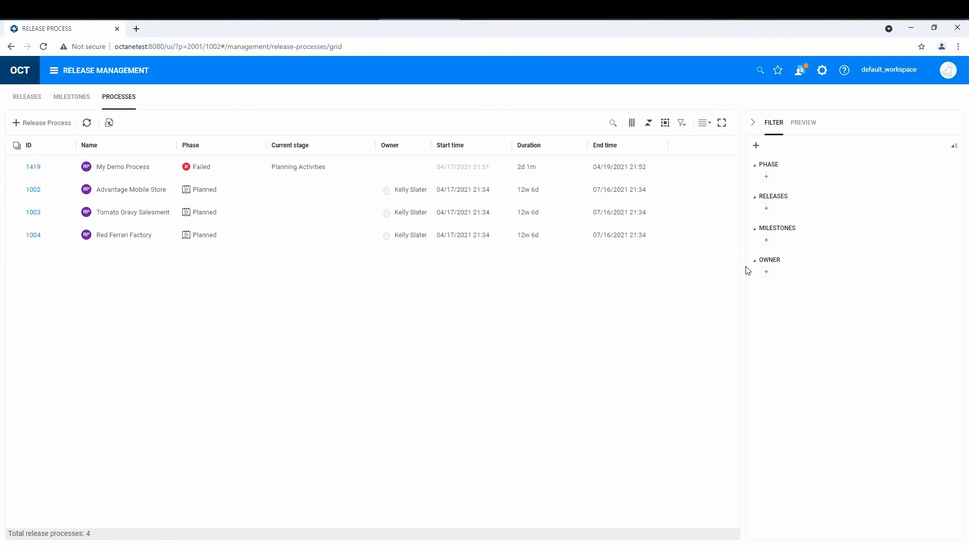